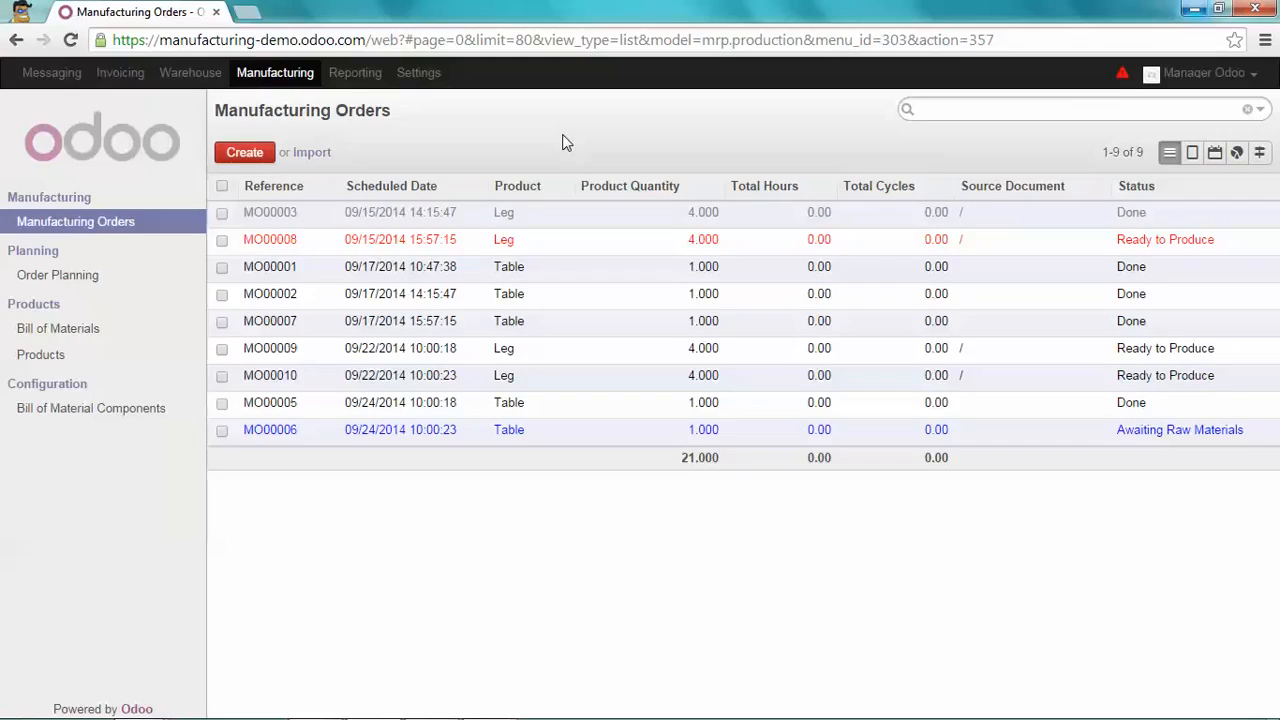
mouse_move(491, 126)
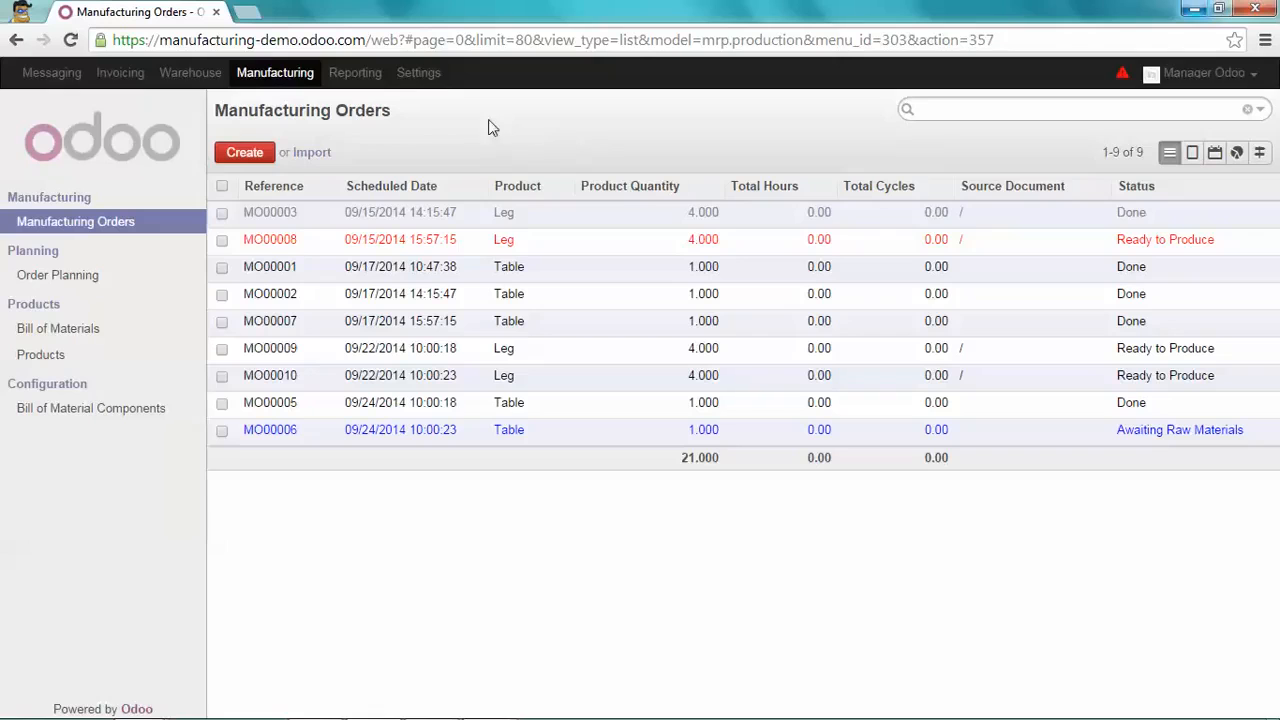
- Open Settings to reach the Install a Module page listing installed apps
left_click(418, 72)
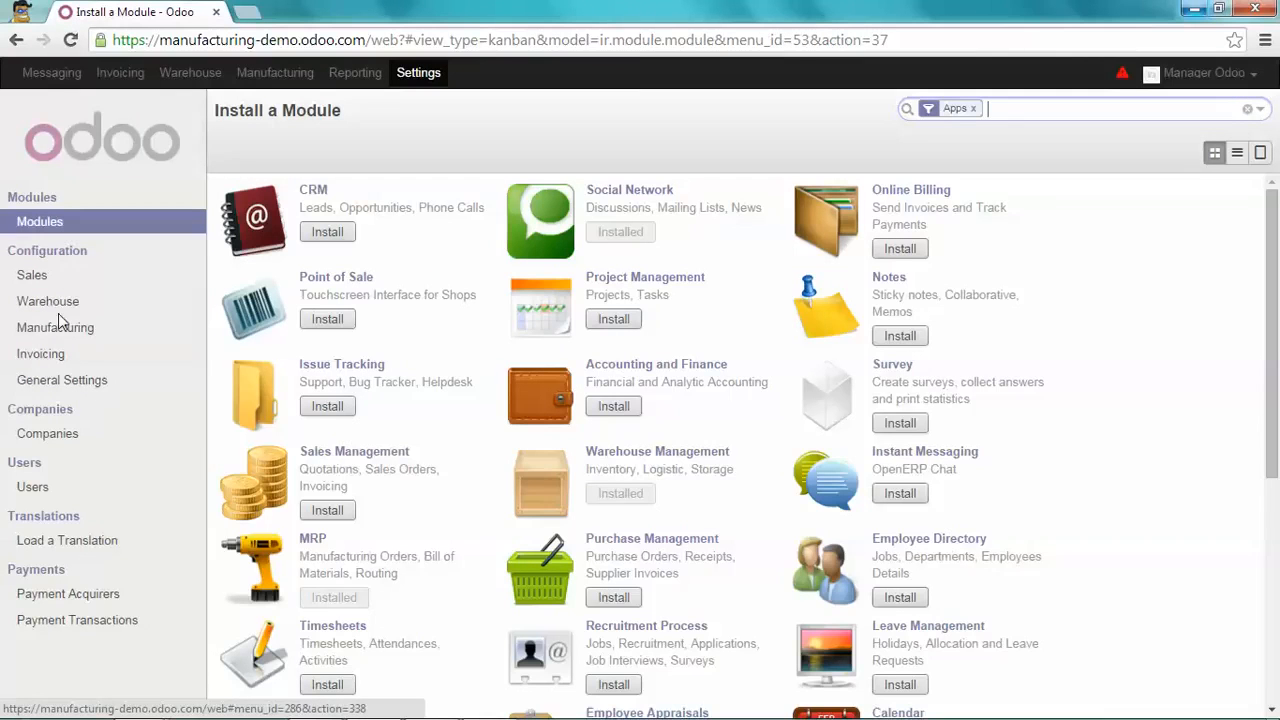
- In manufacturing configuration, tick 'Manage routings and work orders' and 'Allow detailed planning of work order'
left_click(55, 327)
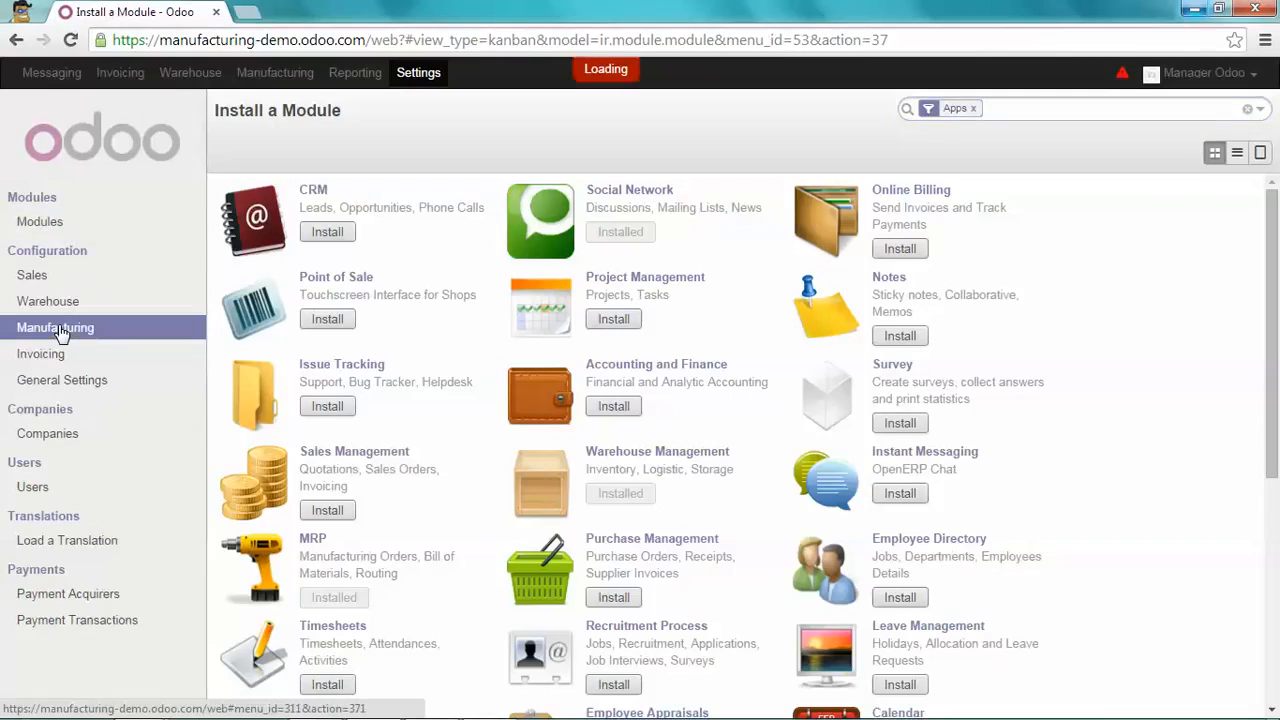
left_click(55, 327)
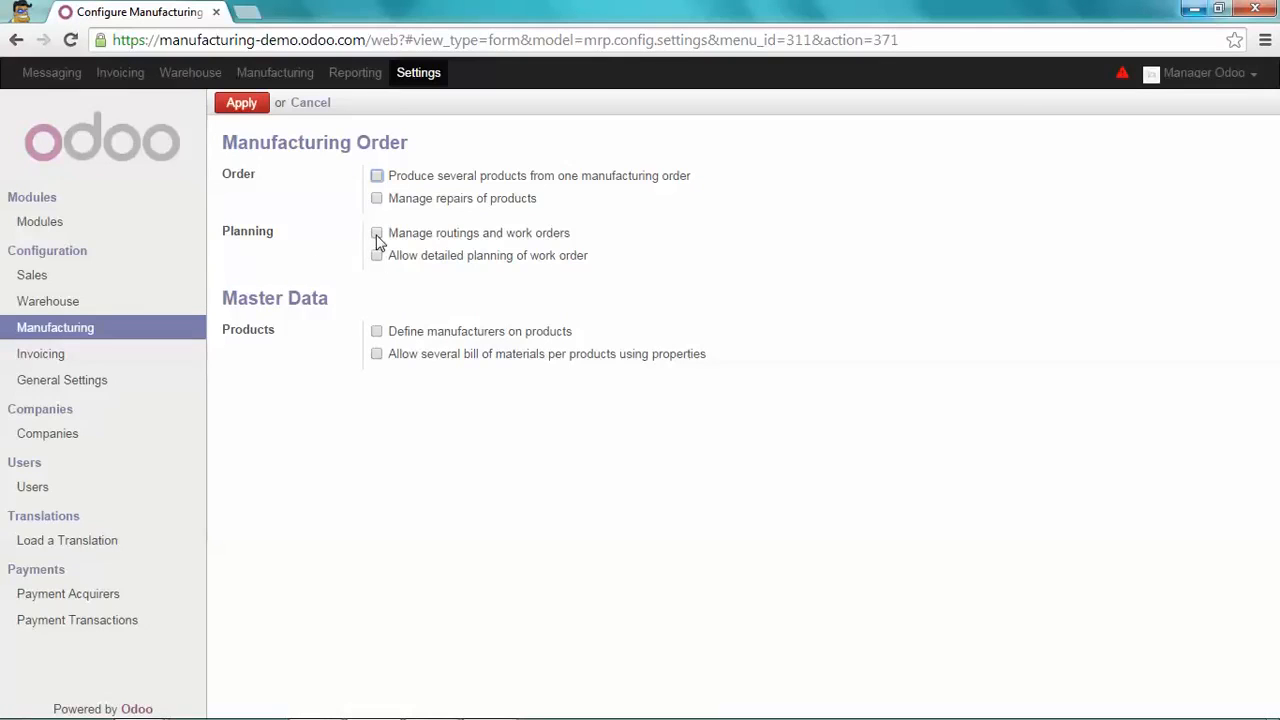
left_click(377, 233)
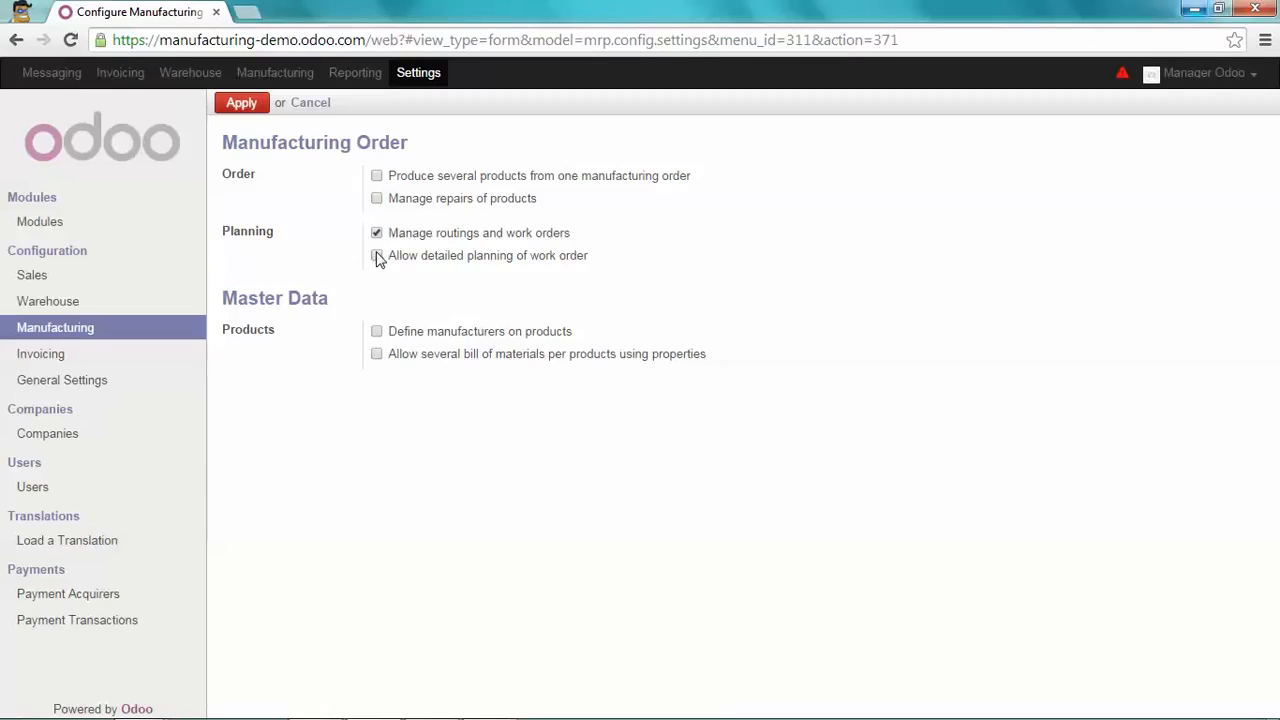
left_click(377, 255)
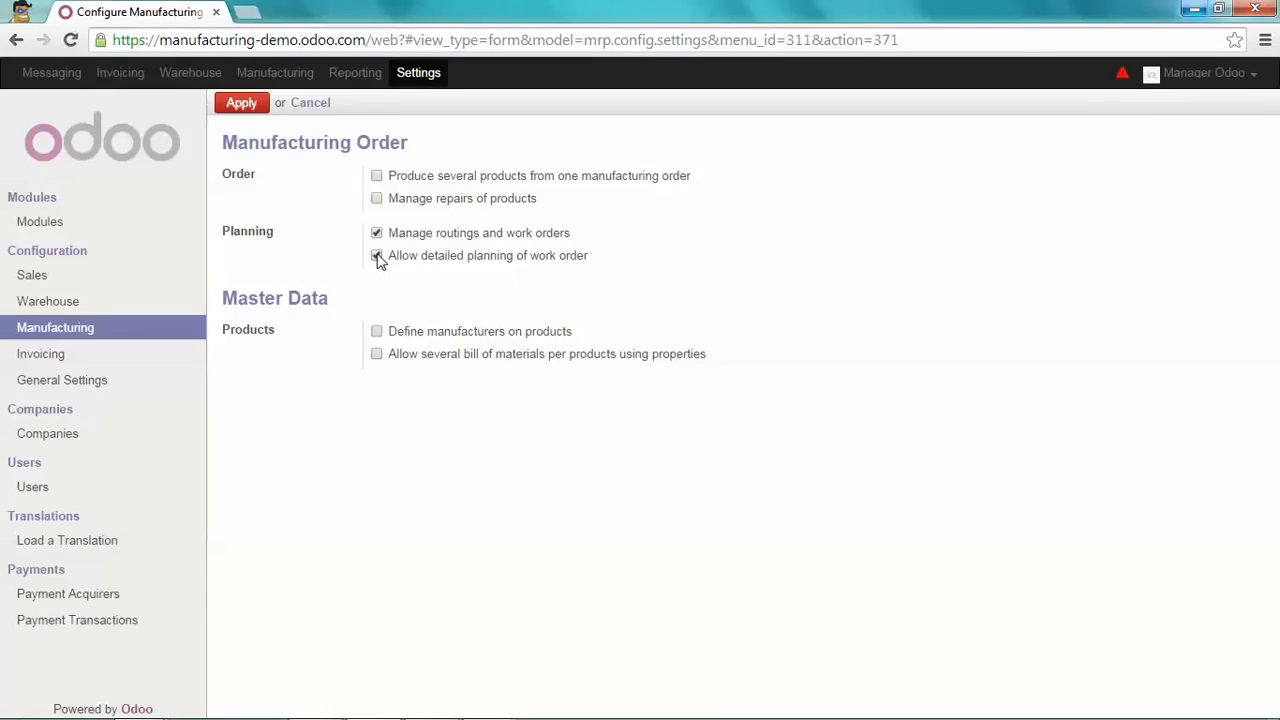
left_click(377, 255)
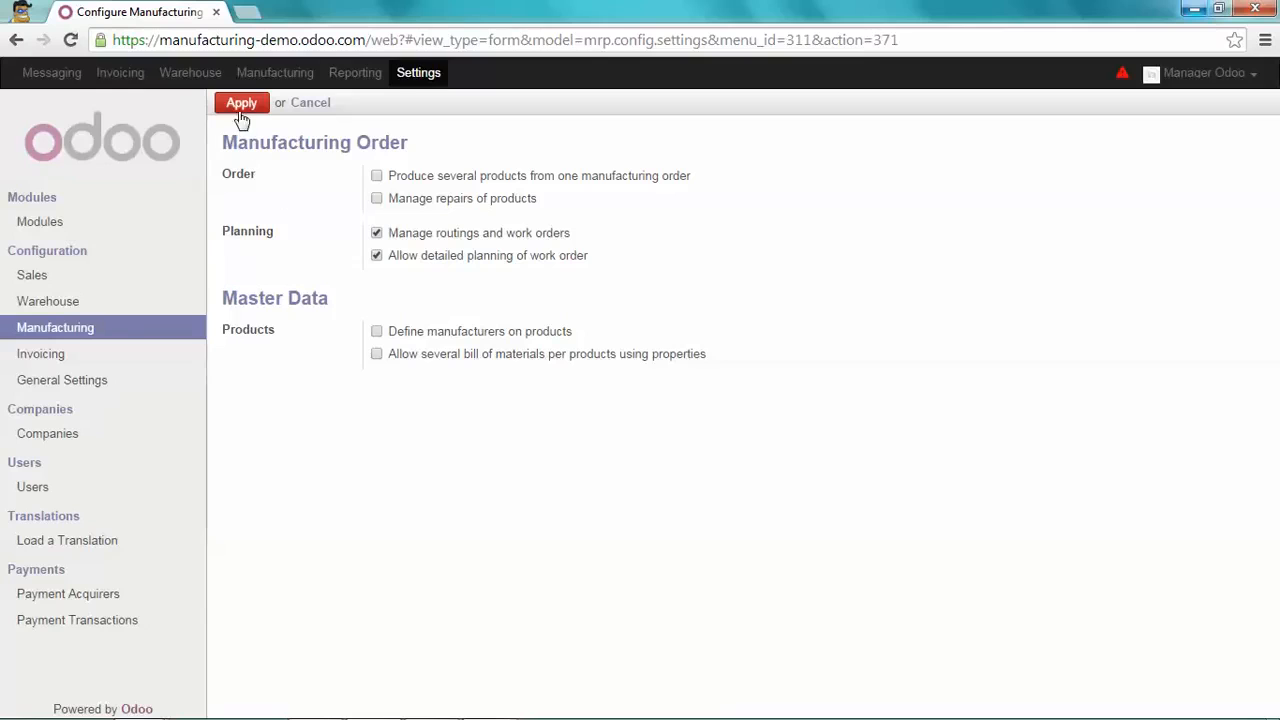
- Apply the updated manufacturing settings
left_click(241, 102)
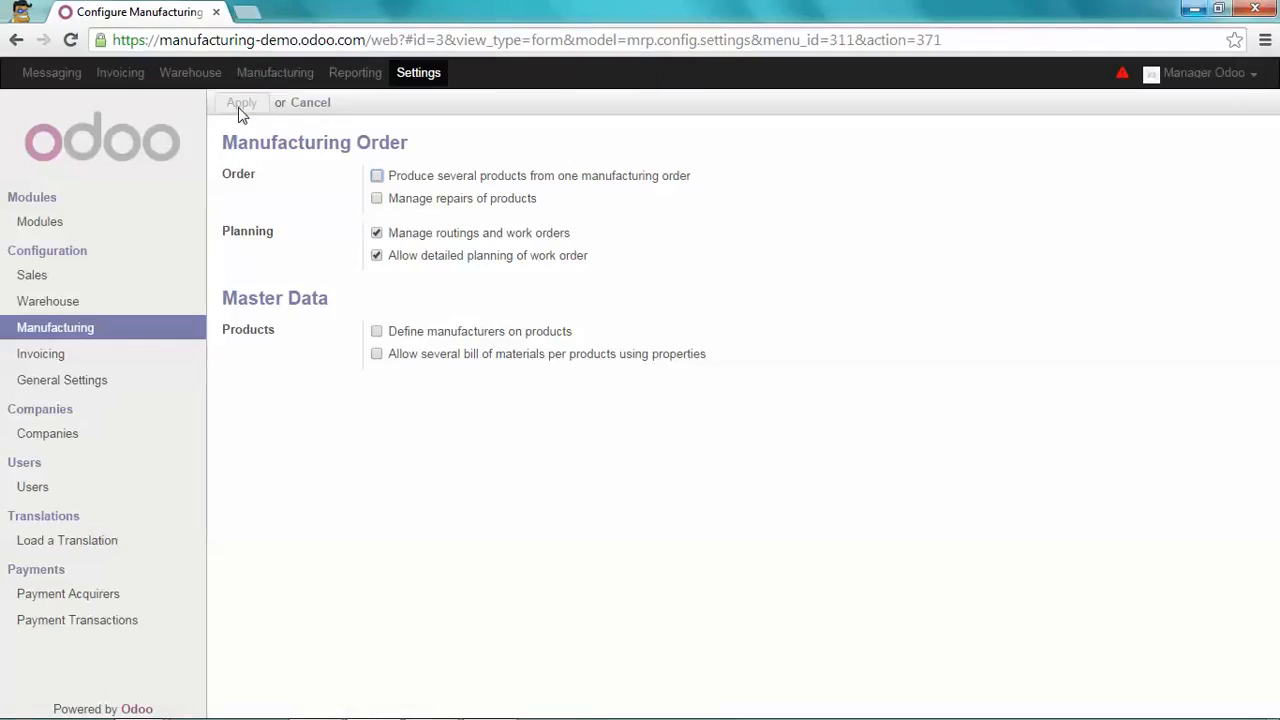
left_click(240, 102)
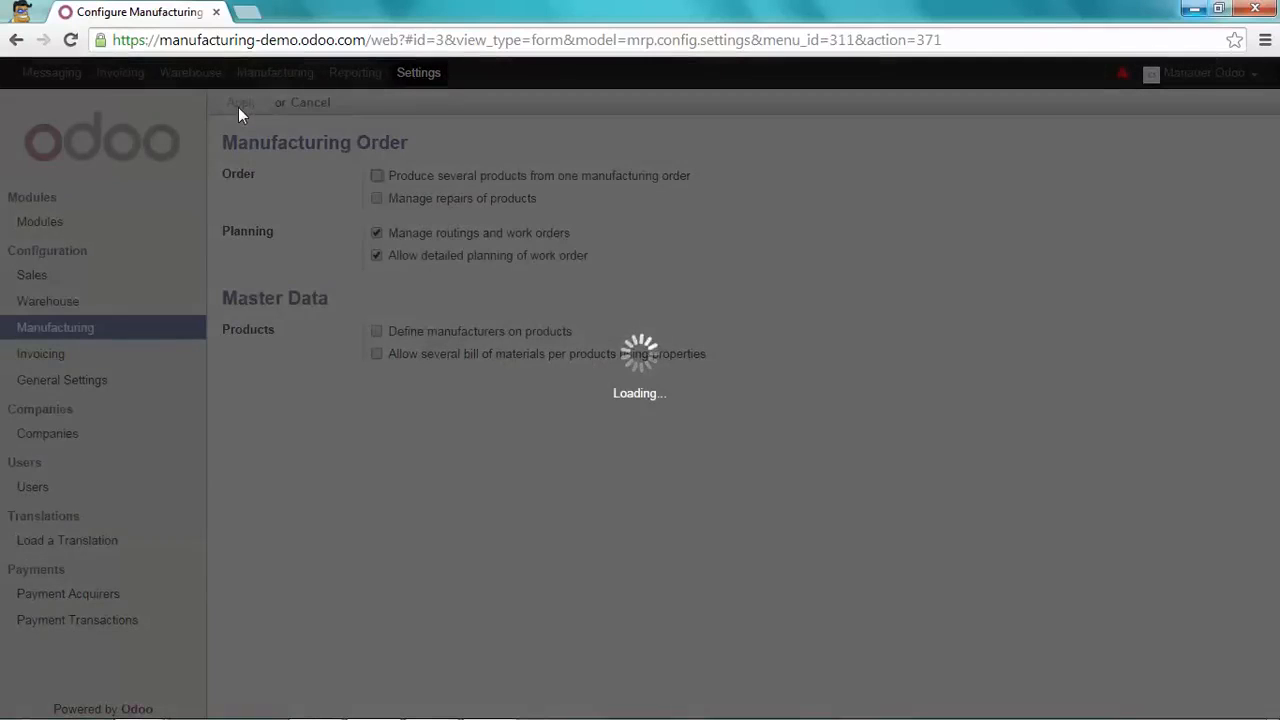
left_click(241, 102)
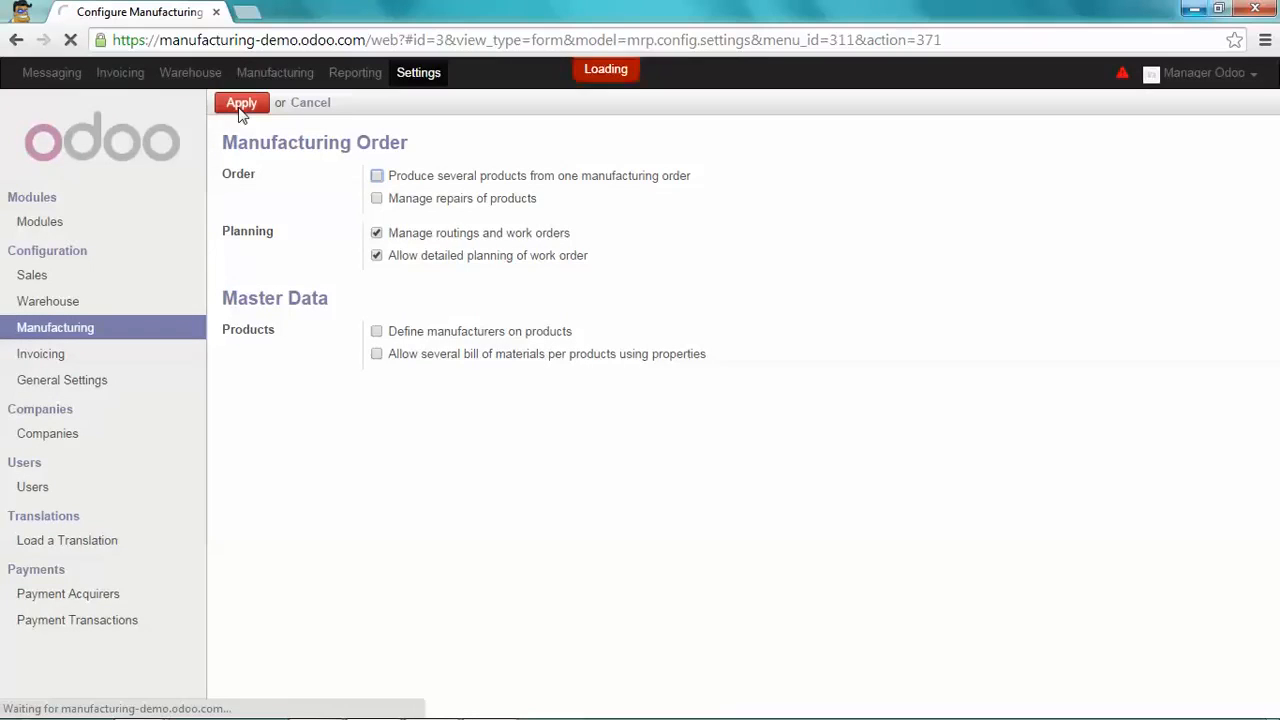
left_click(241, 102)
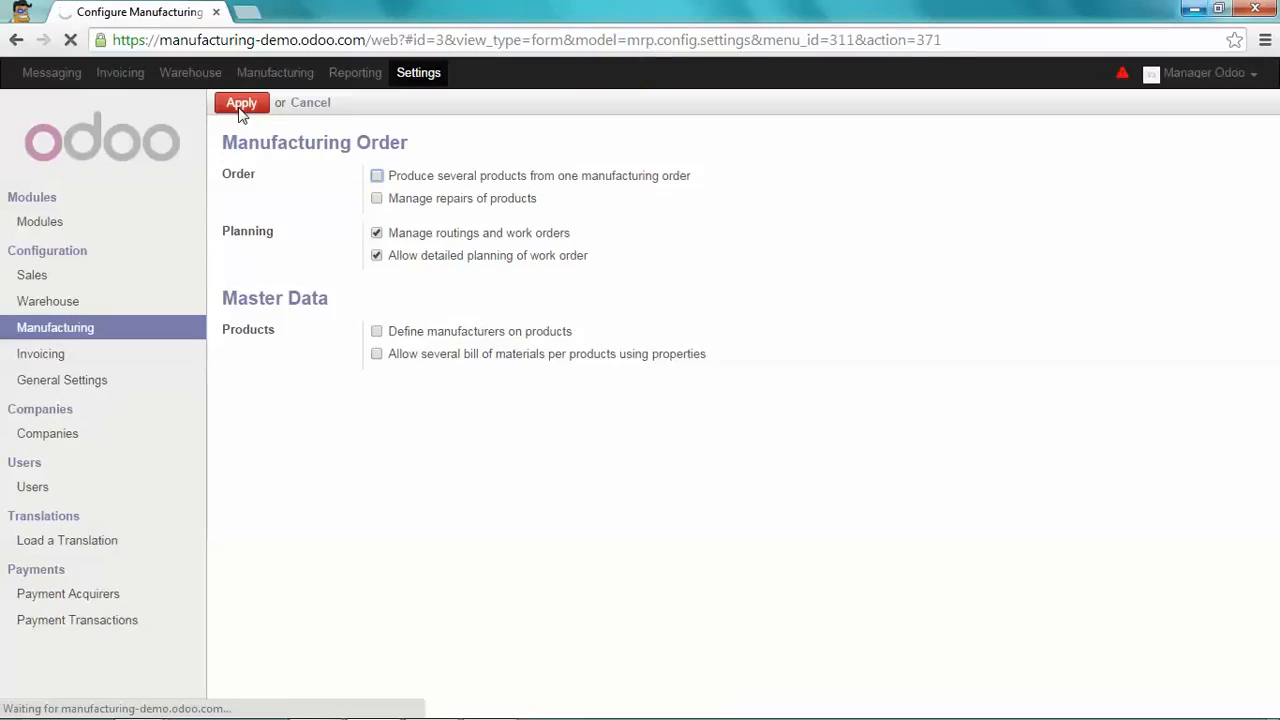
left_click(241, 102)
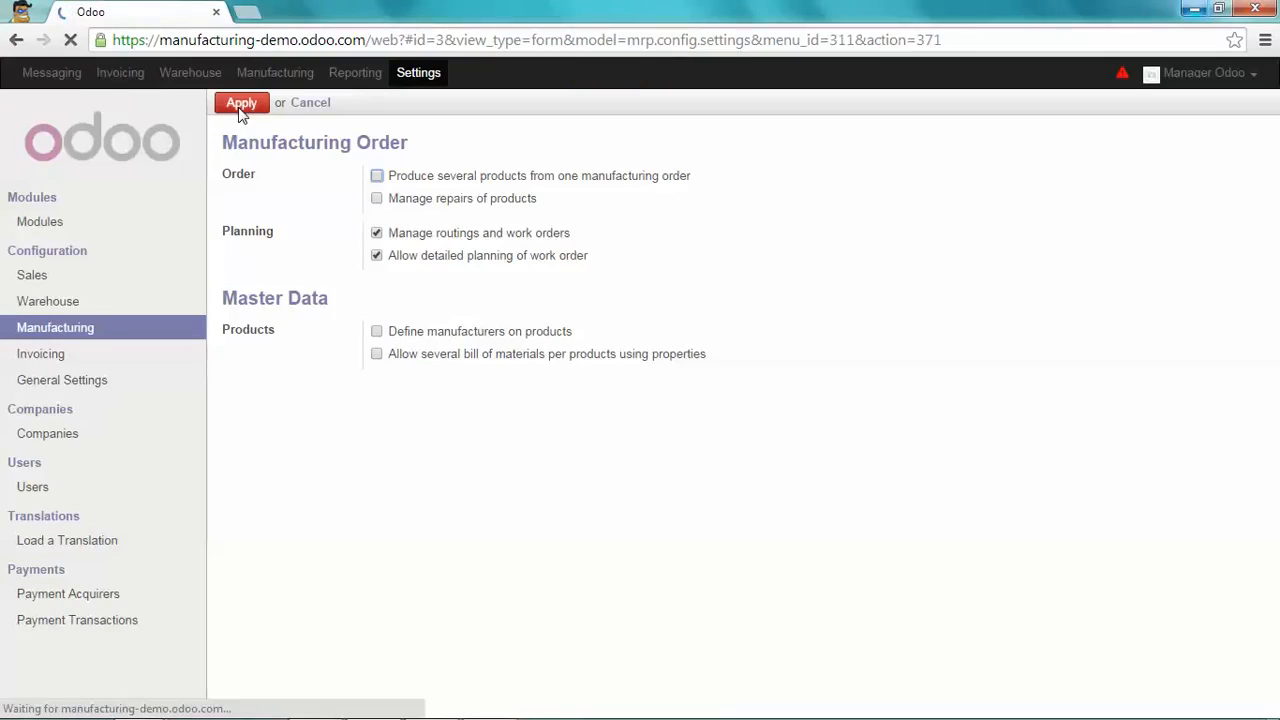
left_click(241, 102)
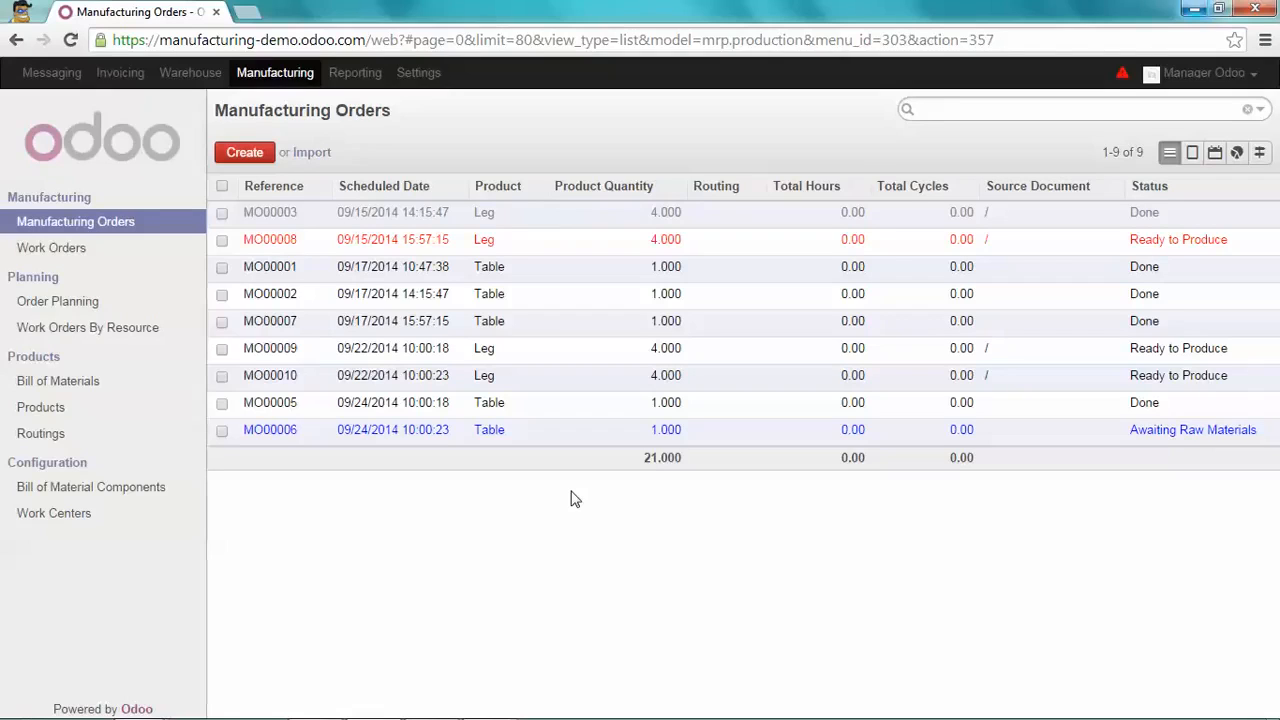
mouse_move(318, 409)
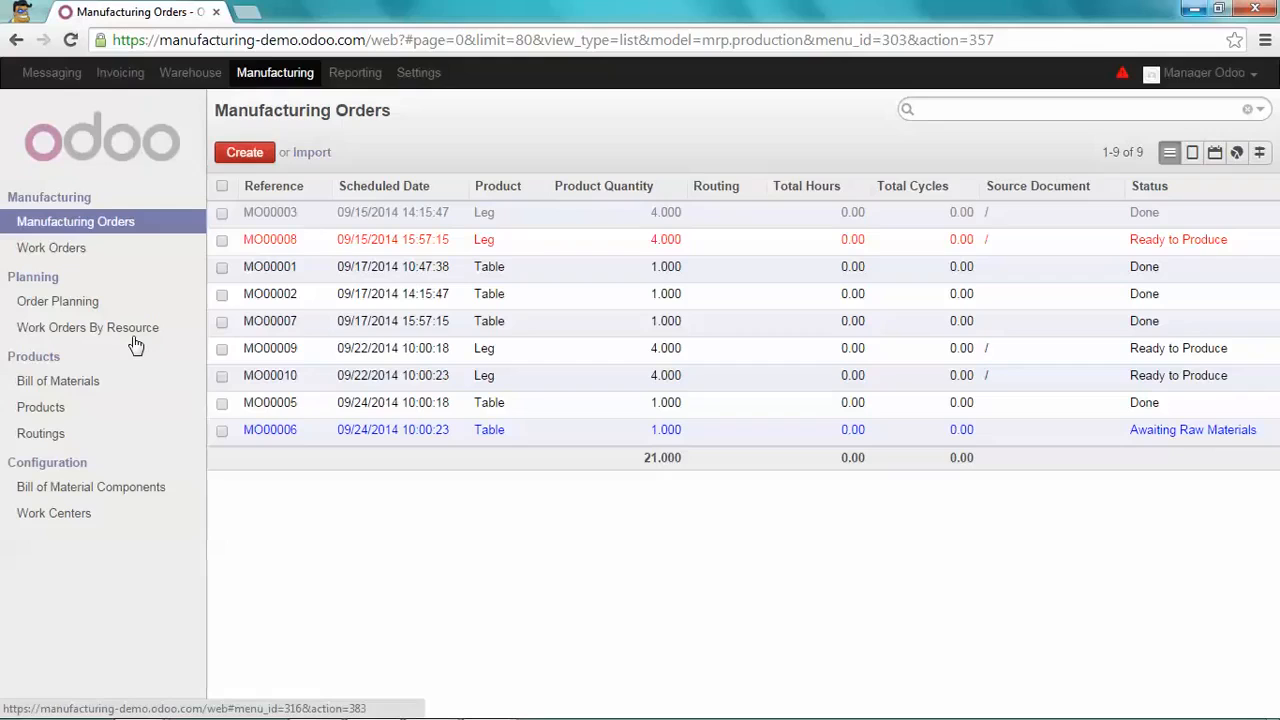
mouse_move(418, 512)
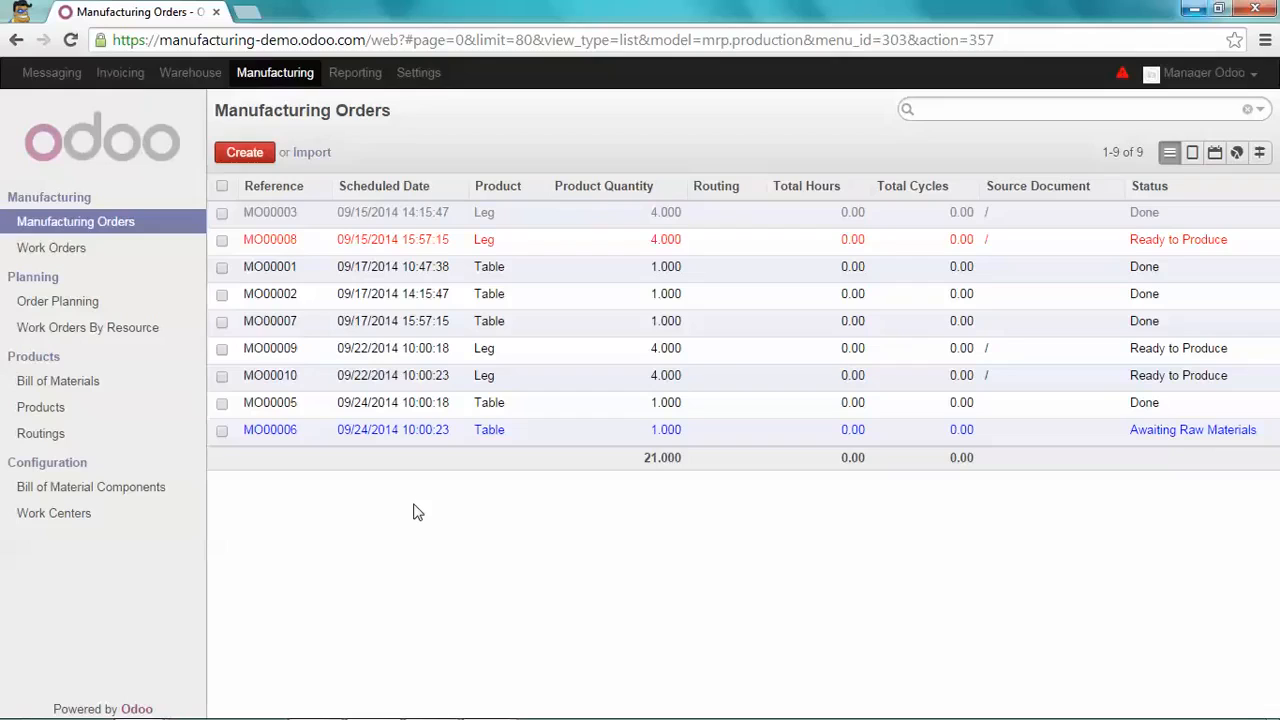
mouse_move(285, 475)
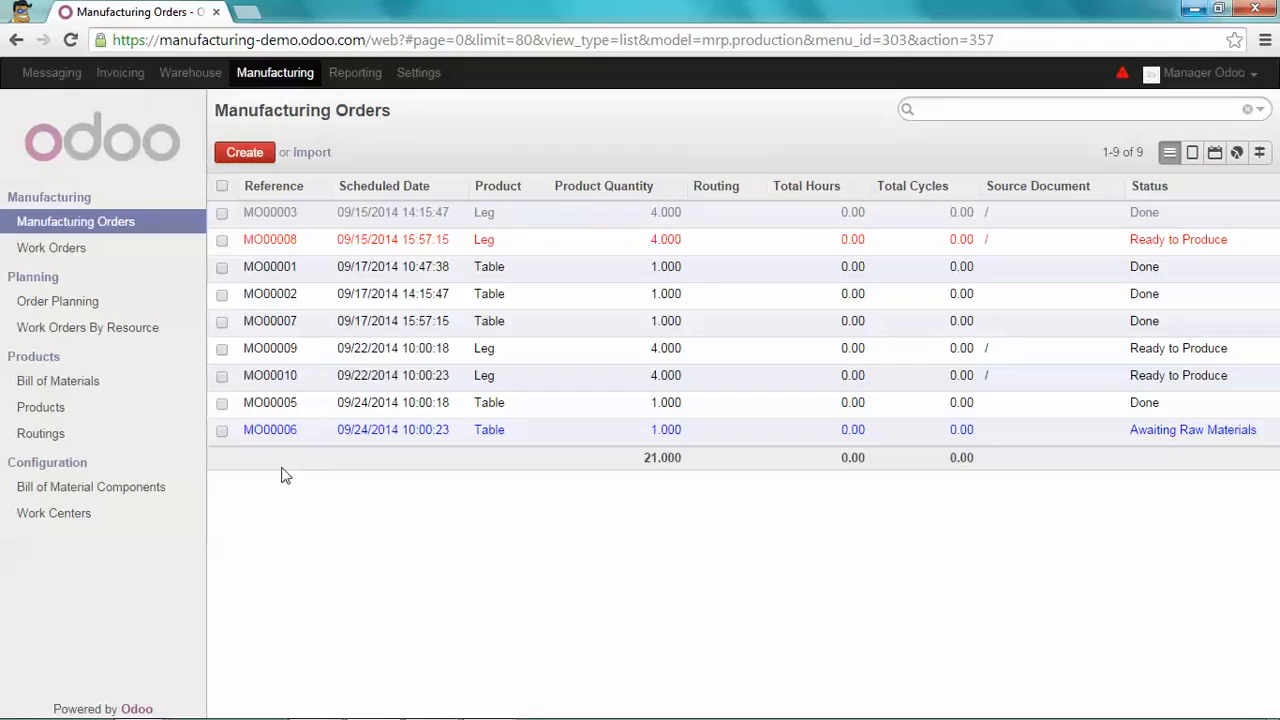
mouse_move(63, 514)
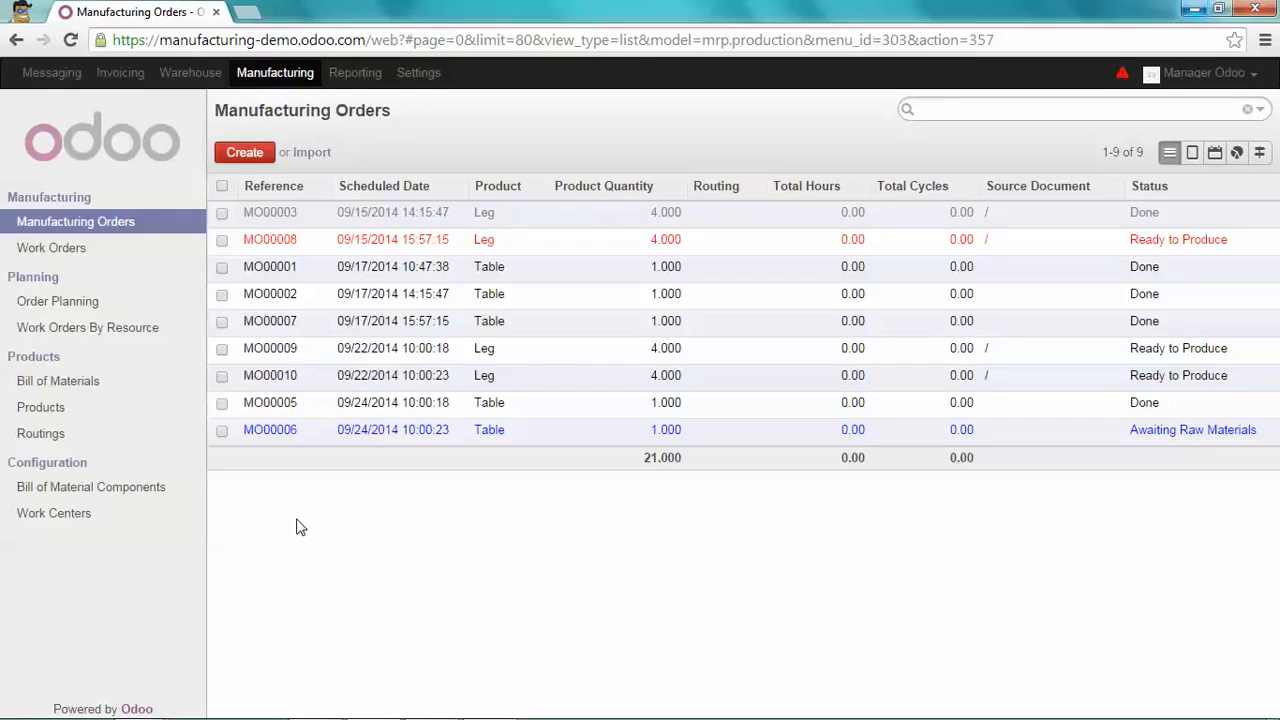
- Start a search in the Manufacturing Orders list, now showing the Routing column
left_click(1080, 110)
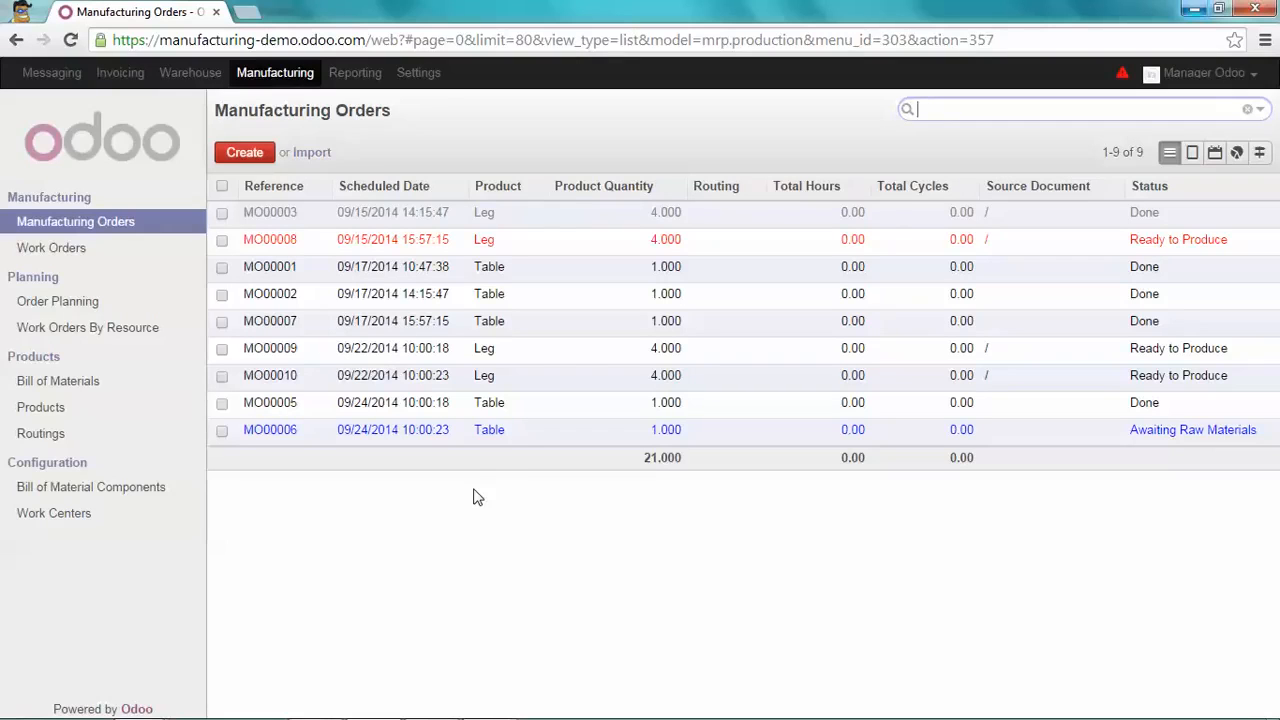
mouse_move(377, 493)
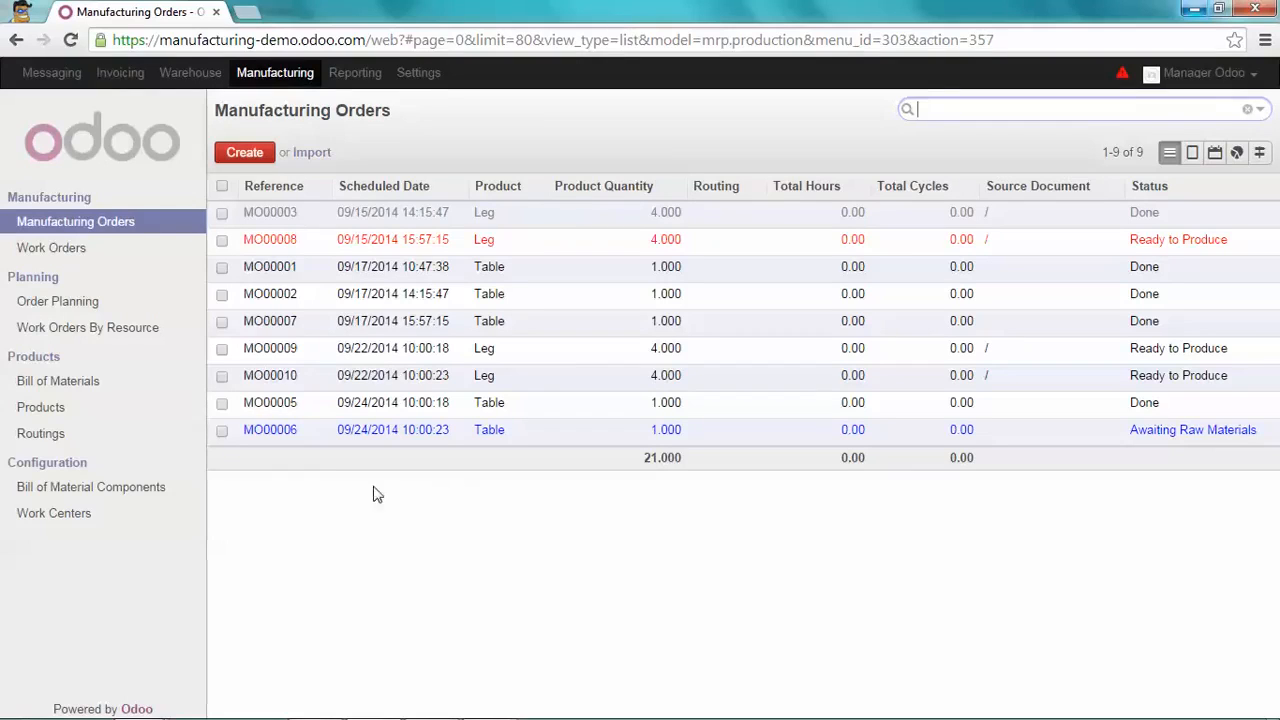
mouse_move(52, 436)
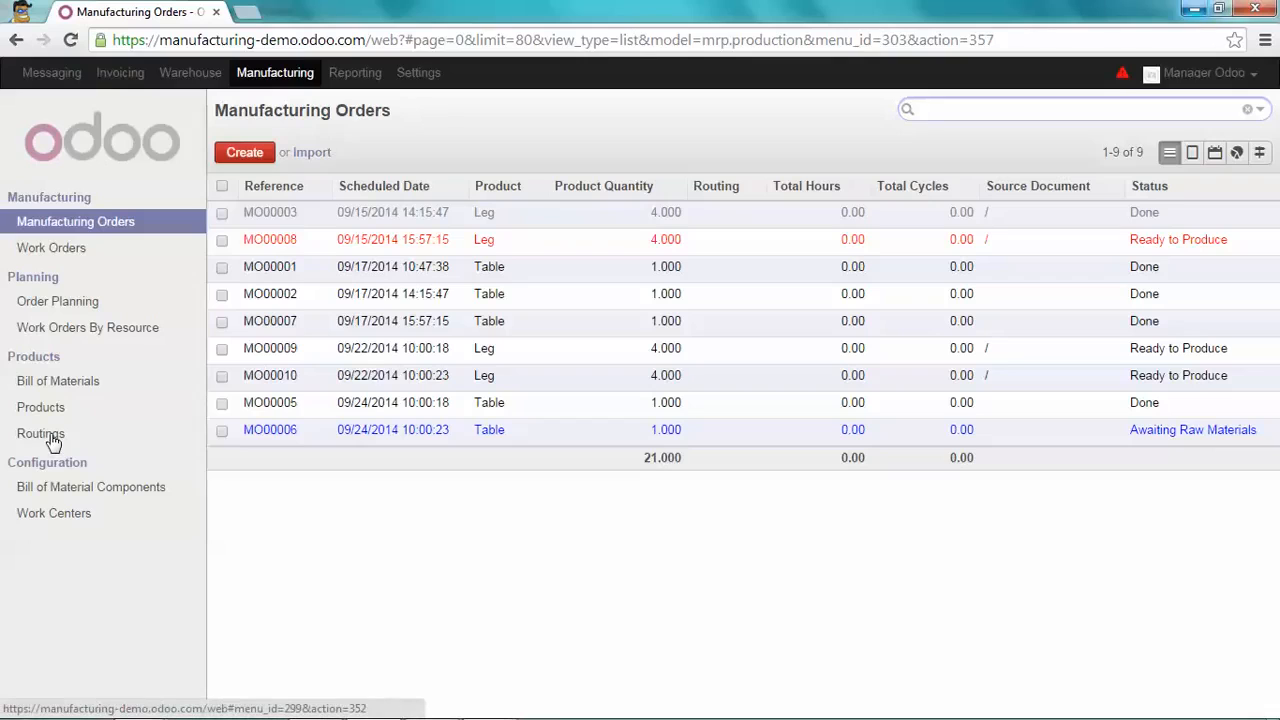
- Create a new routing named 'Table' from the Routings list
left_click(40, 433)
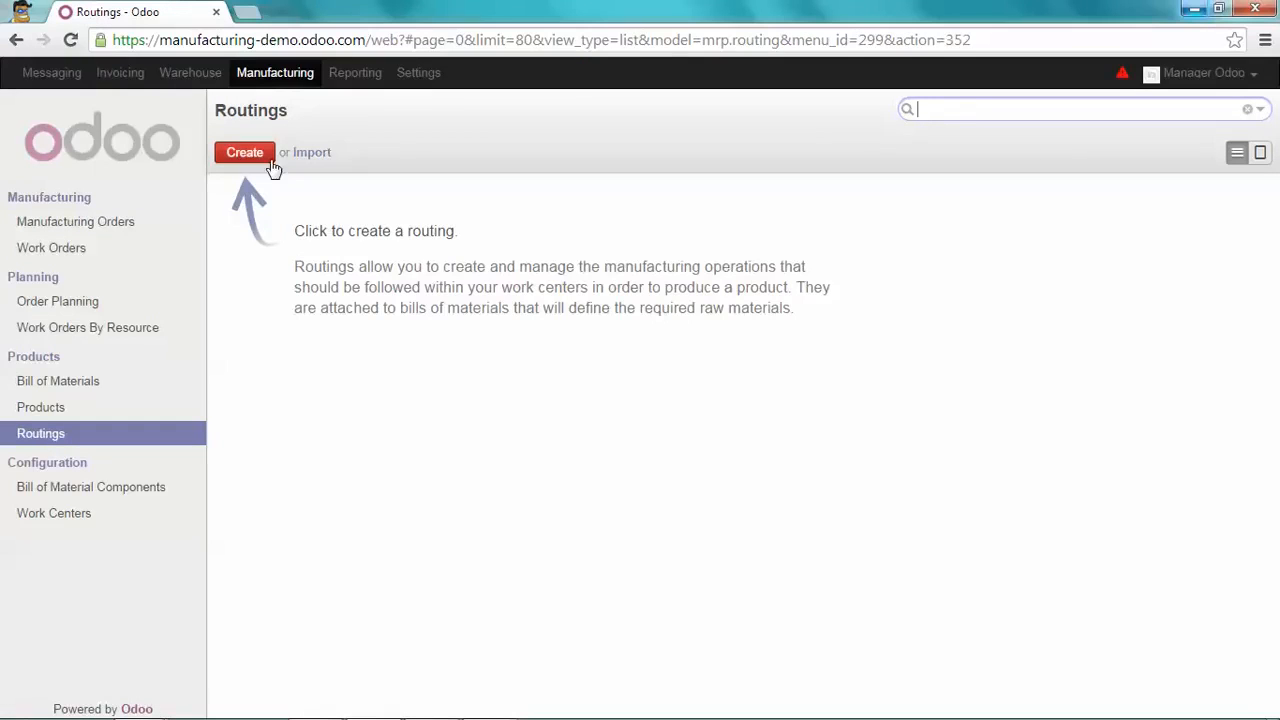
left_click(244, 152)
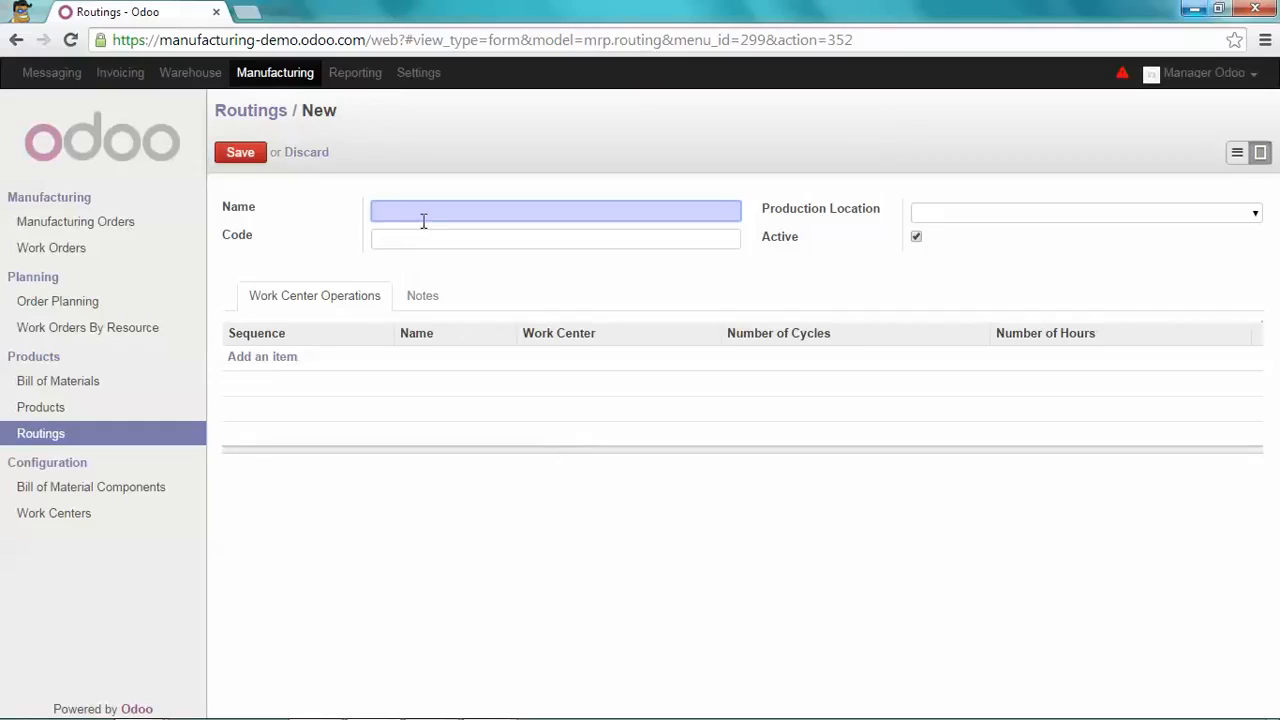
type("T")
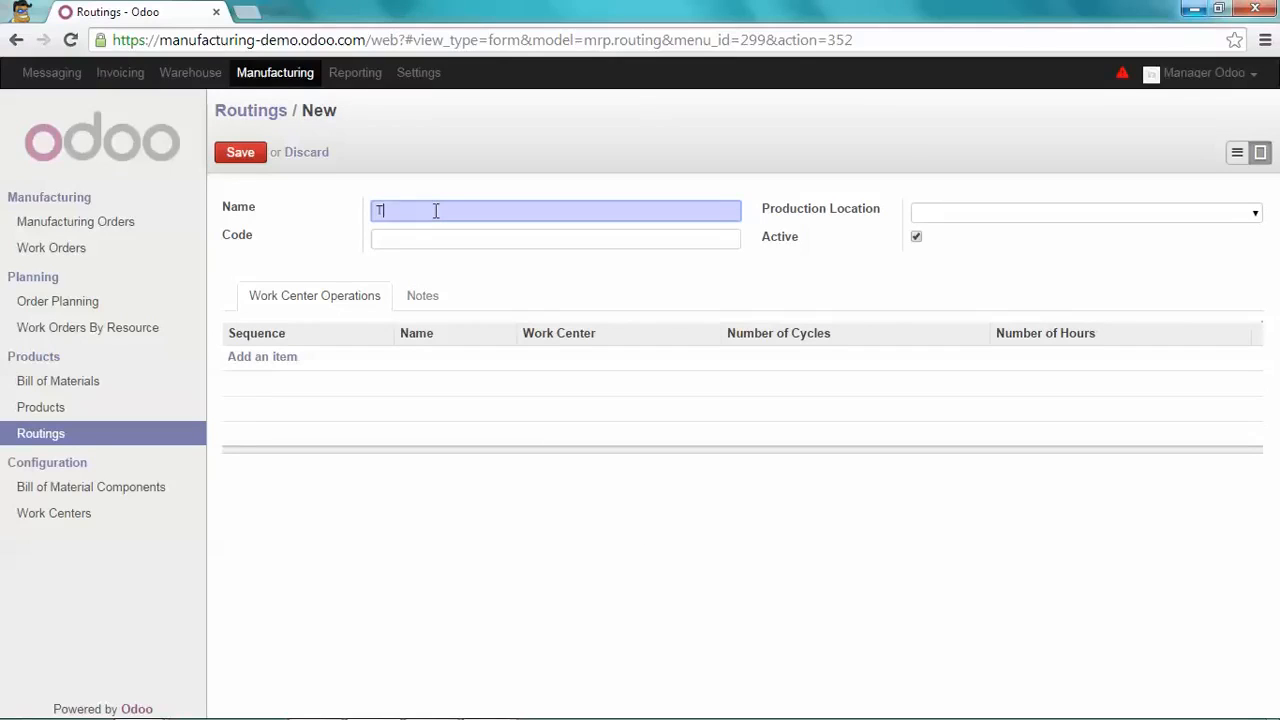
type("able")
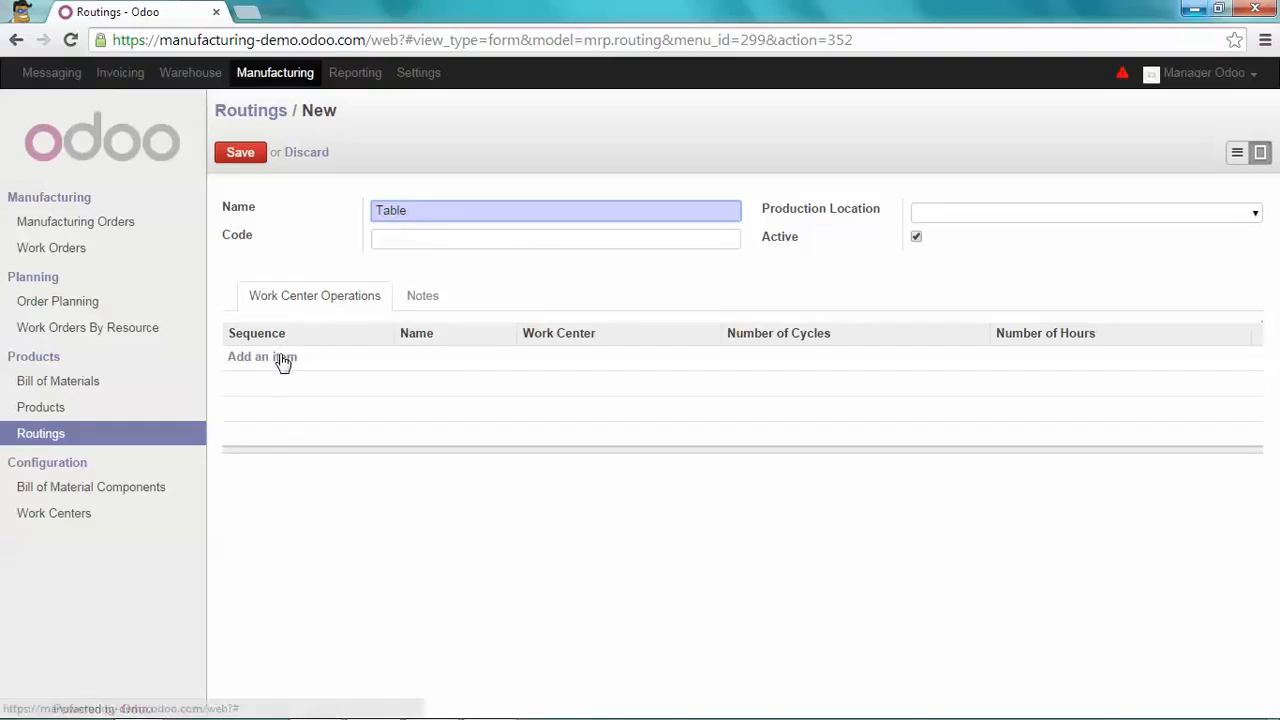
- Add an operation named 'Assembly' and begin entering the 'Table assembly' work center
left_click(262, 357)
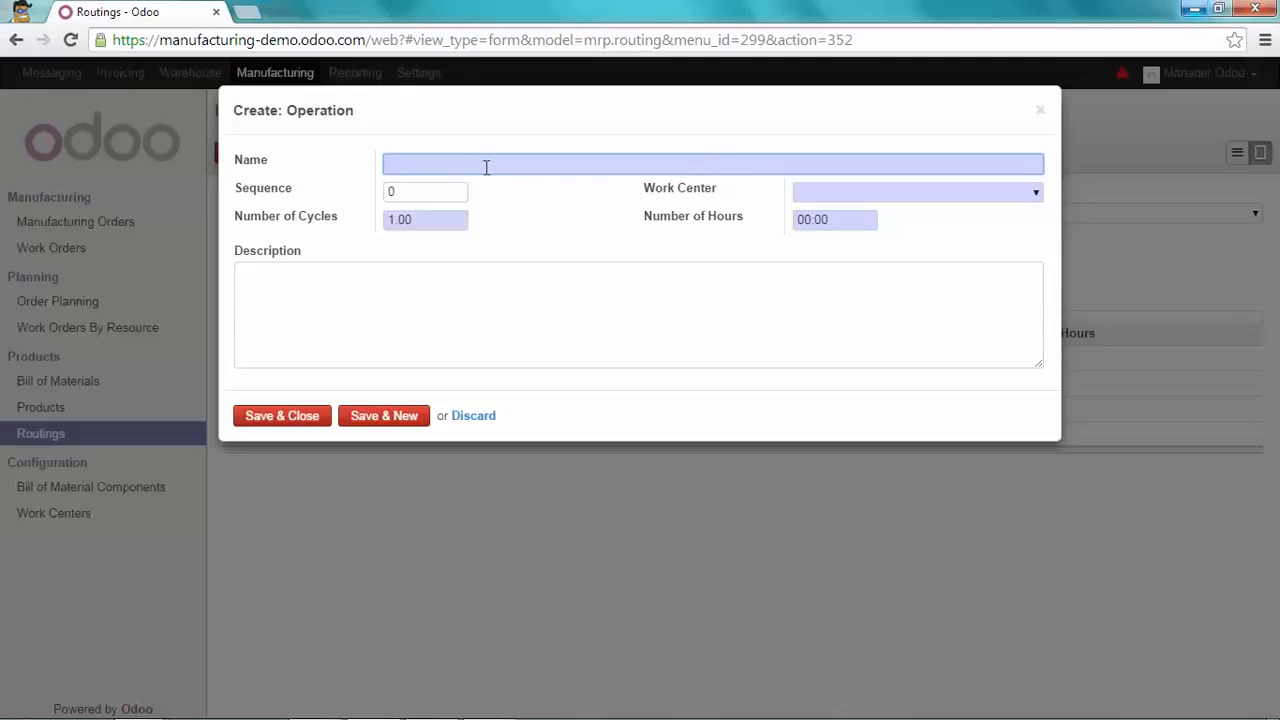
type("Assem")
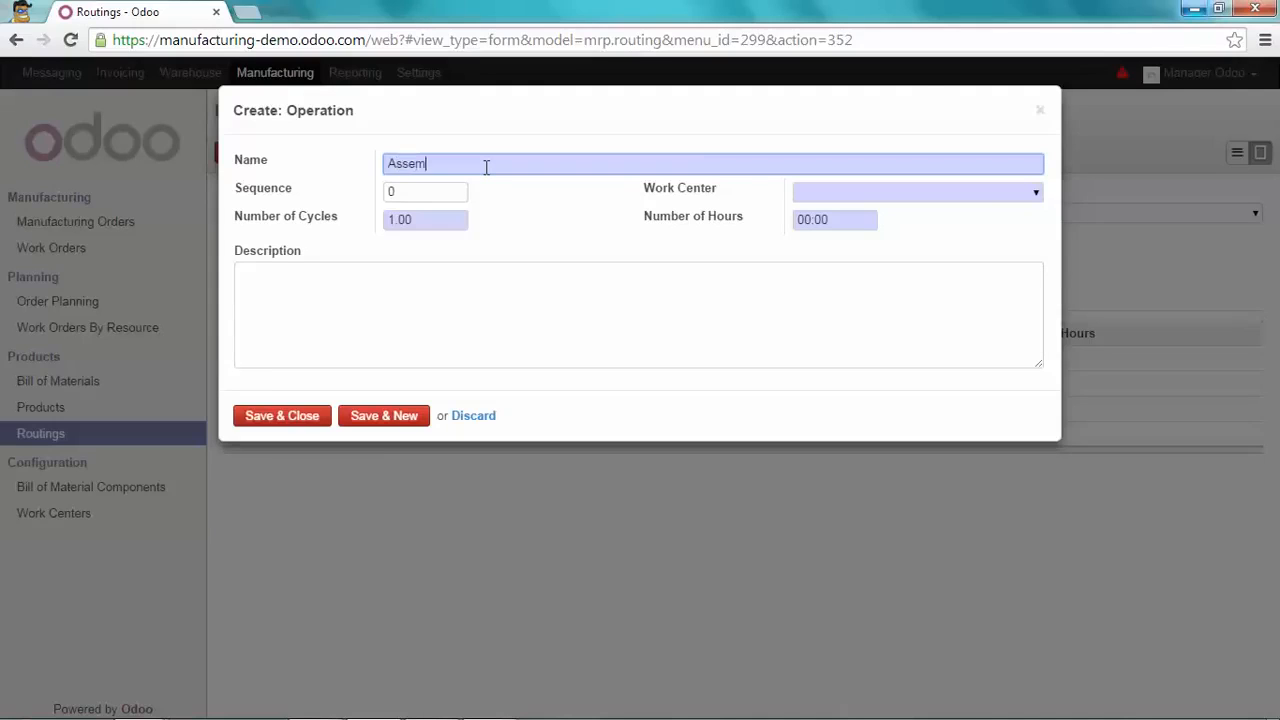
type("bly")
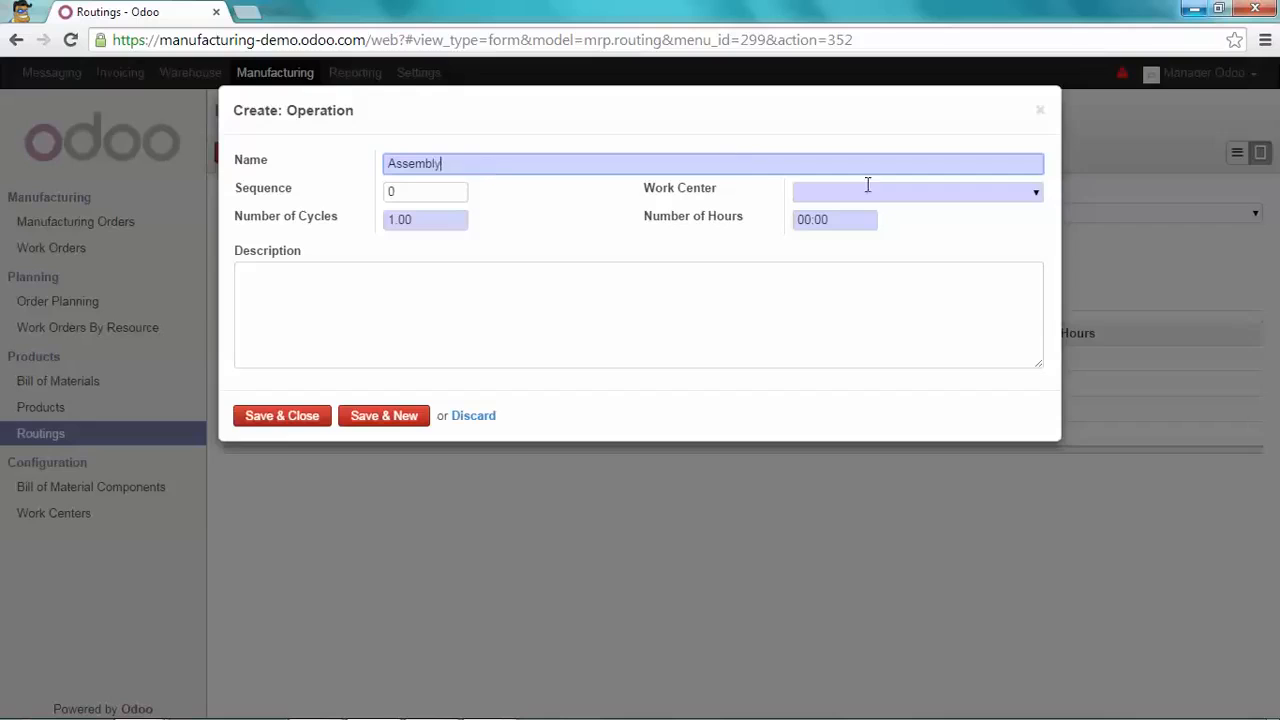
type("Table assembly")
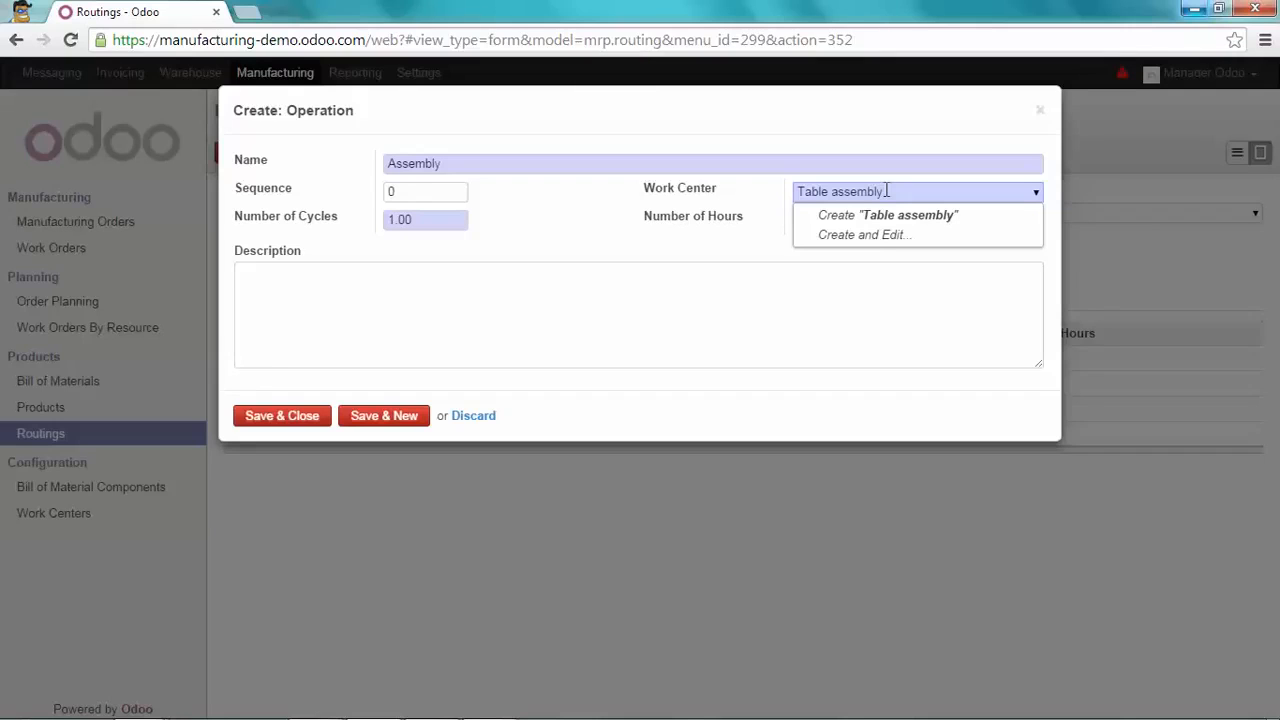
mouse_move(875, 237)
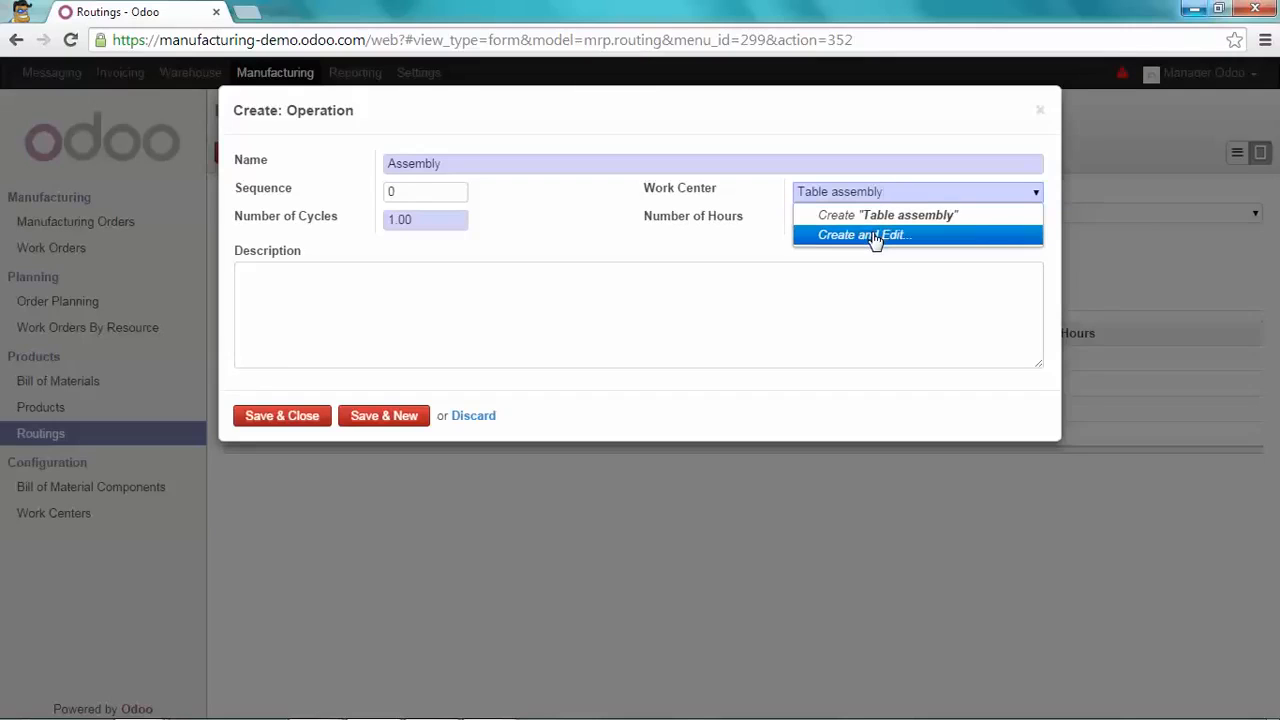
- Create Table assembly as a human work center: capacity 2, cycle 02:00, time after production 04:00
left_click(864, 234)
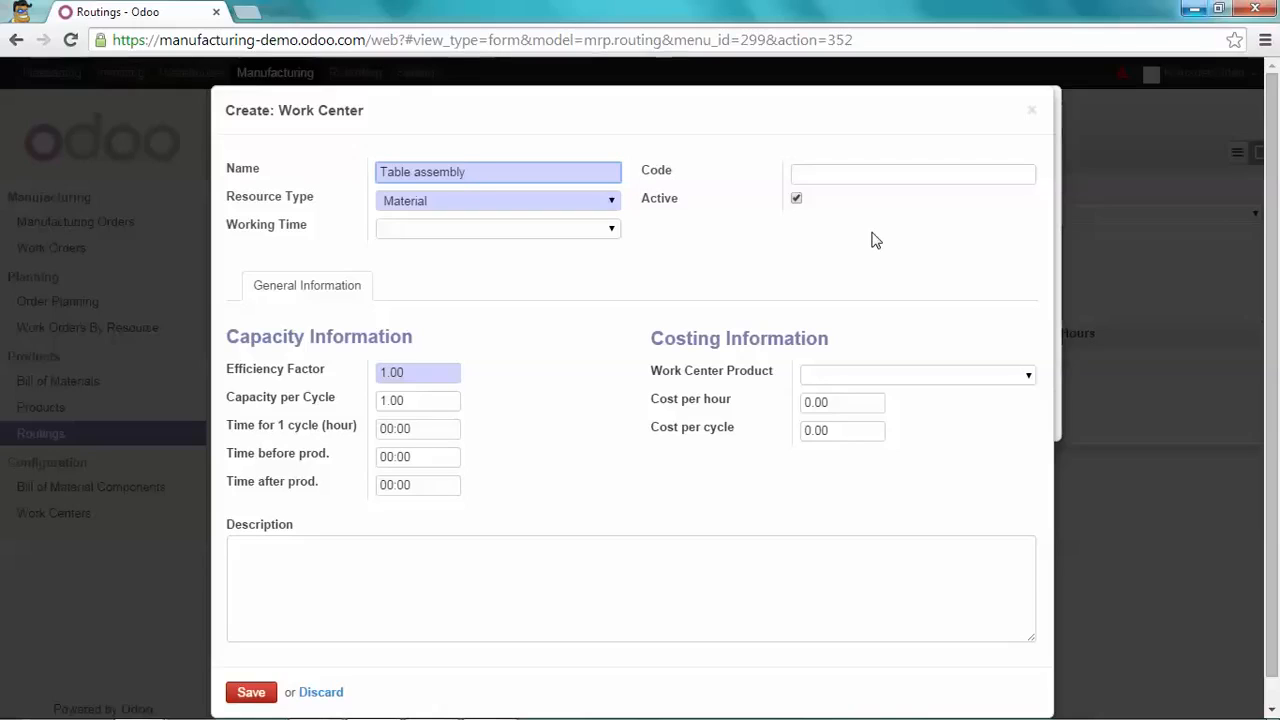
mouse_move(855, 242)
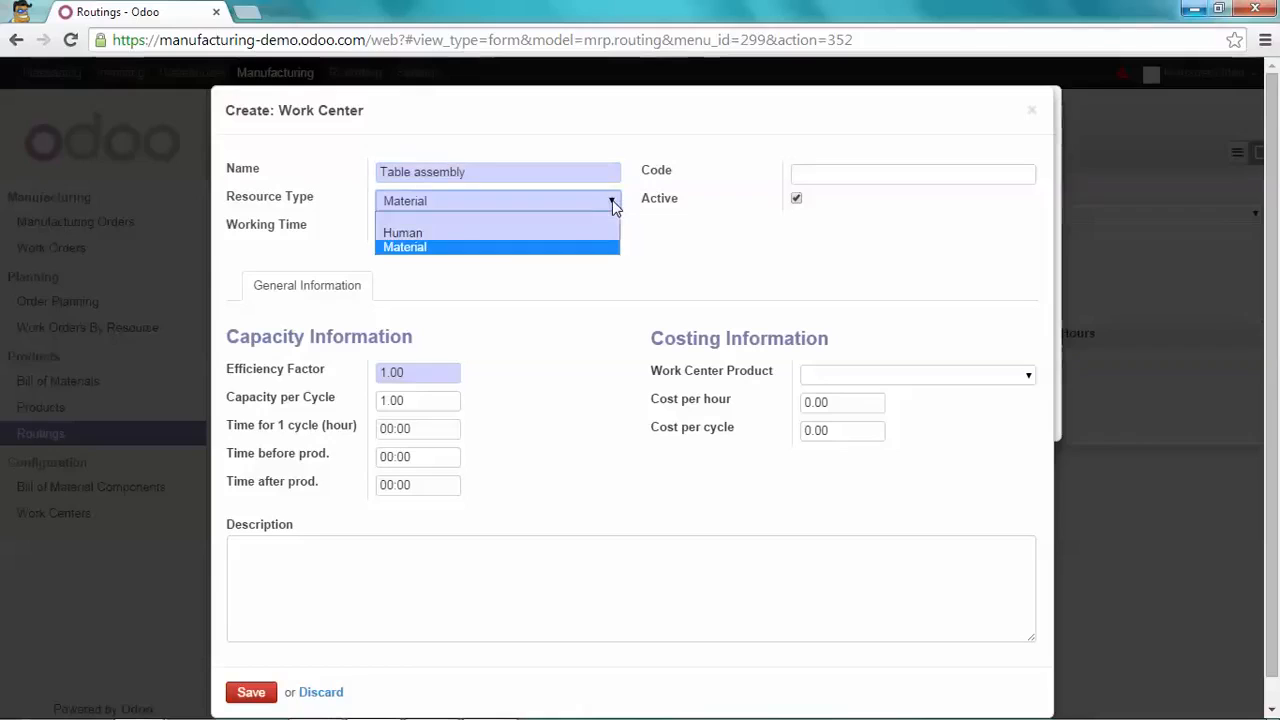
mouse_move(431, 238)
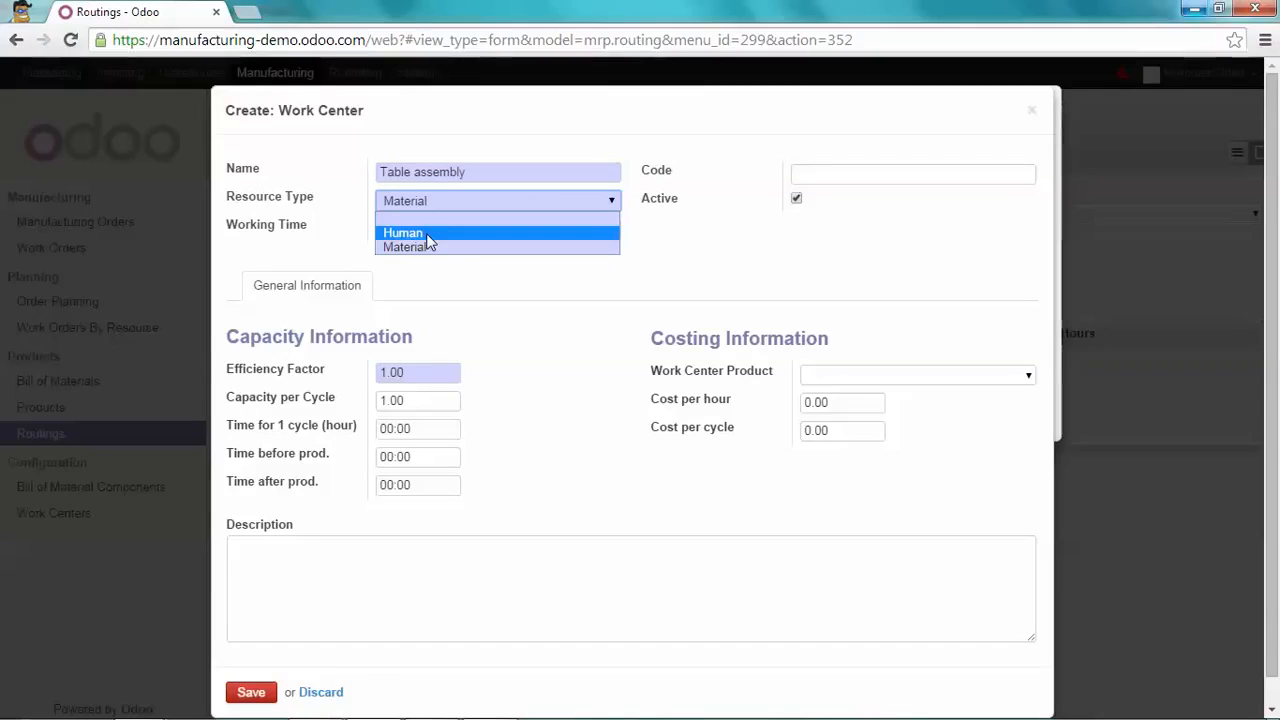
left_click(402, 232)
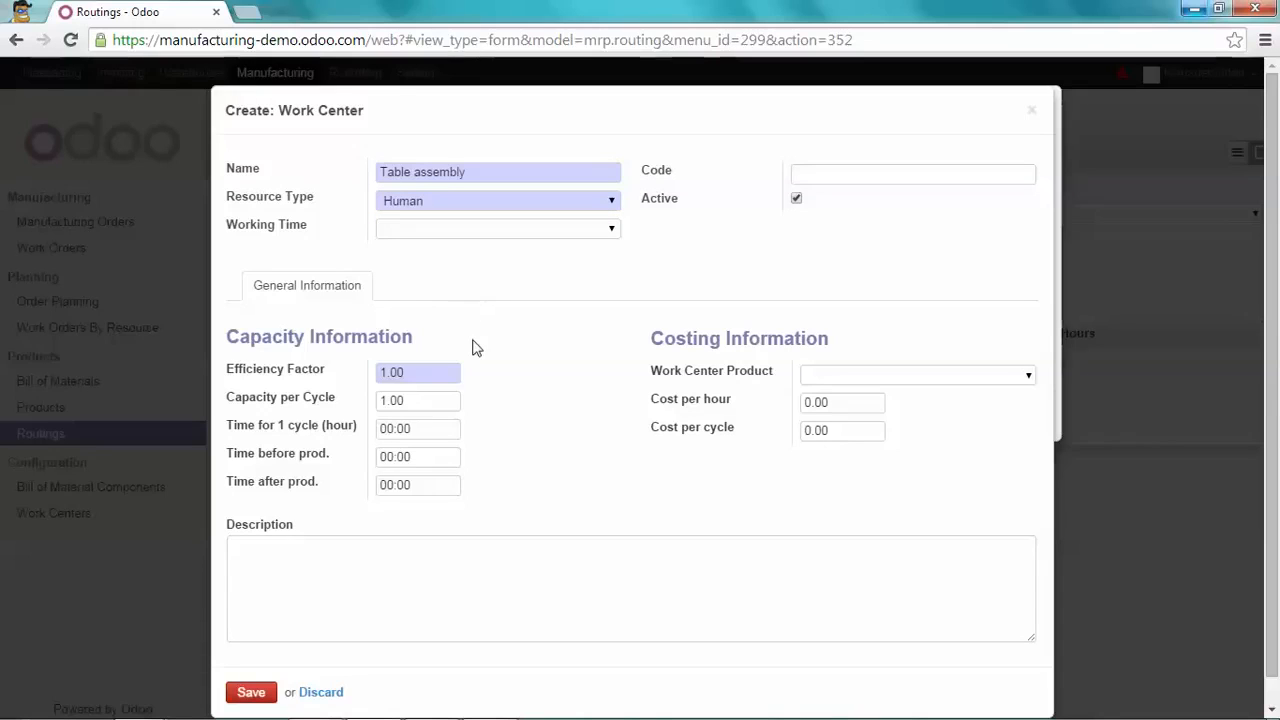
mouse_move(483, 374)
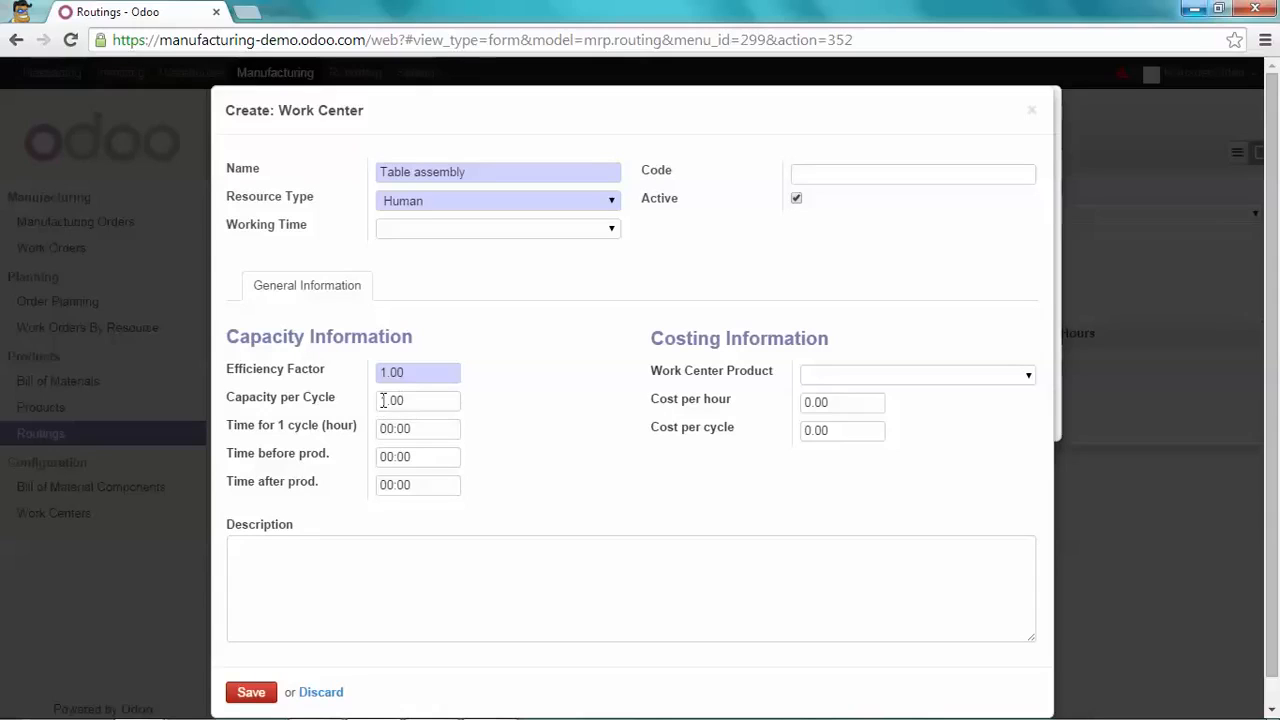
left_click(418, 400)
type("2")
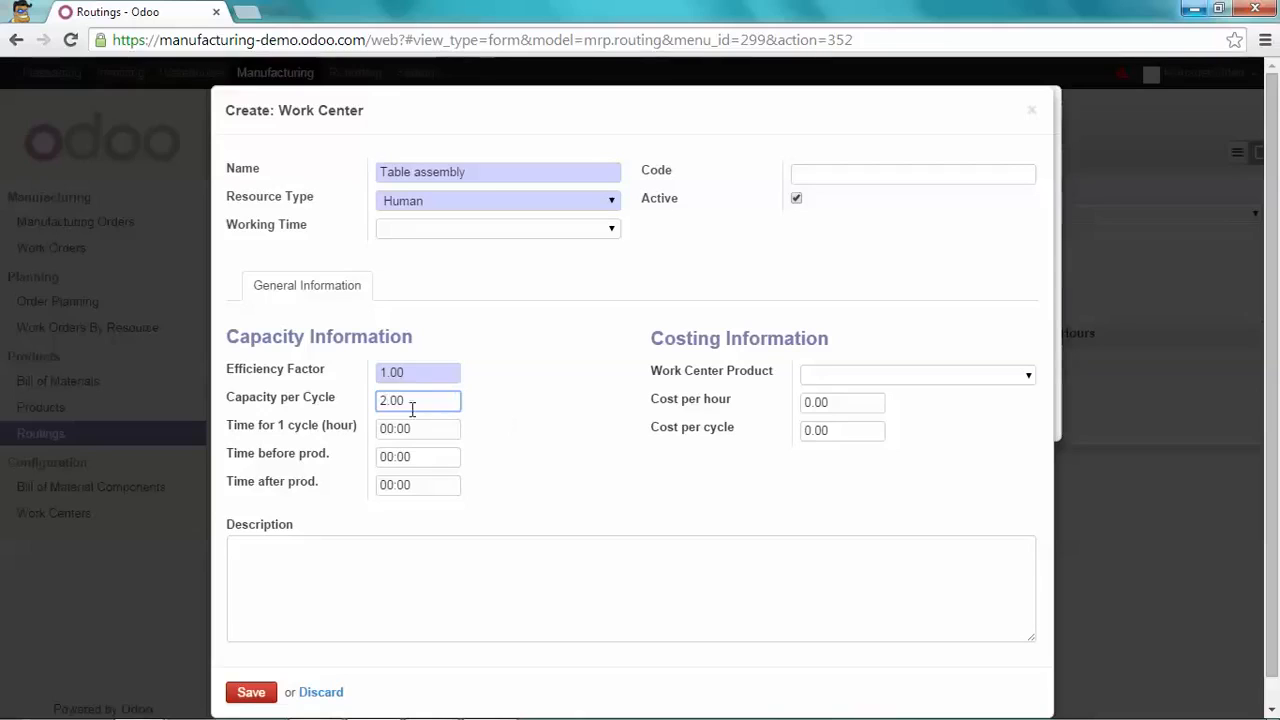
left_click(418, 428)
type("2")
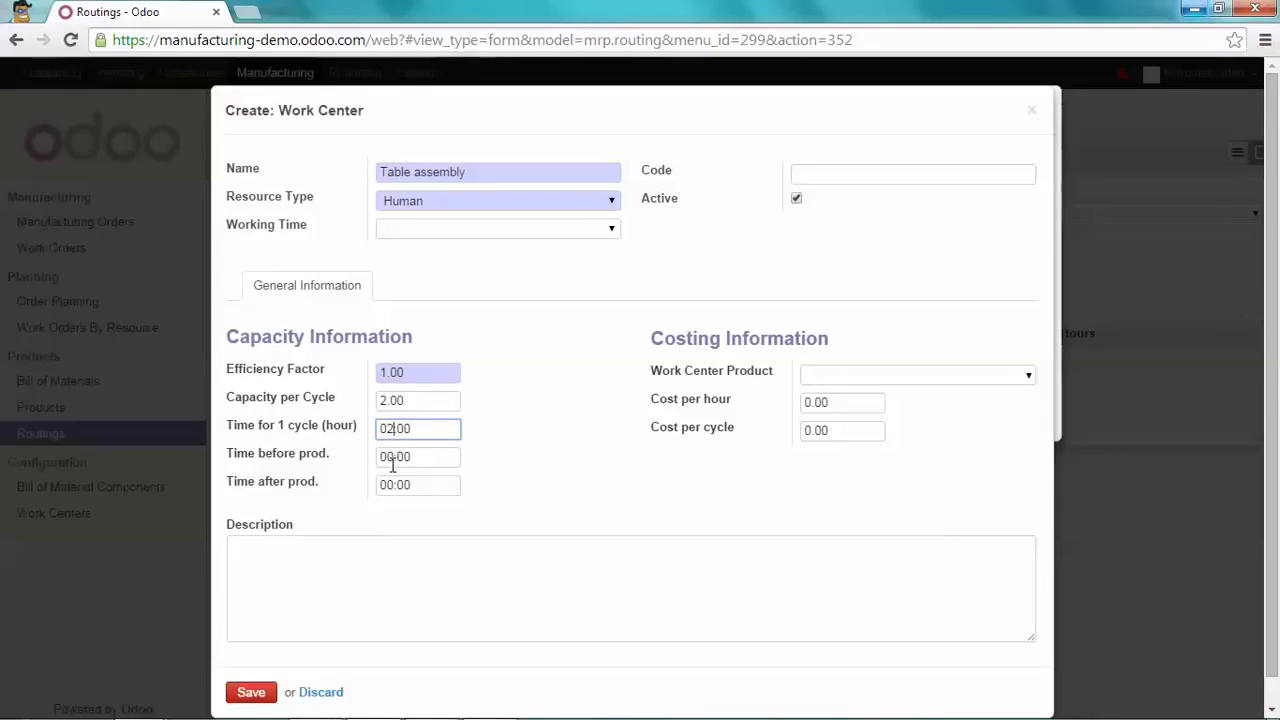
left_click(418, 485)
type("4")
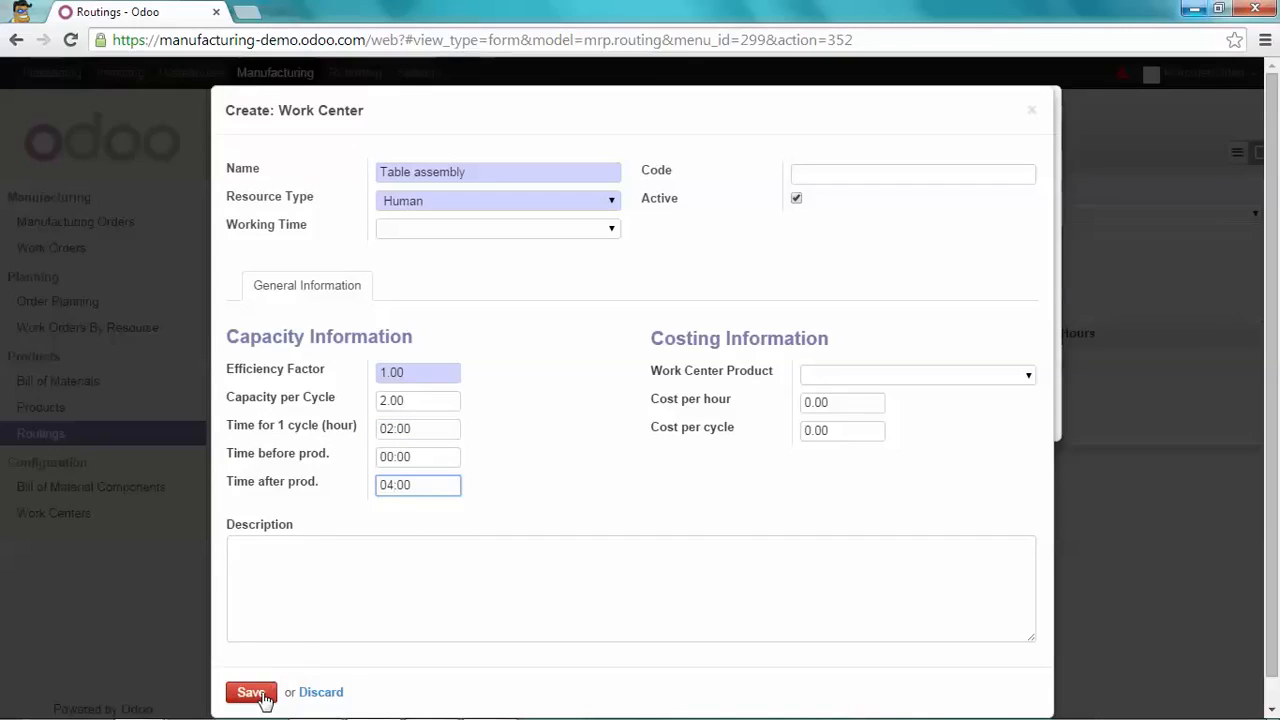
left_click(249, 691)
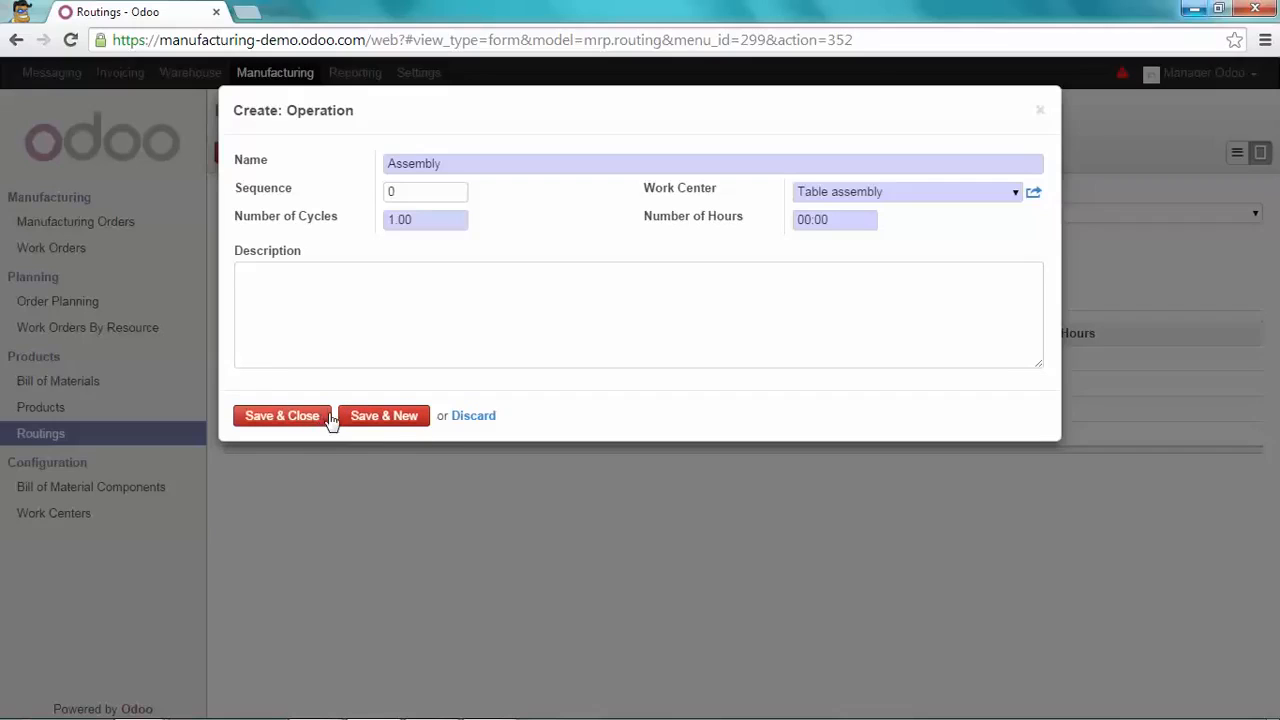
mouse_move(405, 395)
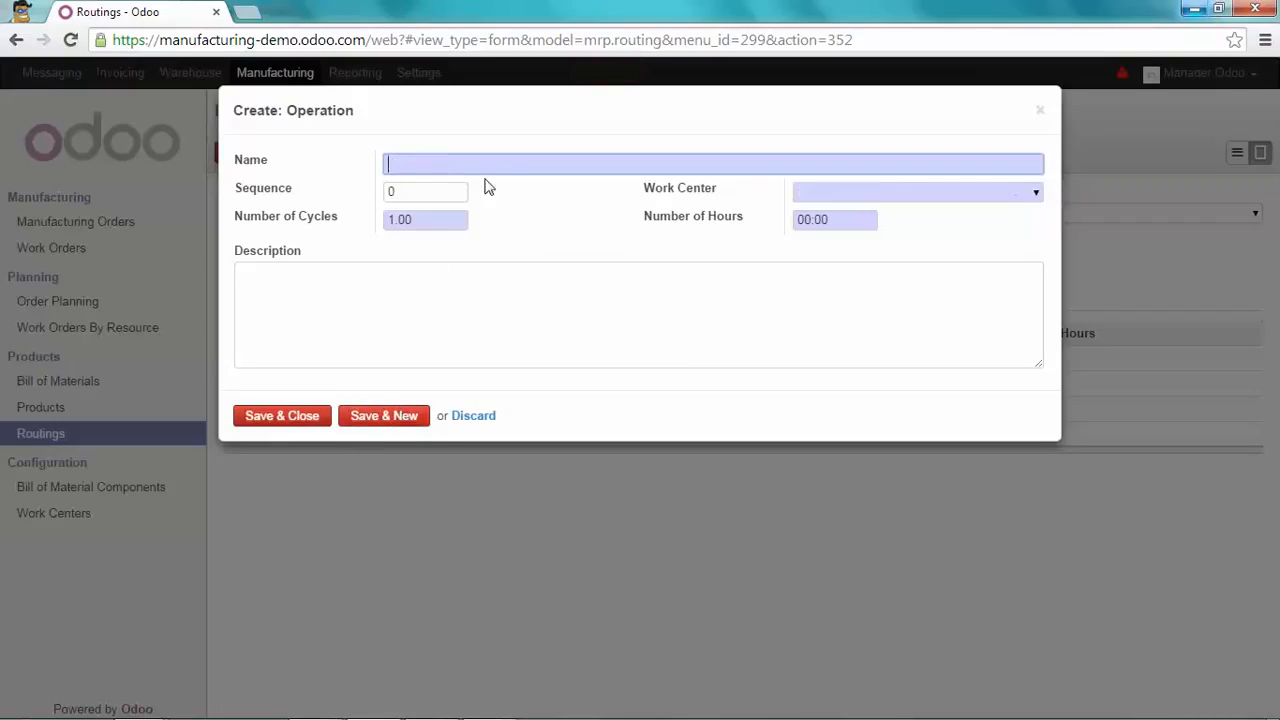
mouse_move(499, 162)
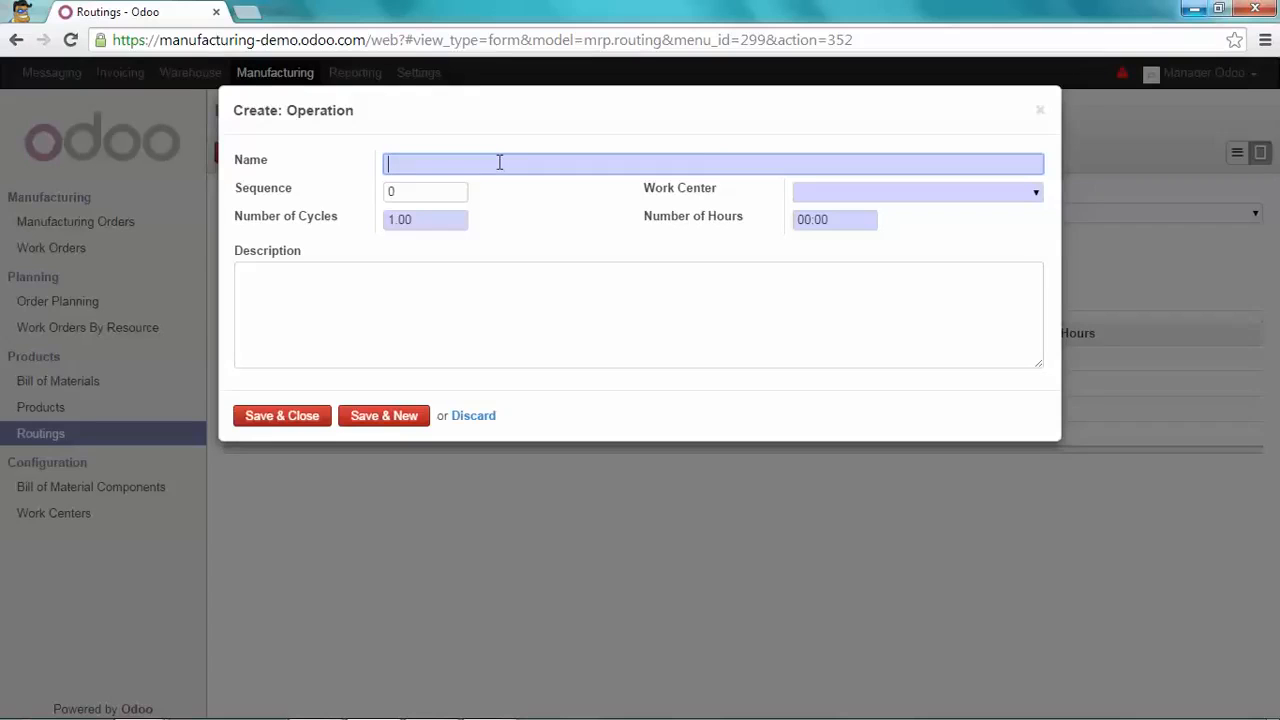
- Name the next operation 'Packing' and start entering the 'Woodo Packing' work center
type("Packing")
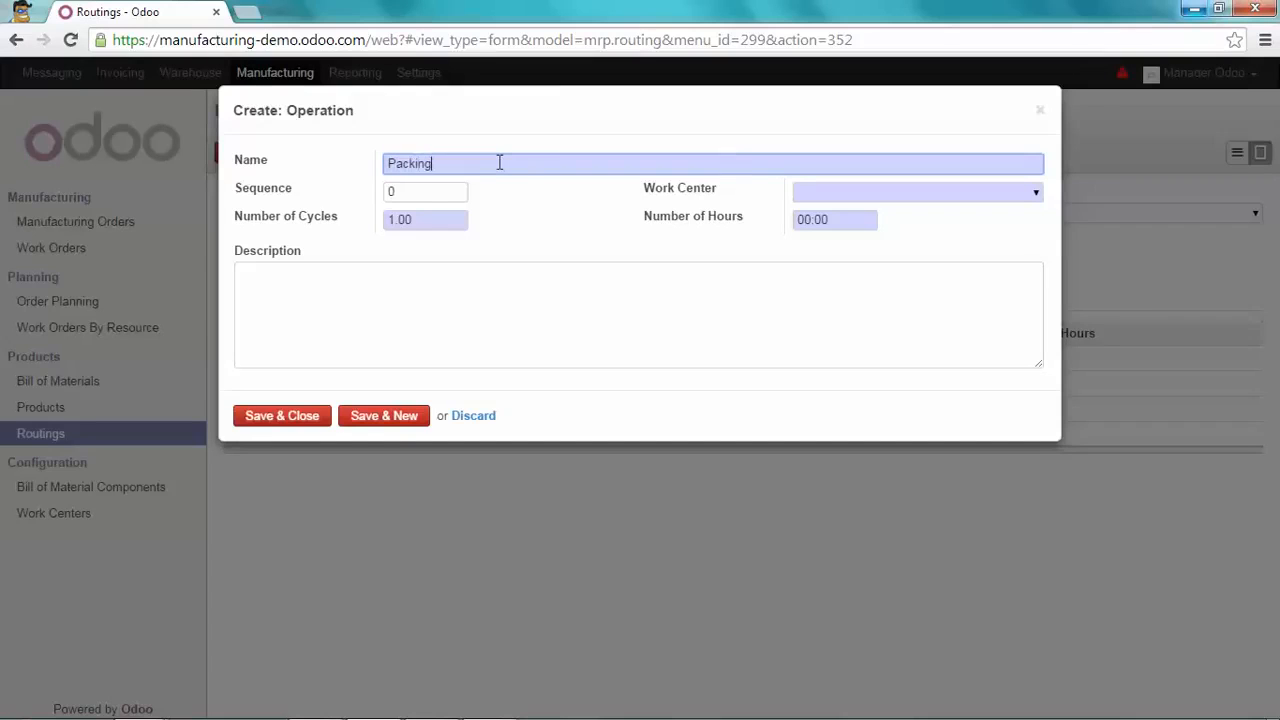
left_click(910, 192)
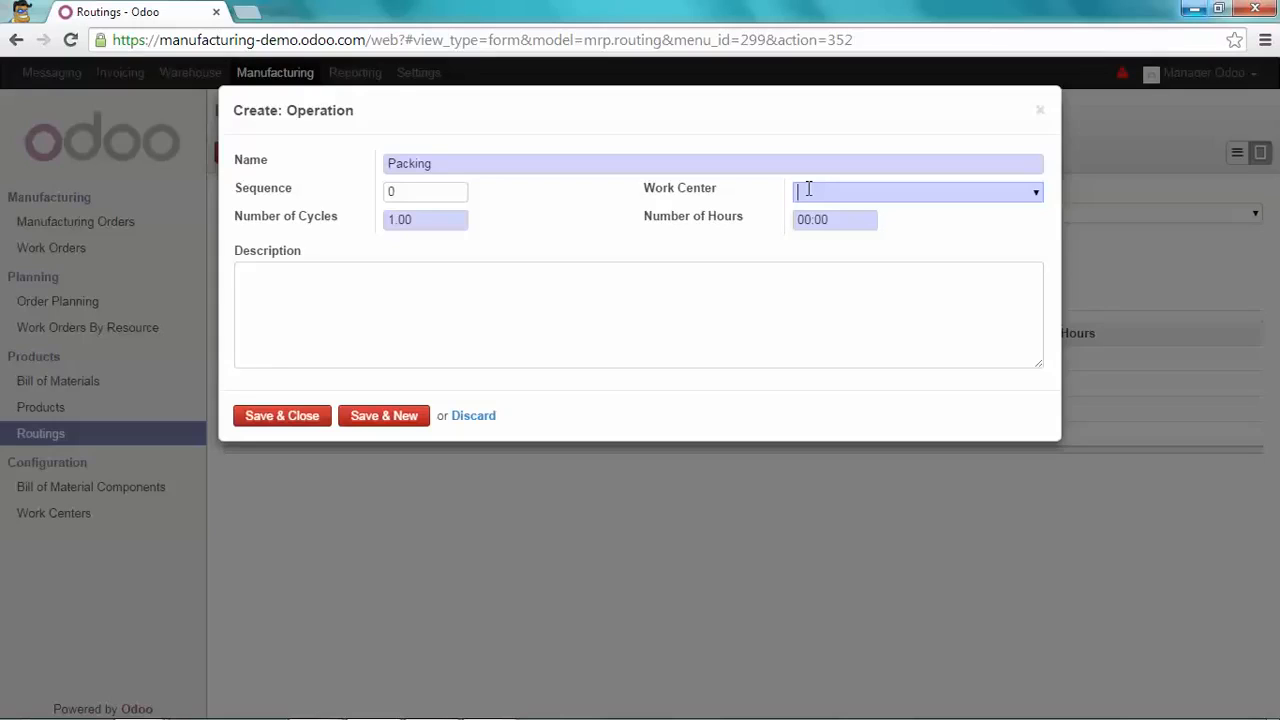
type("Woodo Packing")
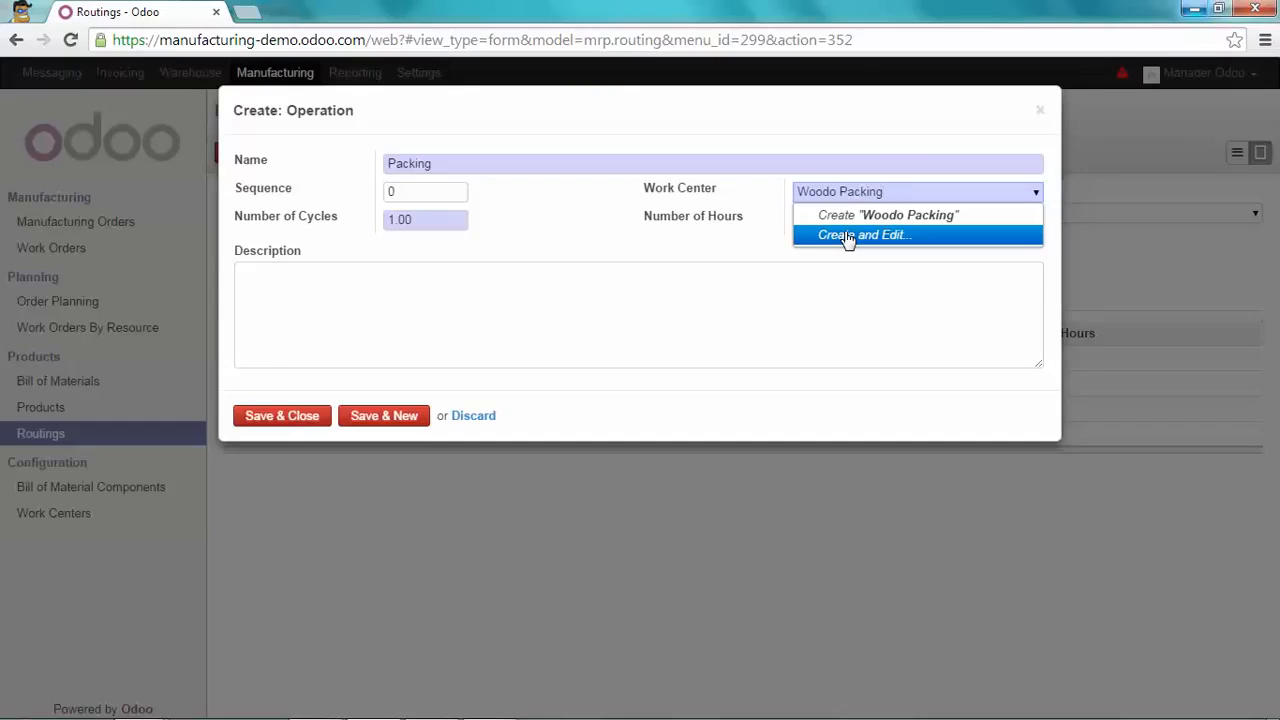
- Create Woodo Packing as a human work center, capacity 5, cycle 00:30, and save the operation
left_click(862, 234)
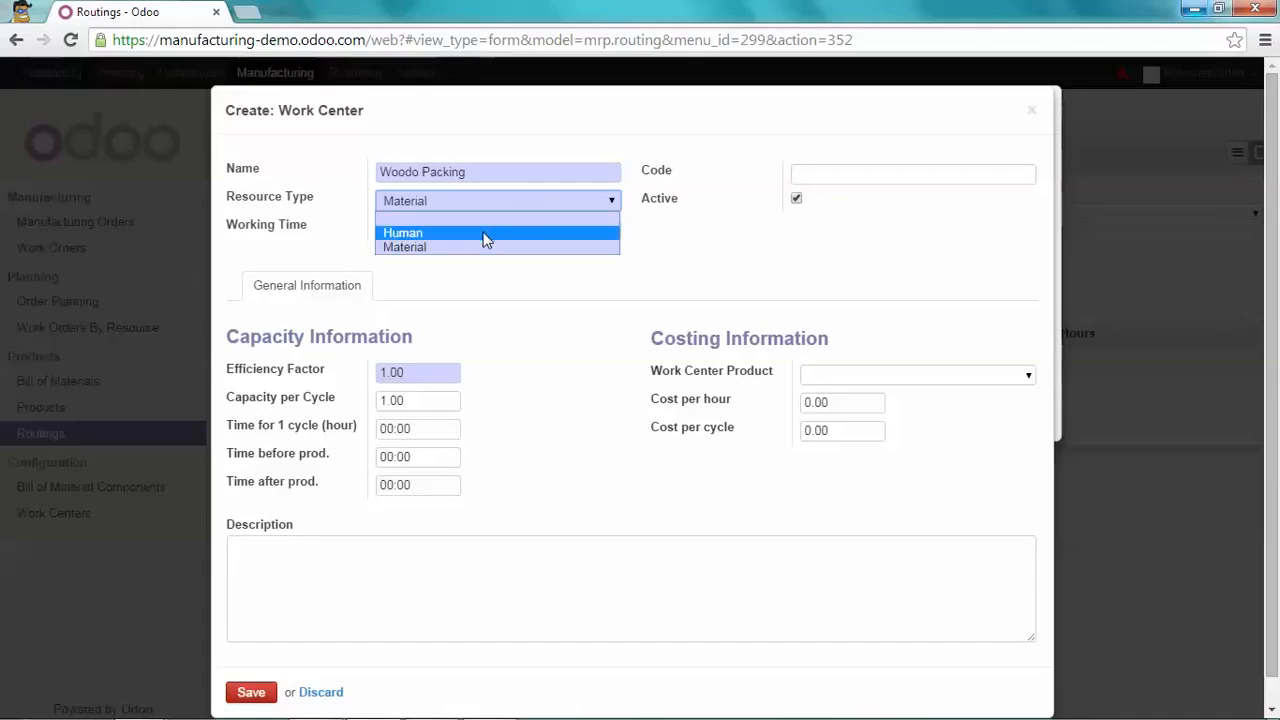
left_click(402, 232)
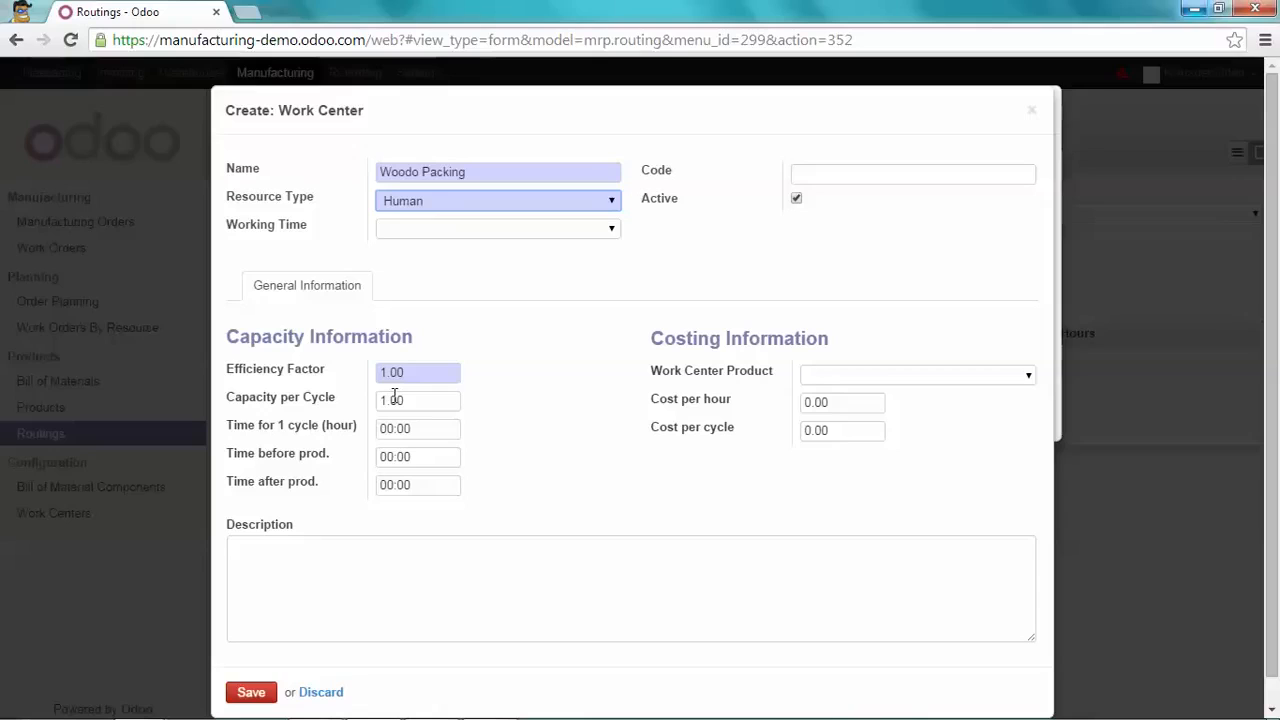
left_click(418, 400)
type("5")
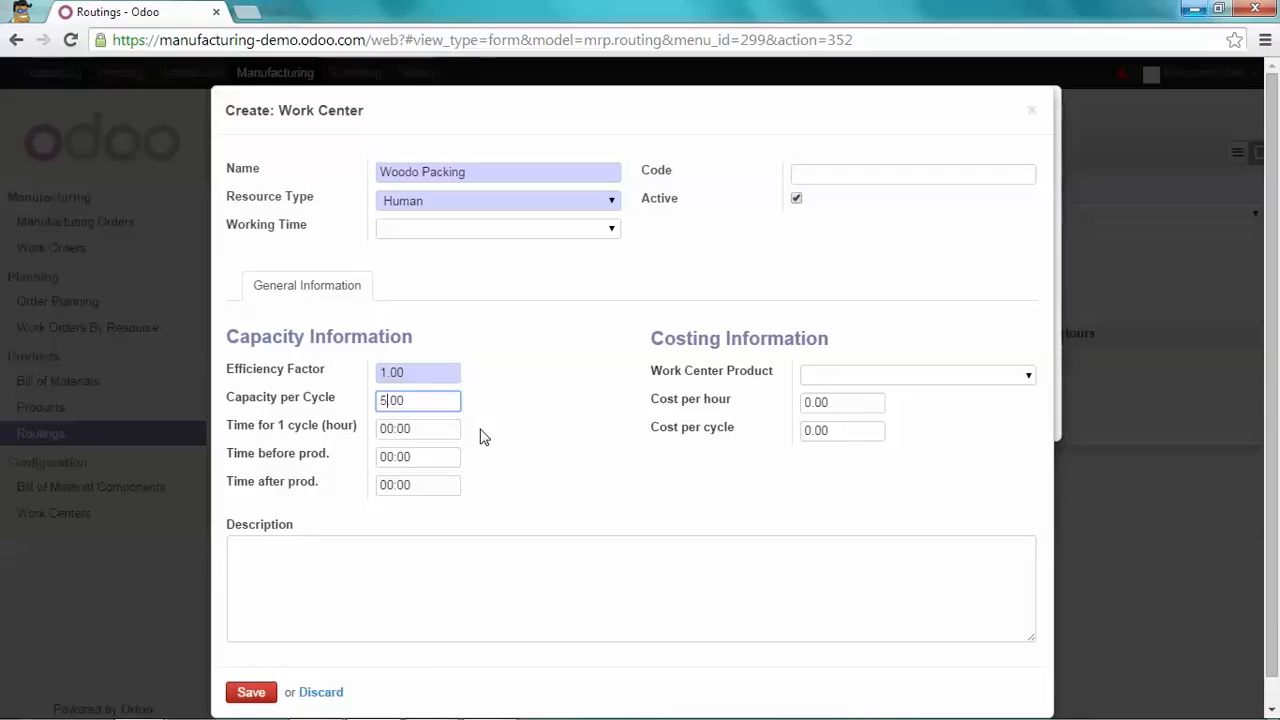
left_click(418, 429)
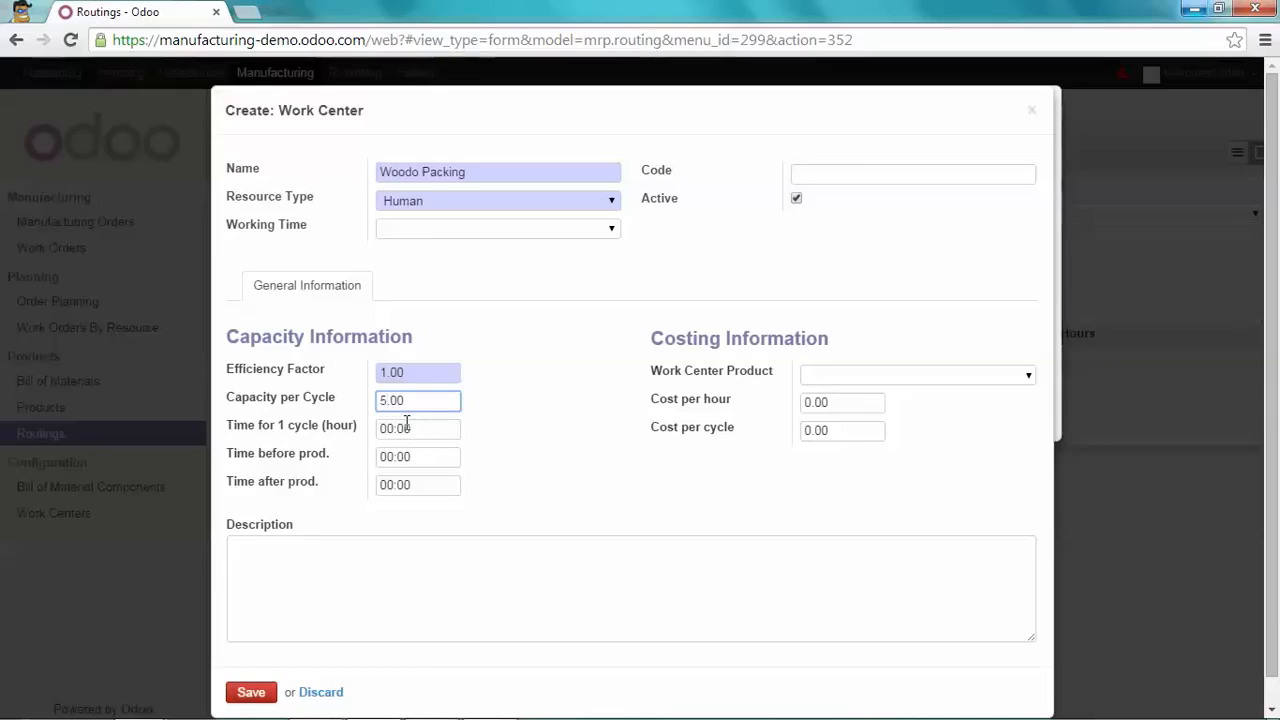
mouse_move(407, 428)
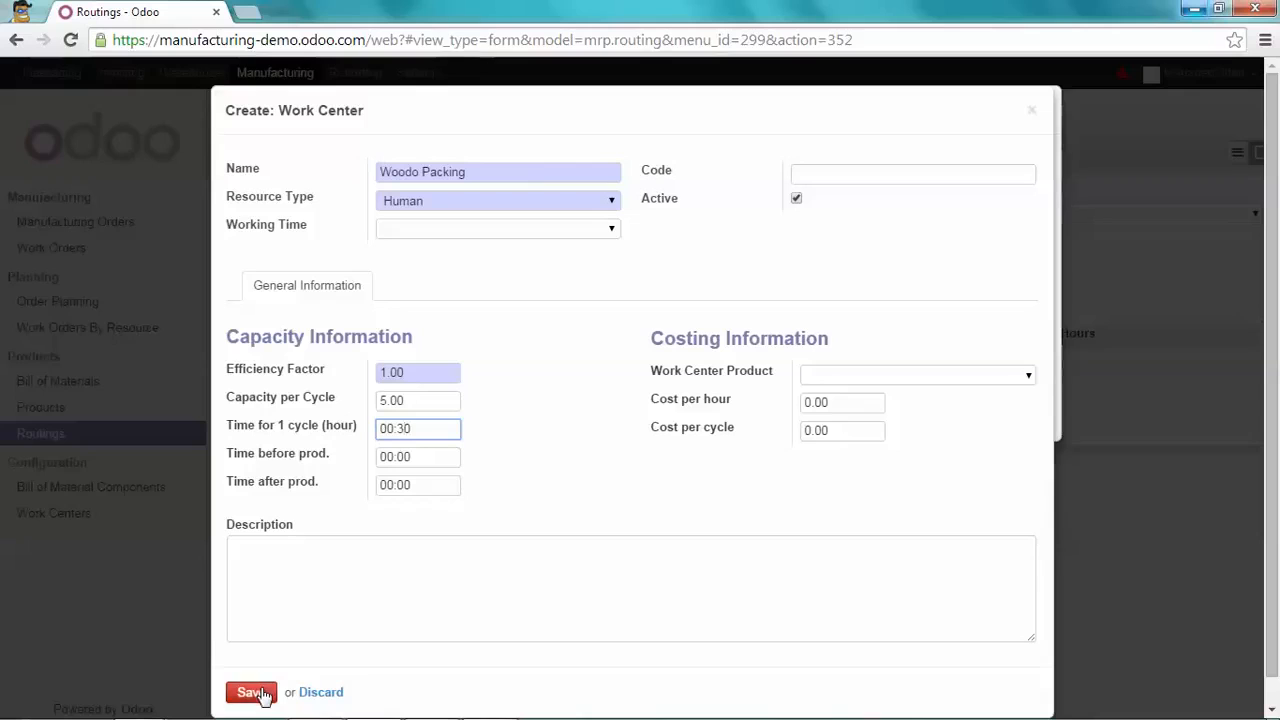
left_click(253, 692)
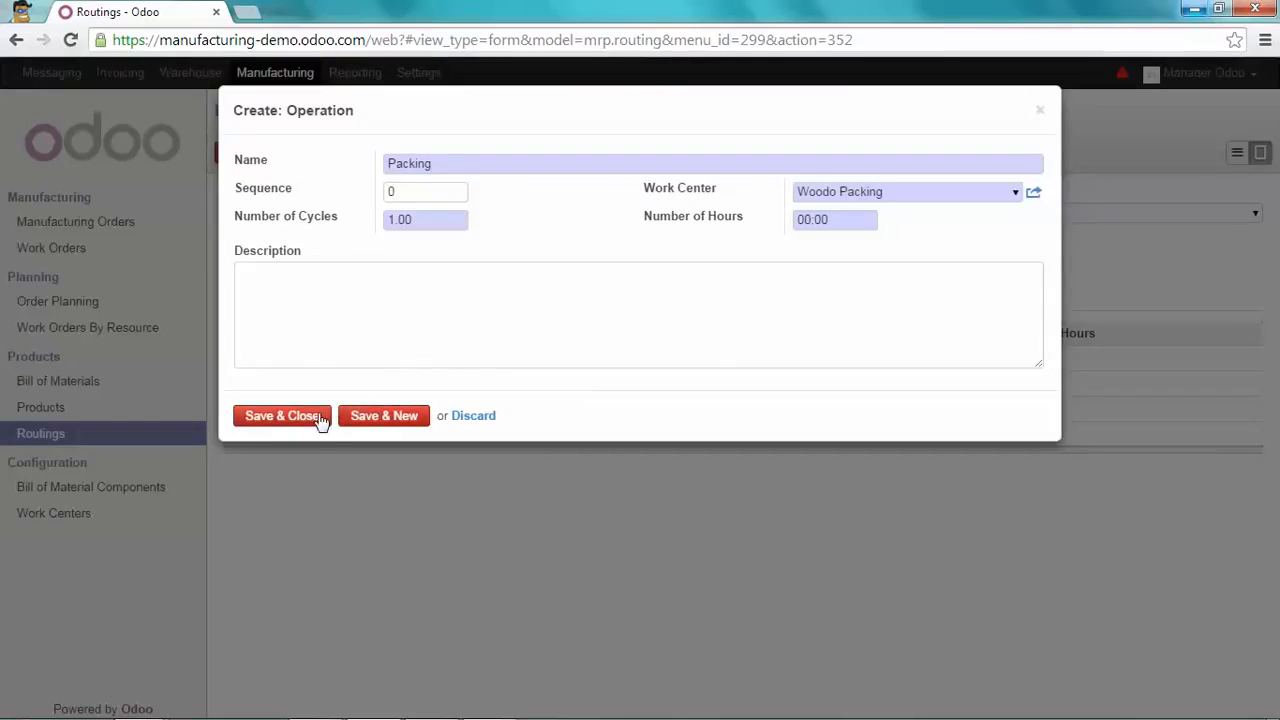
left_click(280, 415)
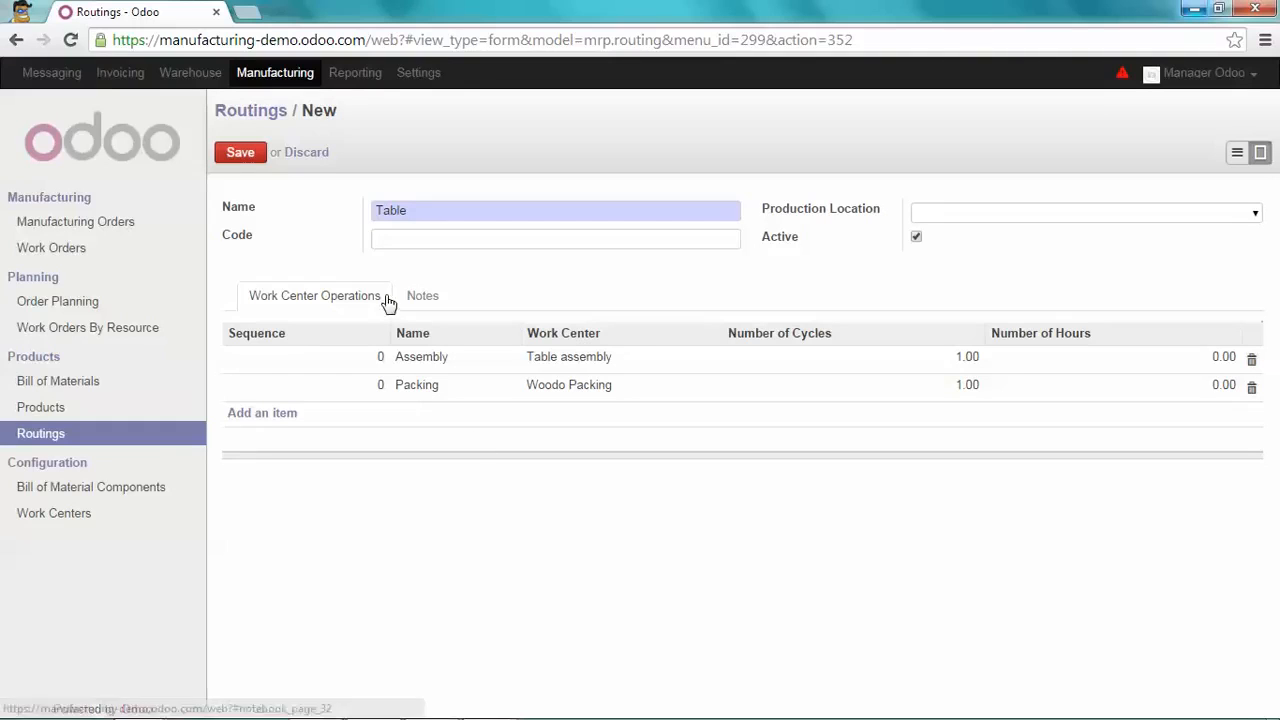
- Save the Table routing and open the Bill of Materials list
left_click(240, 152)
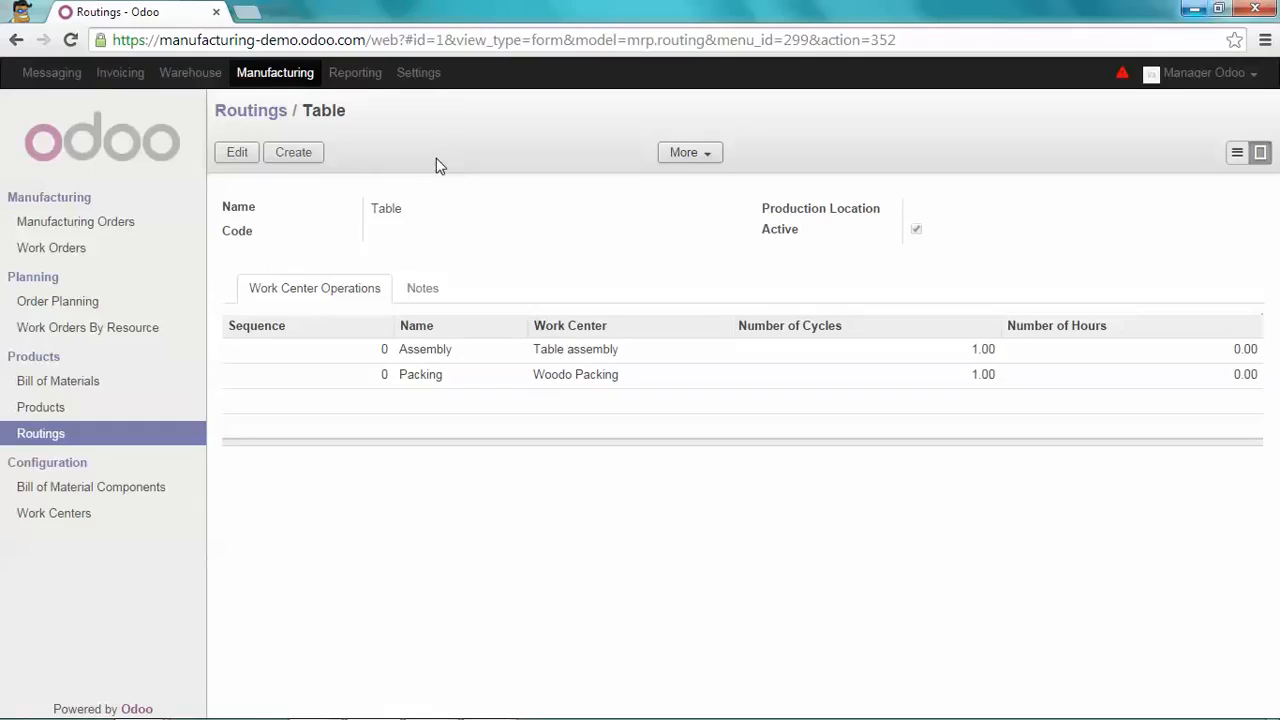
mouse_move(58, 381)
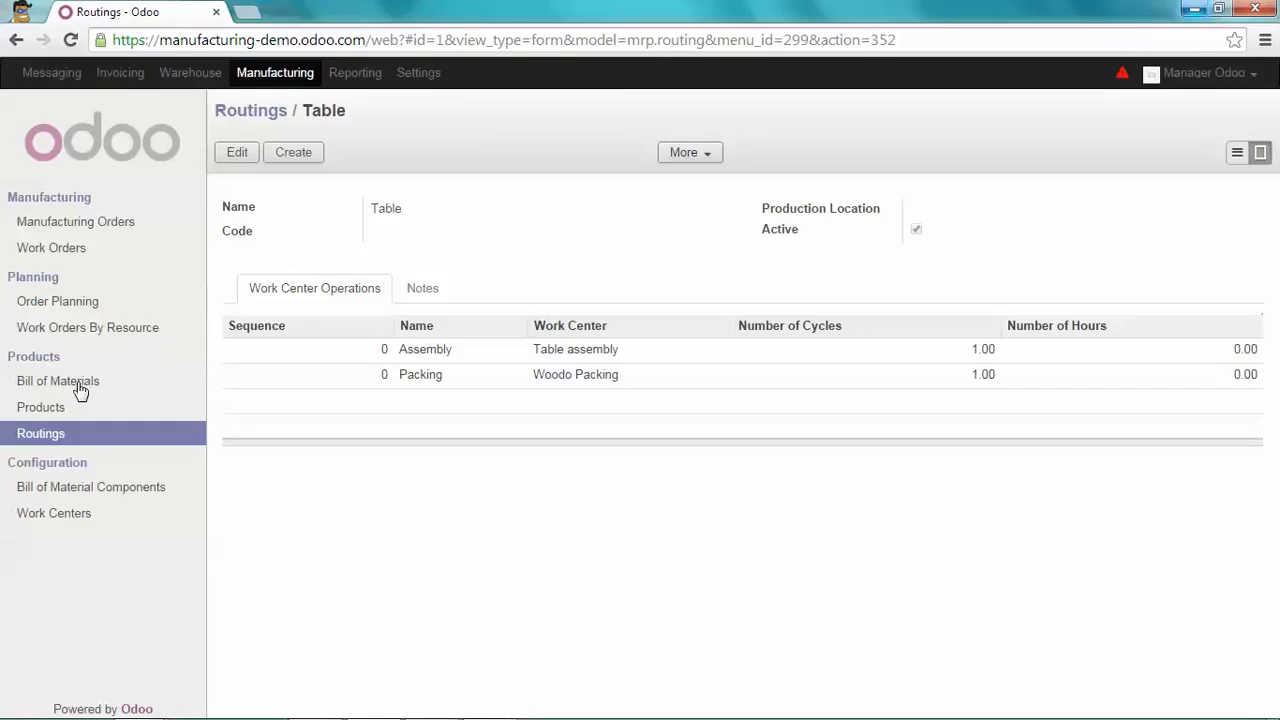
left_click(58, 381)
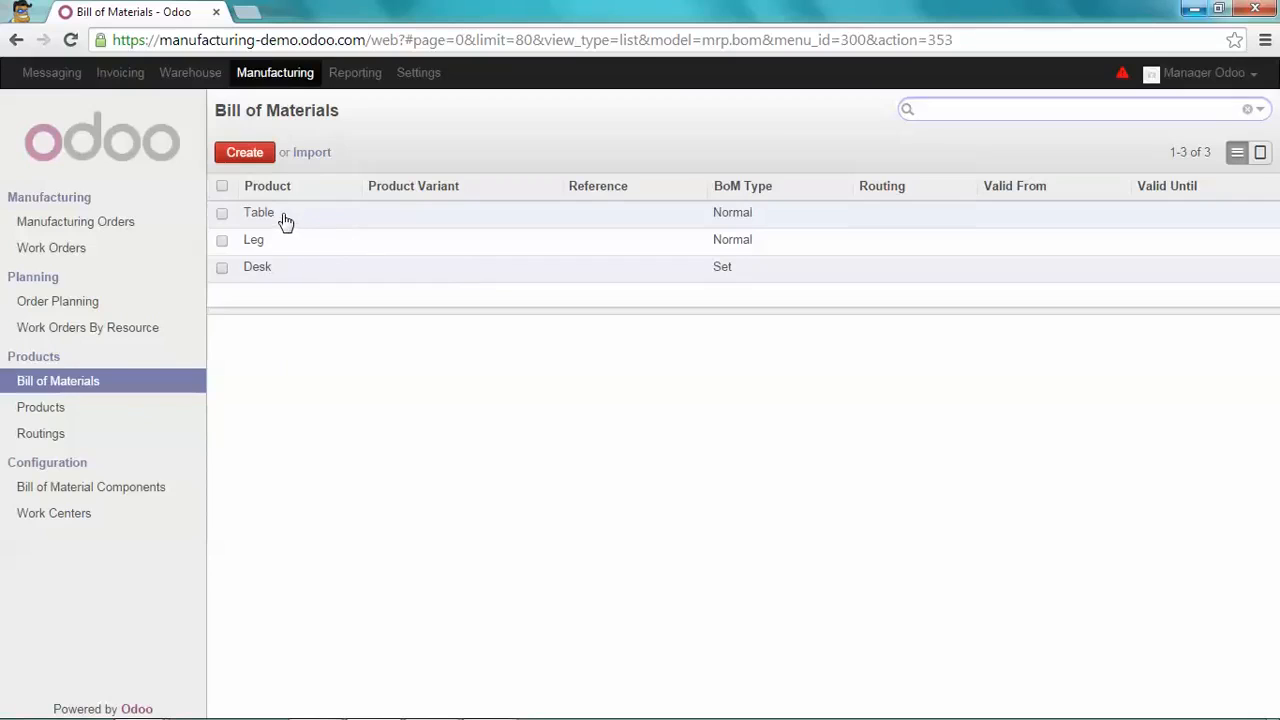
- Set the Table bill of materials' routing to Table, save, then return to Manufacturing Orders
left_click(258, 212)
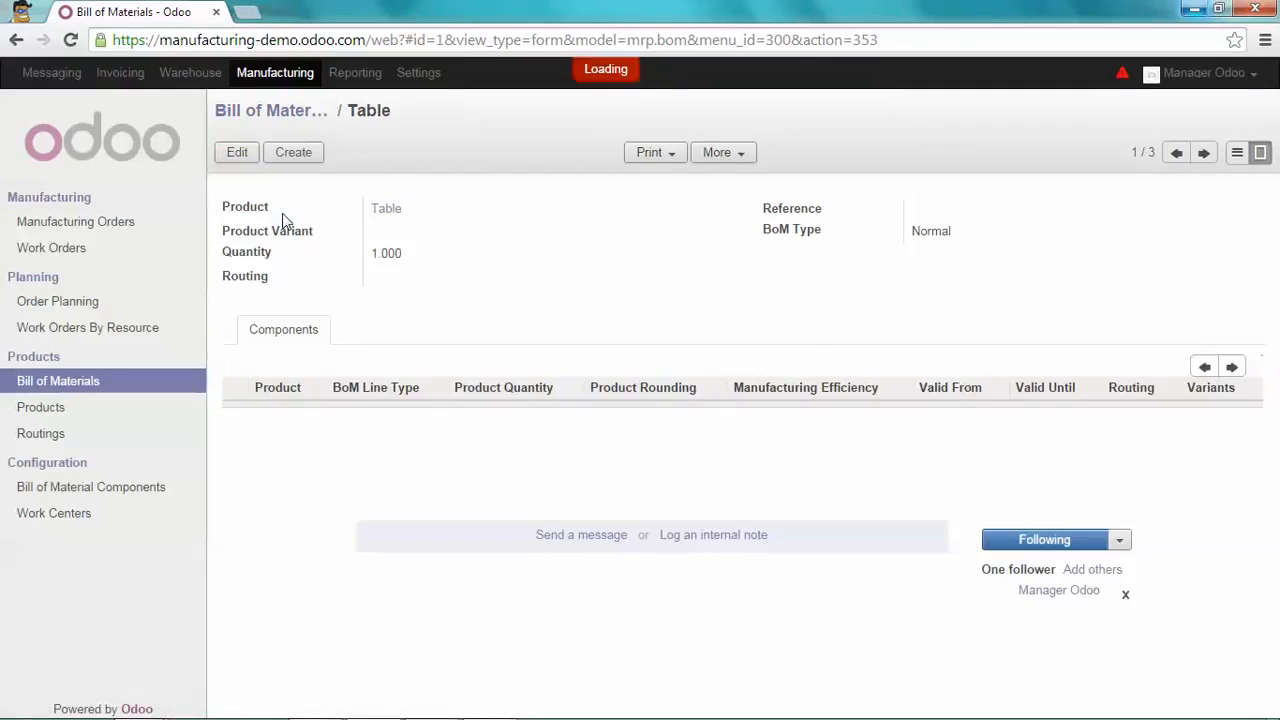
left_click(236, 152)
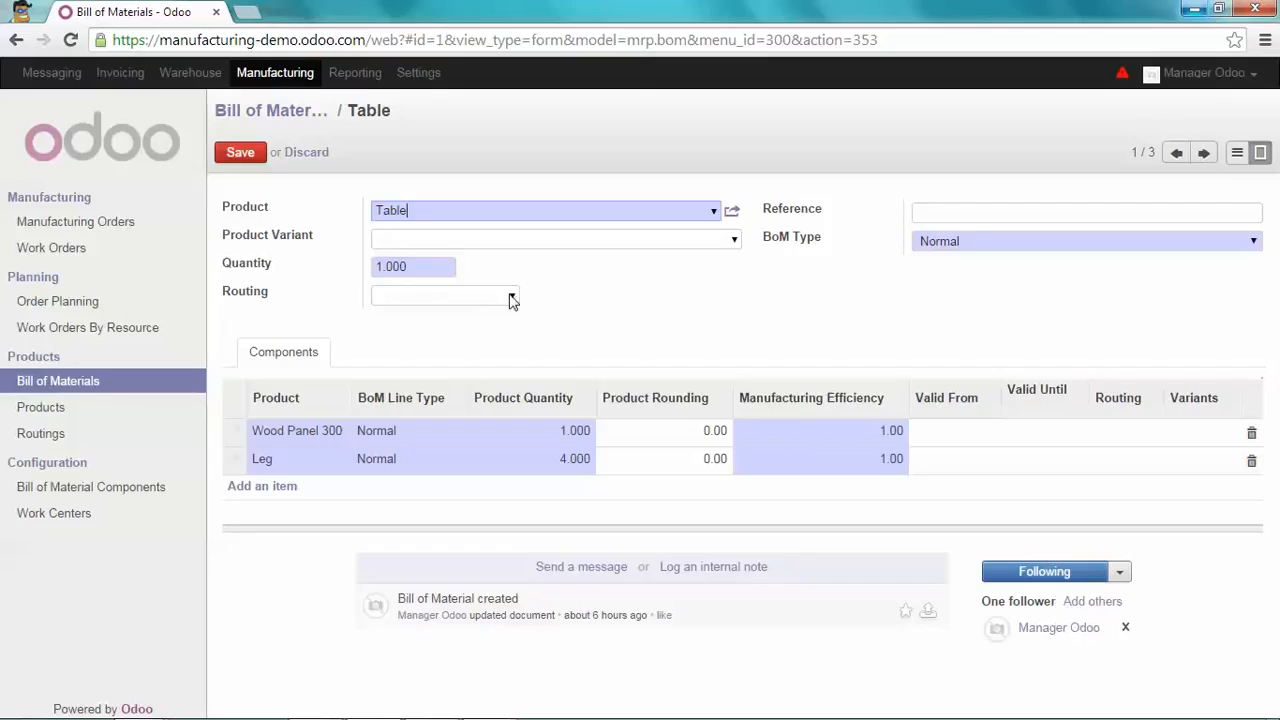
left_click(445, 295)
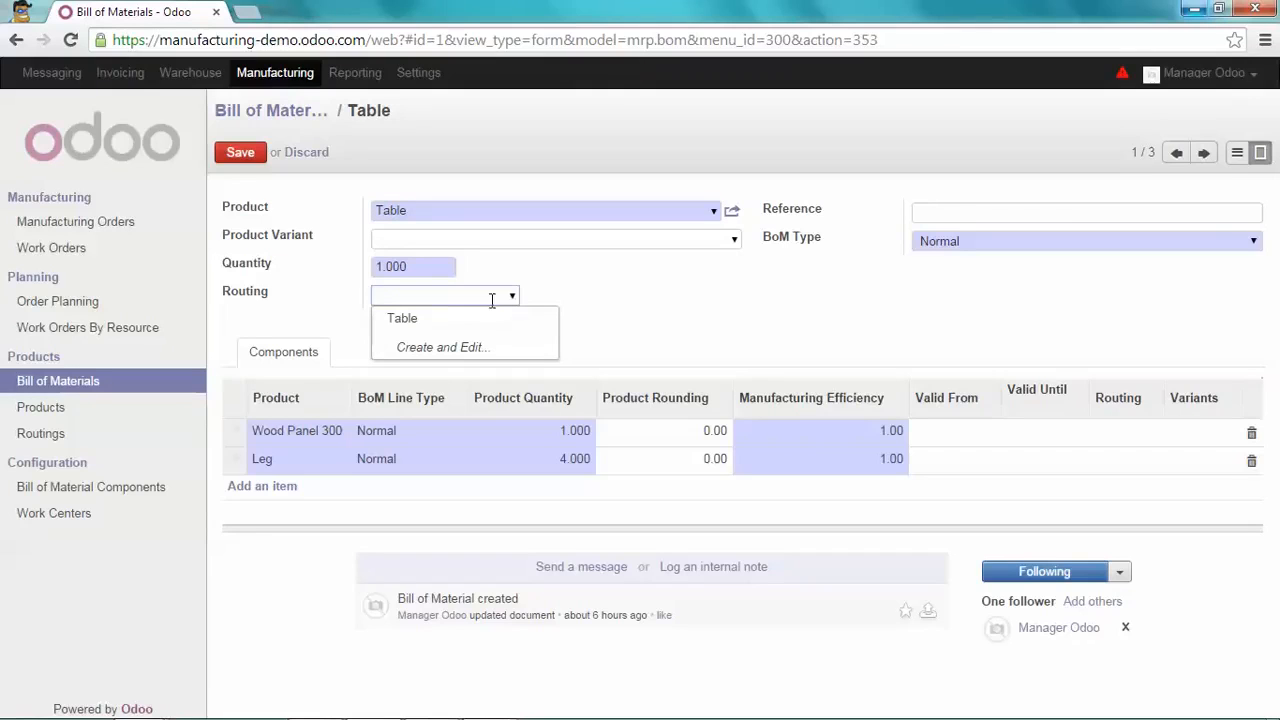
left_click(402, 318)
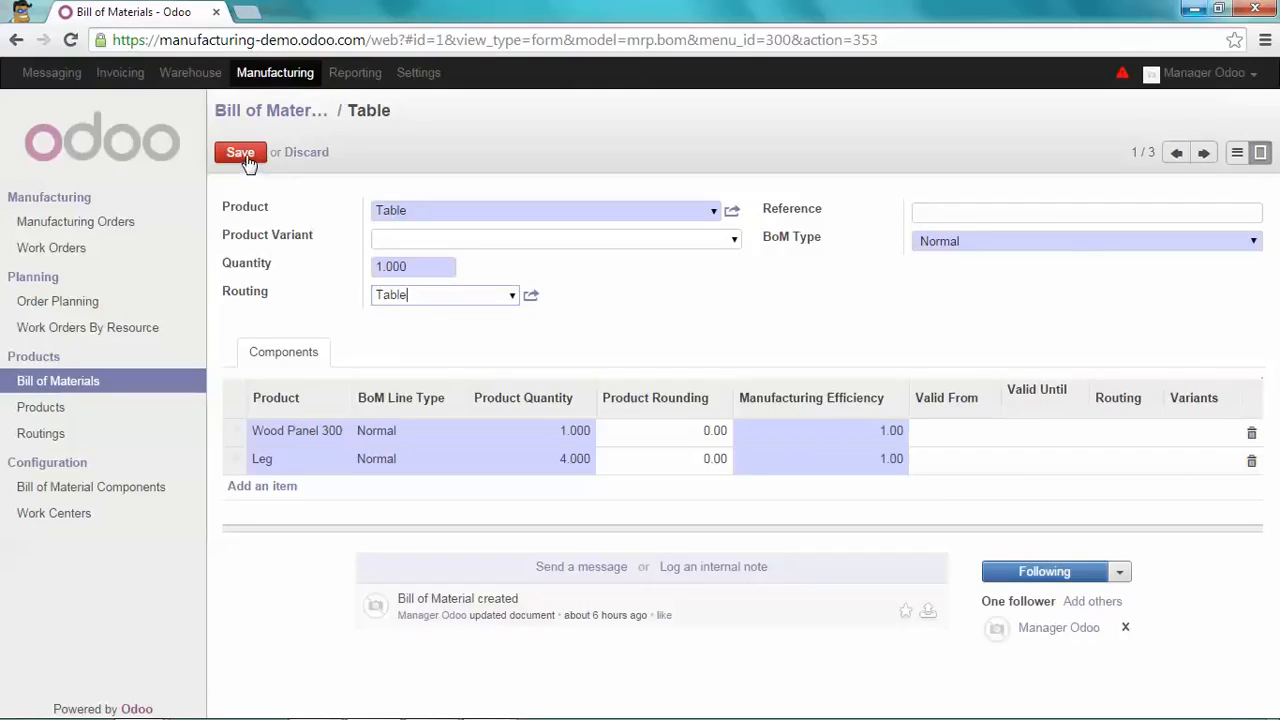
left_click(240, 152)
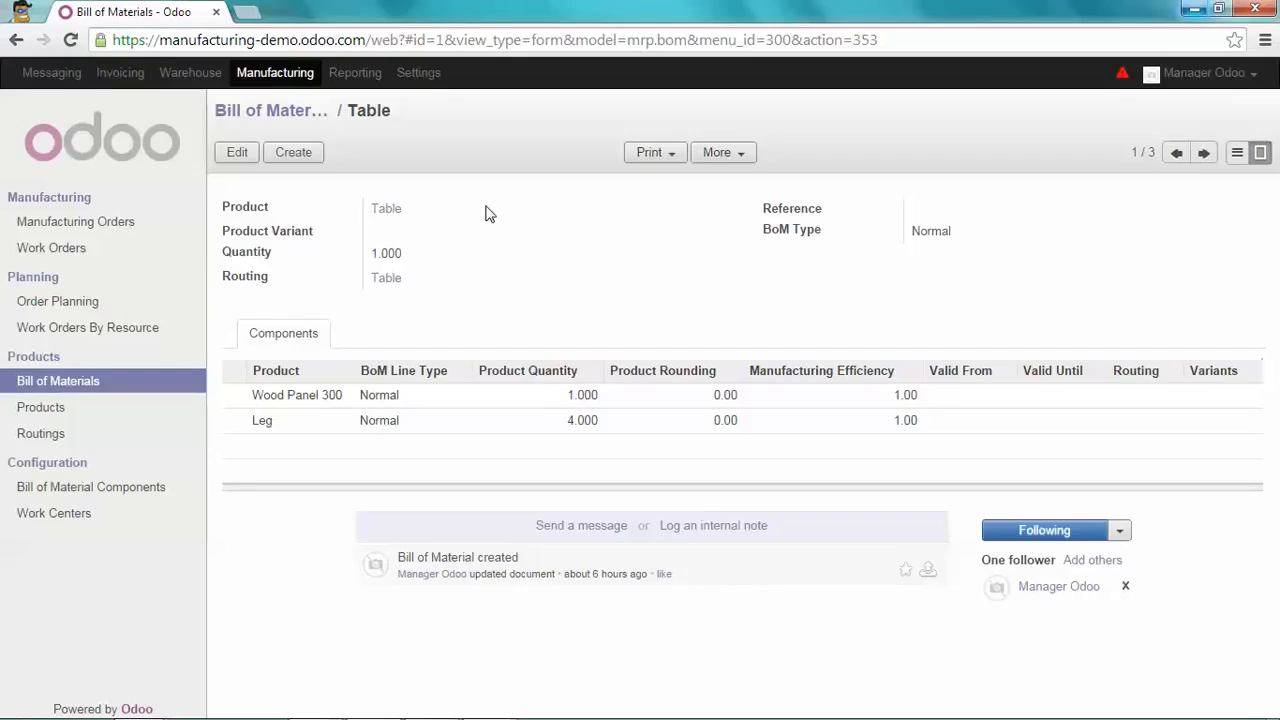
mouse_move(238, 251)
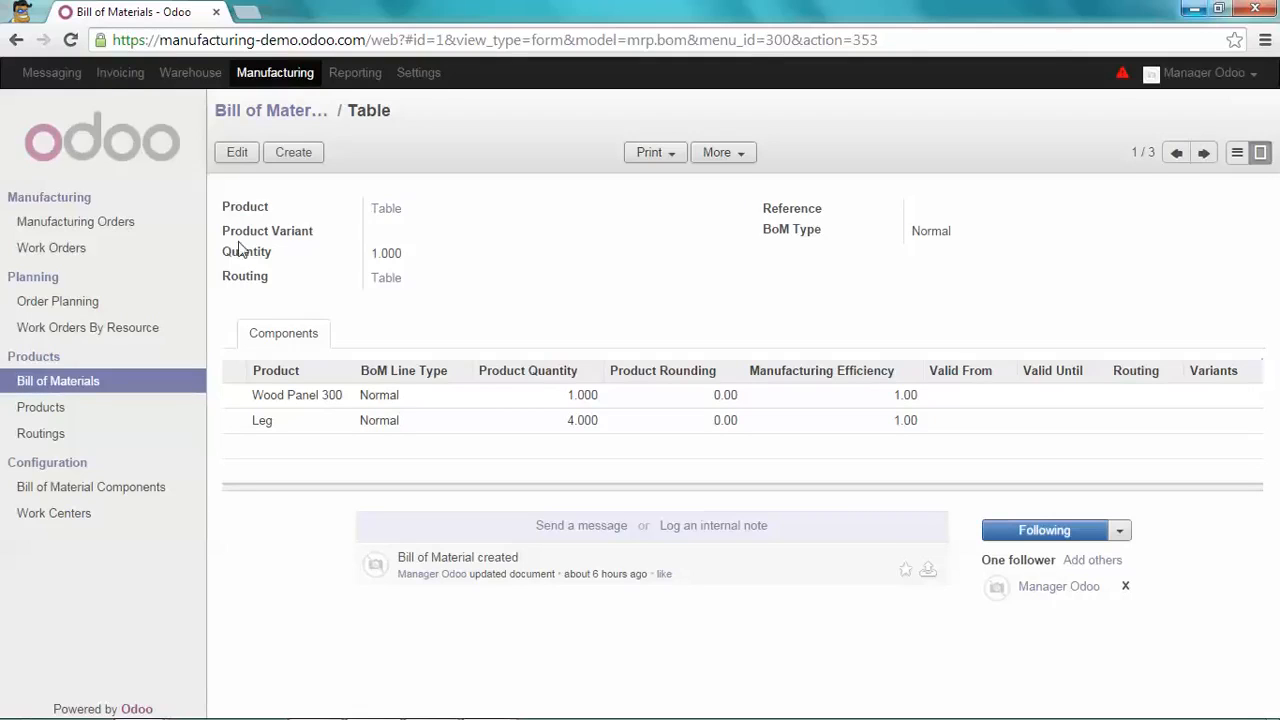
left_click(75, 221)
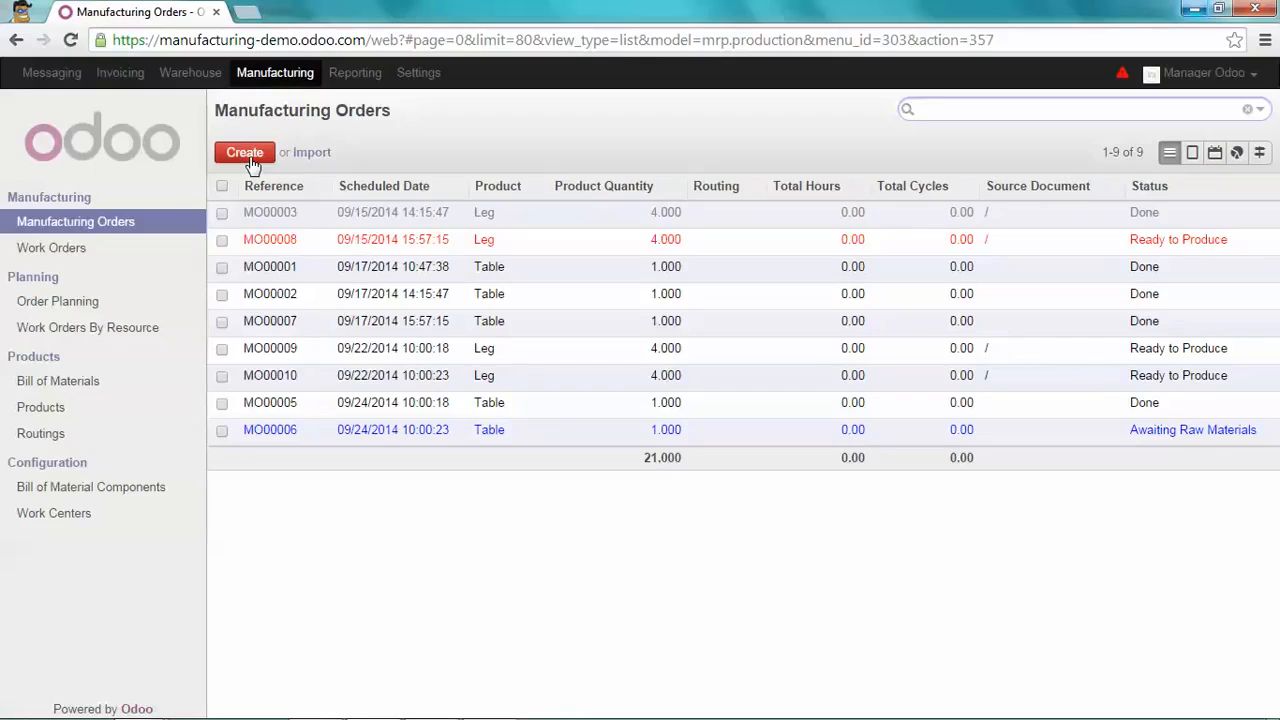
- Create and save a manufacturing order for product Table with the Table BoM and routing
left_click(244, 152)
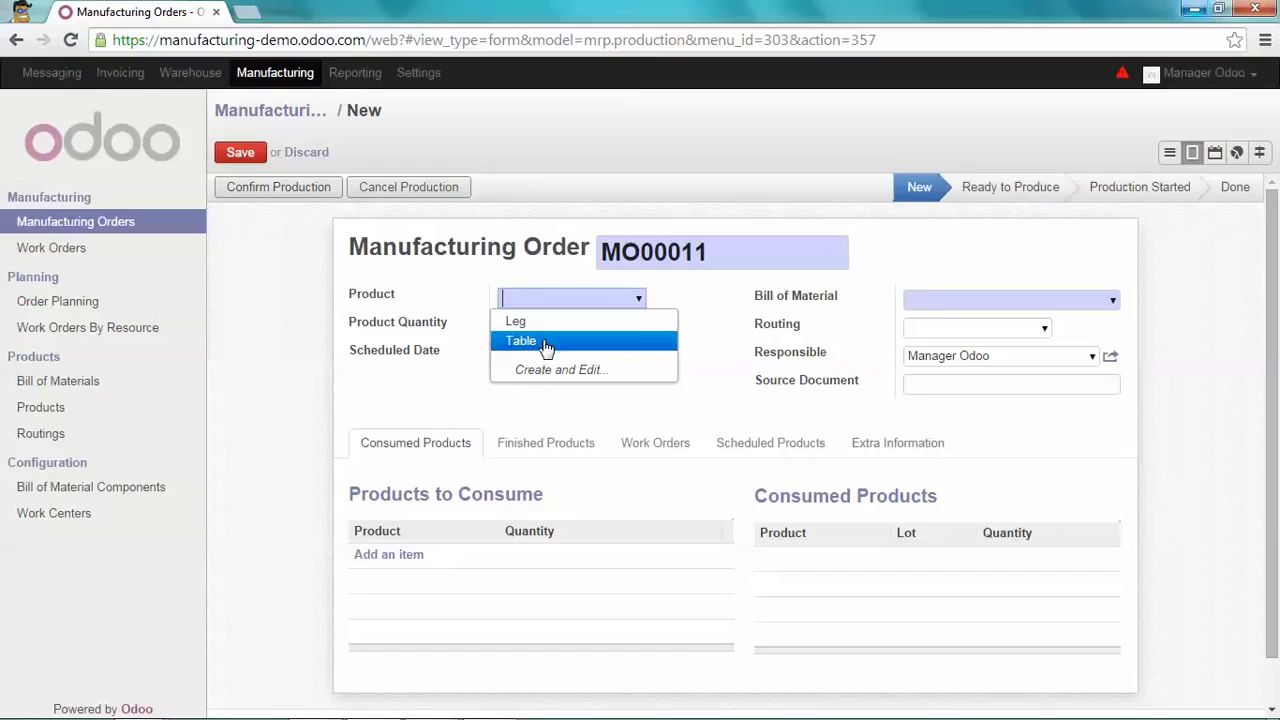
left_click(521, 340)
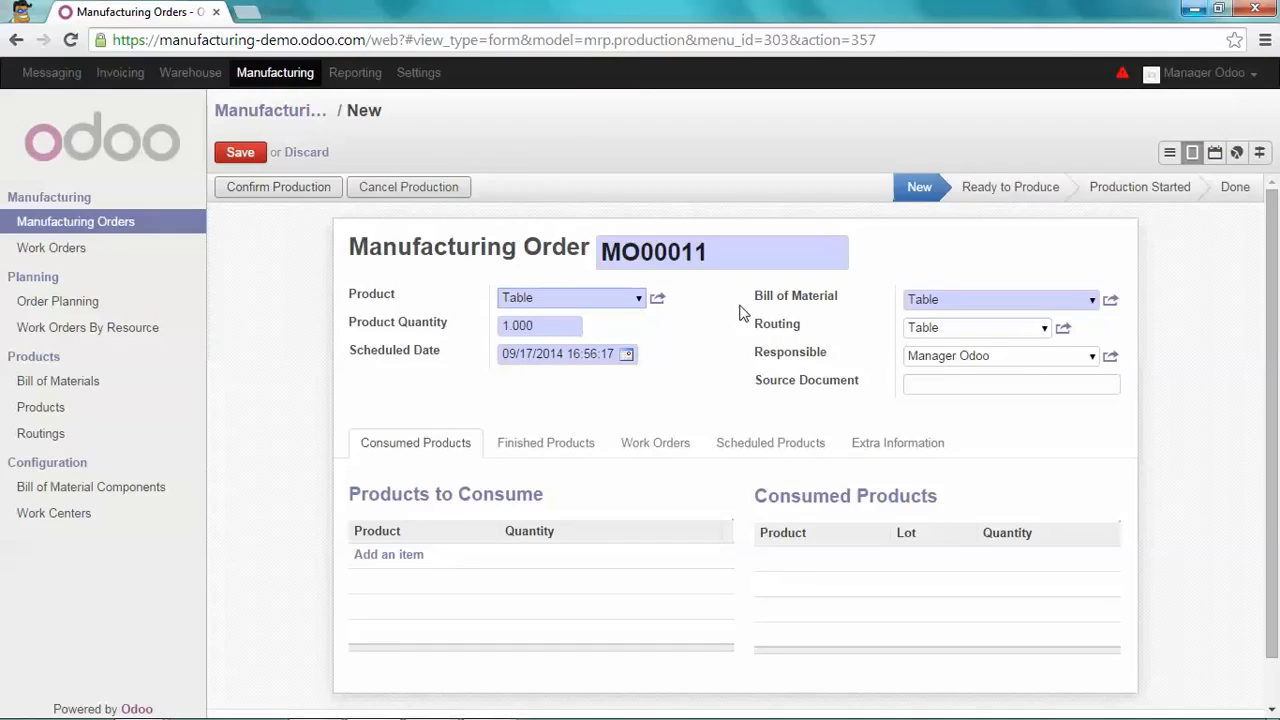
mouse_move(795, 300)
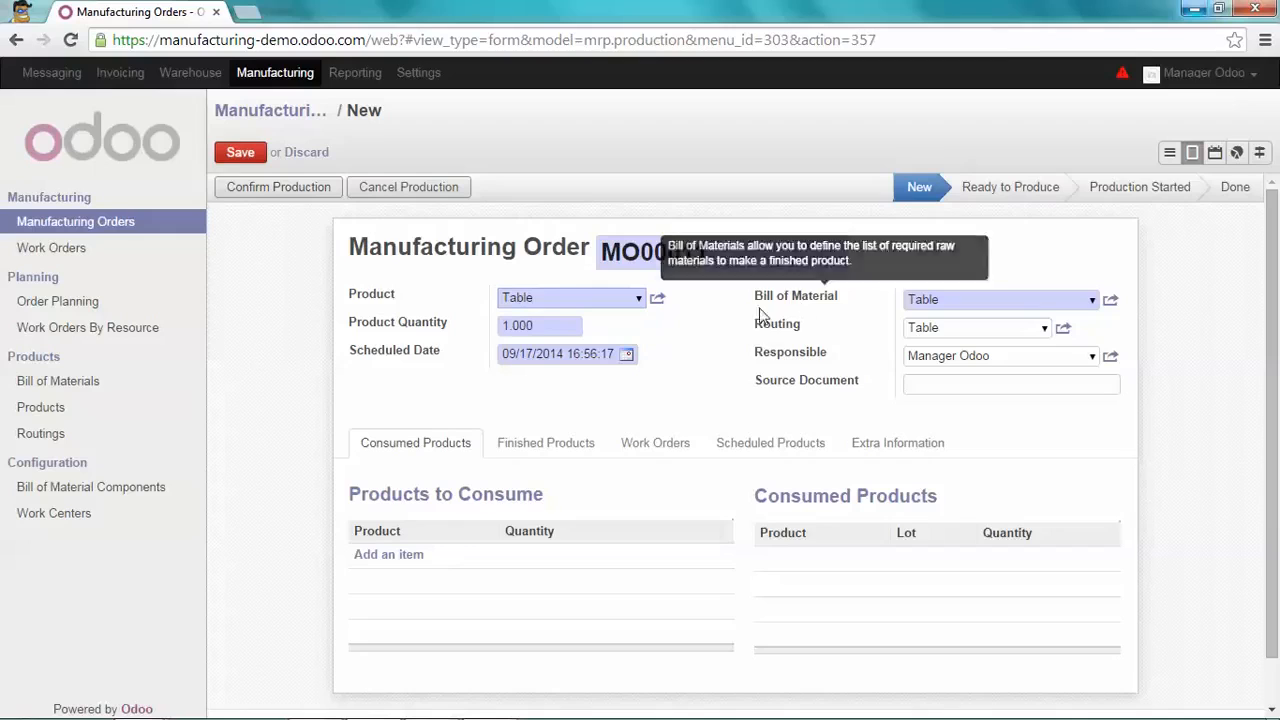
mouse_move(777, 337)
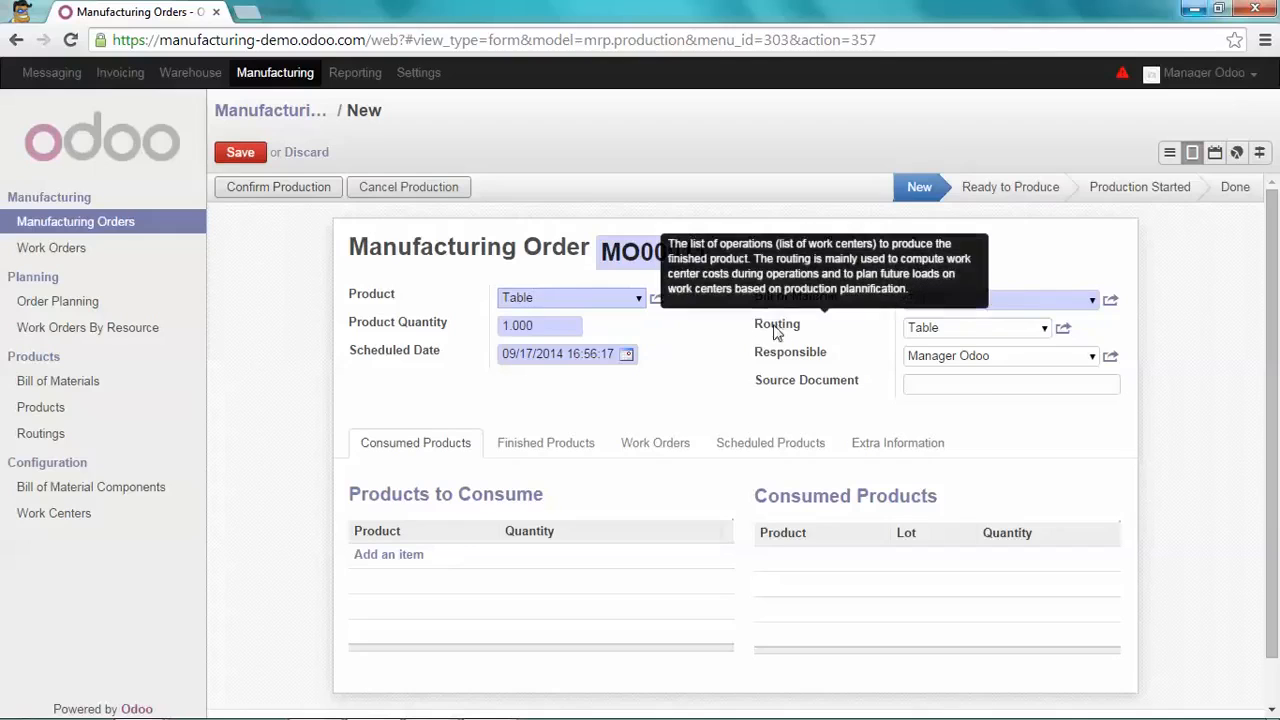
mouse_move(270, 231)
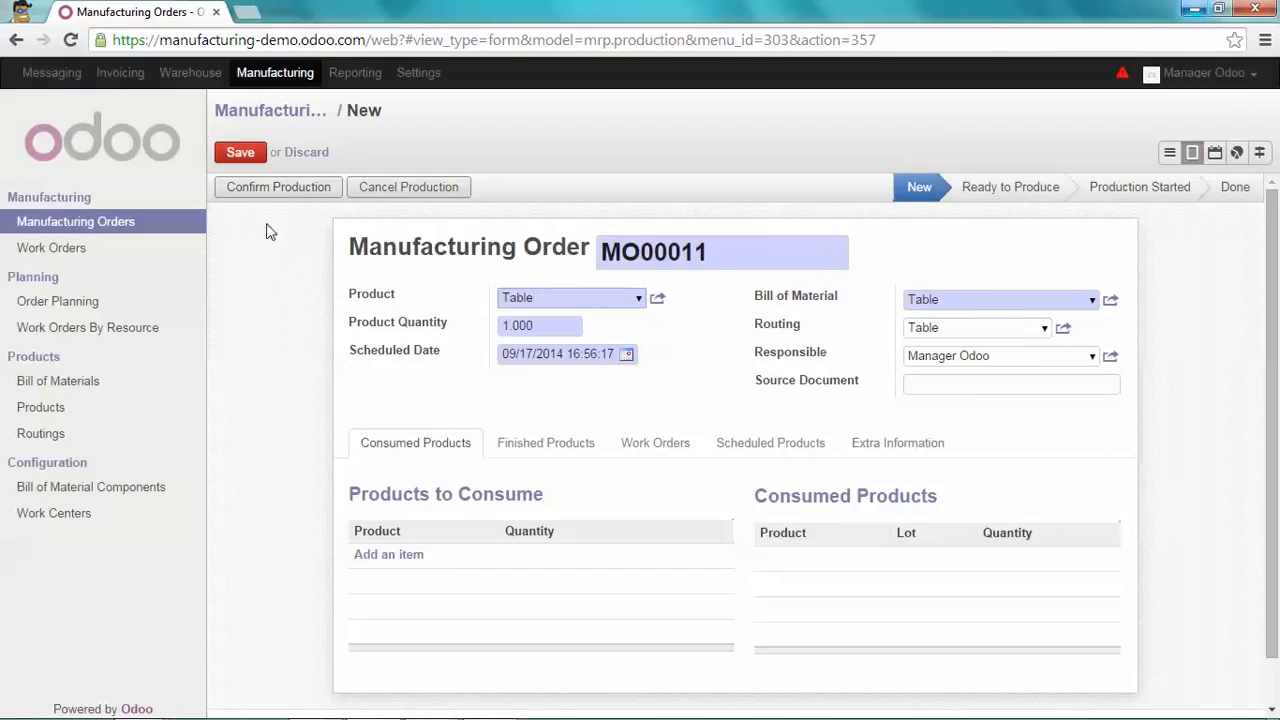
left_click(240, 152)
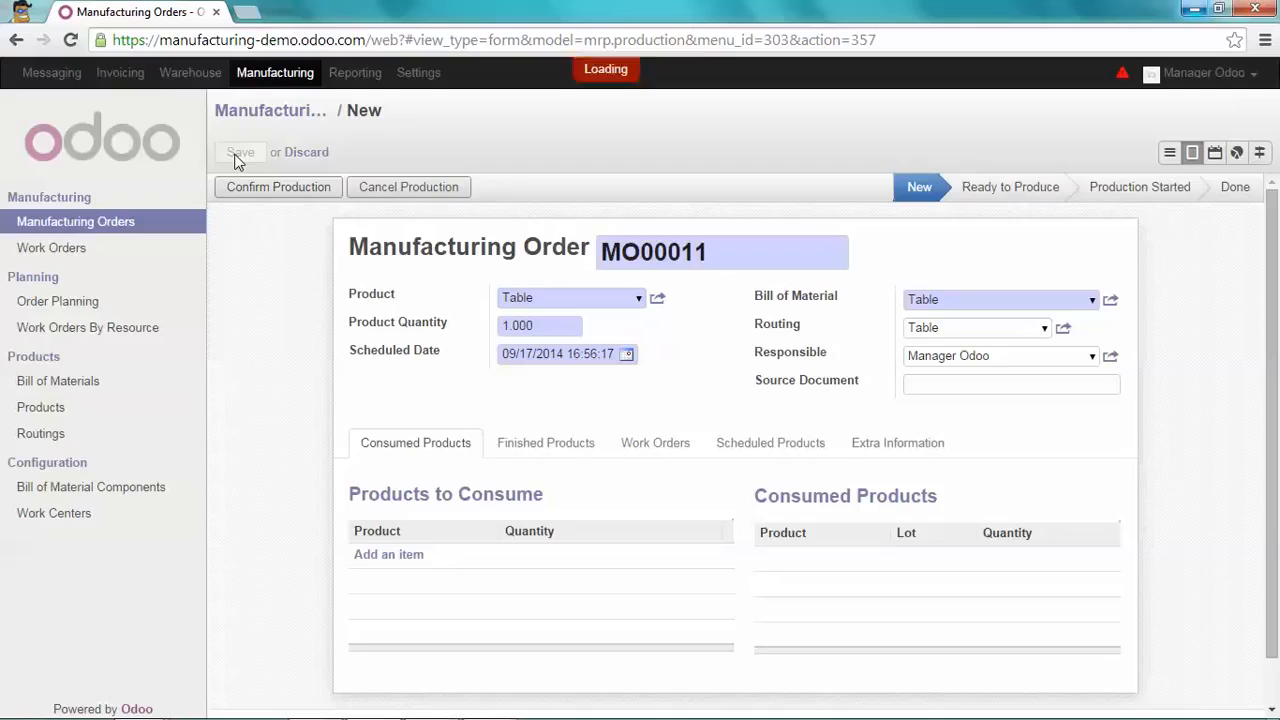
left_click(240, 155)
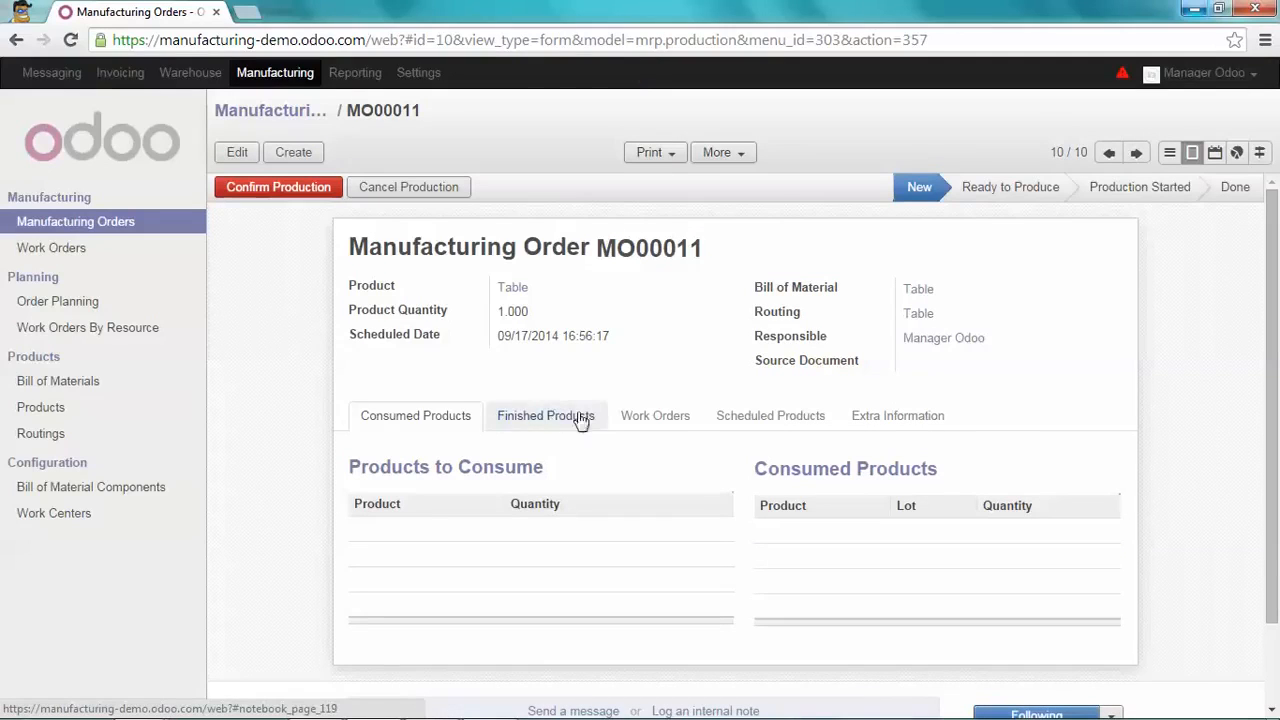
mouse_move(673, 424)
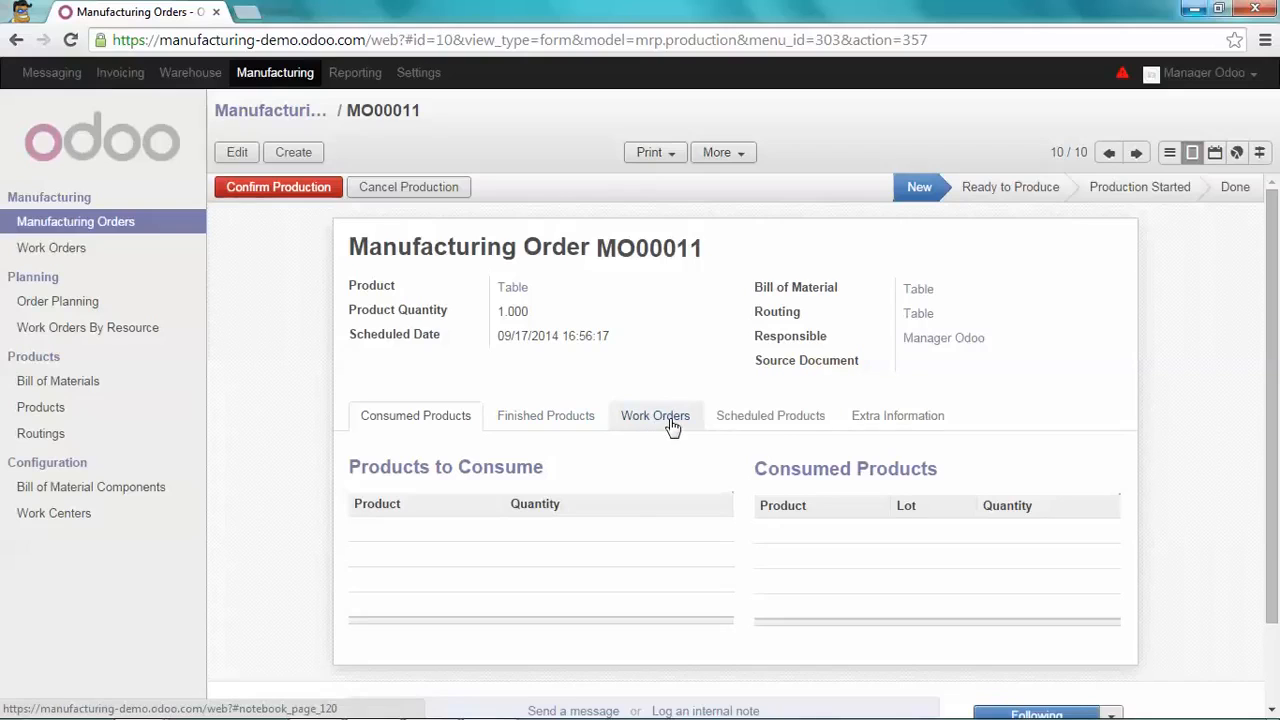
- Compute MO00011's Assembly and Packing work orders, then open the Work Orders list
left_click(655, 415)
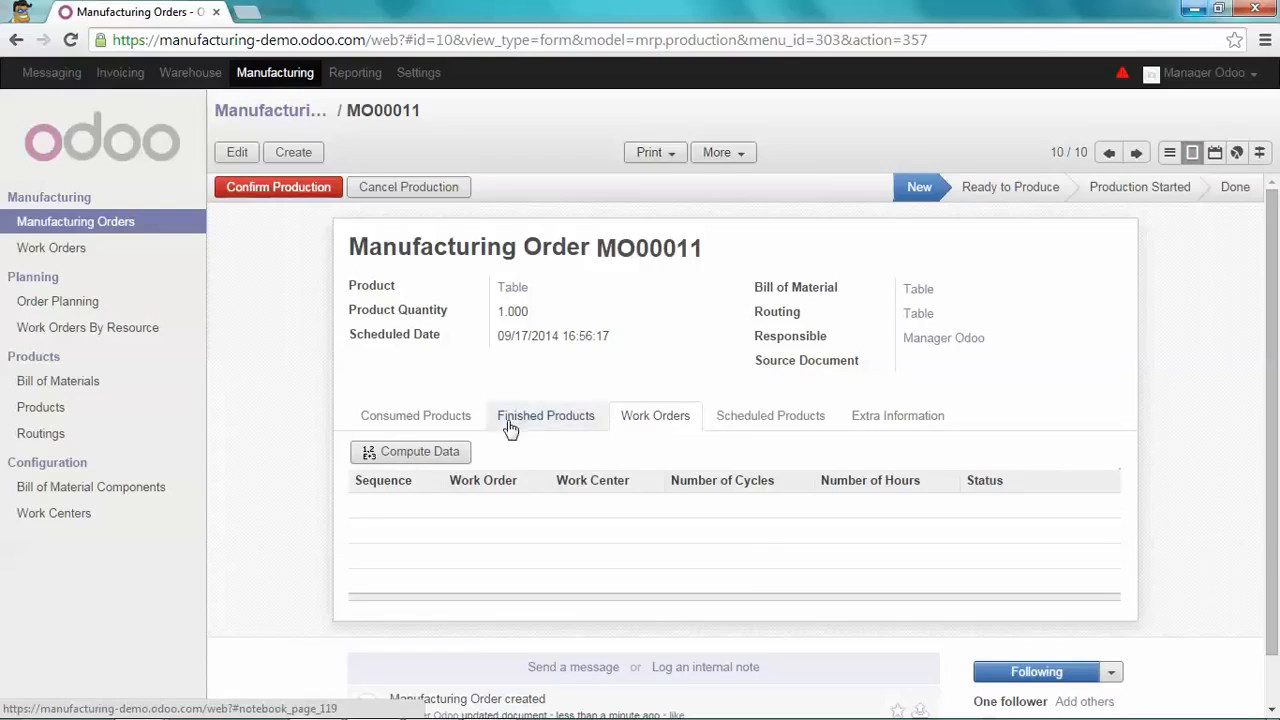
left_click(410, 452)
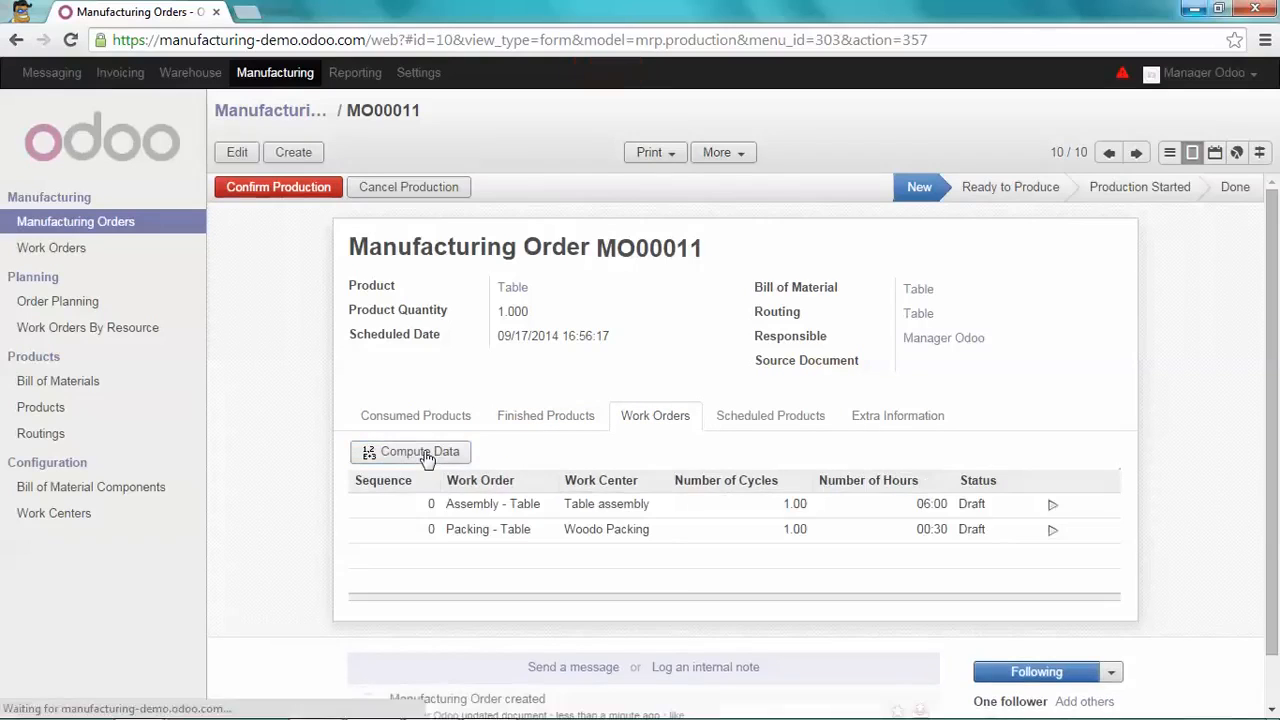
mouse_move(568, 433)
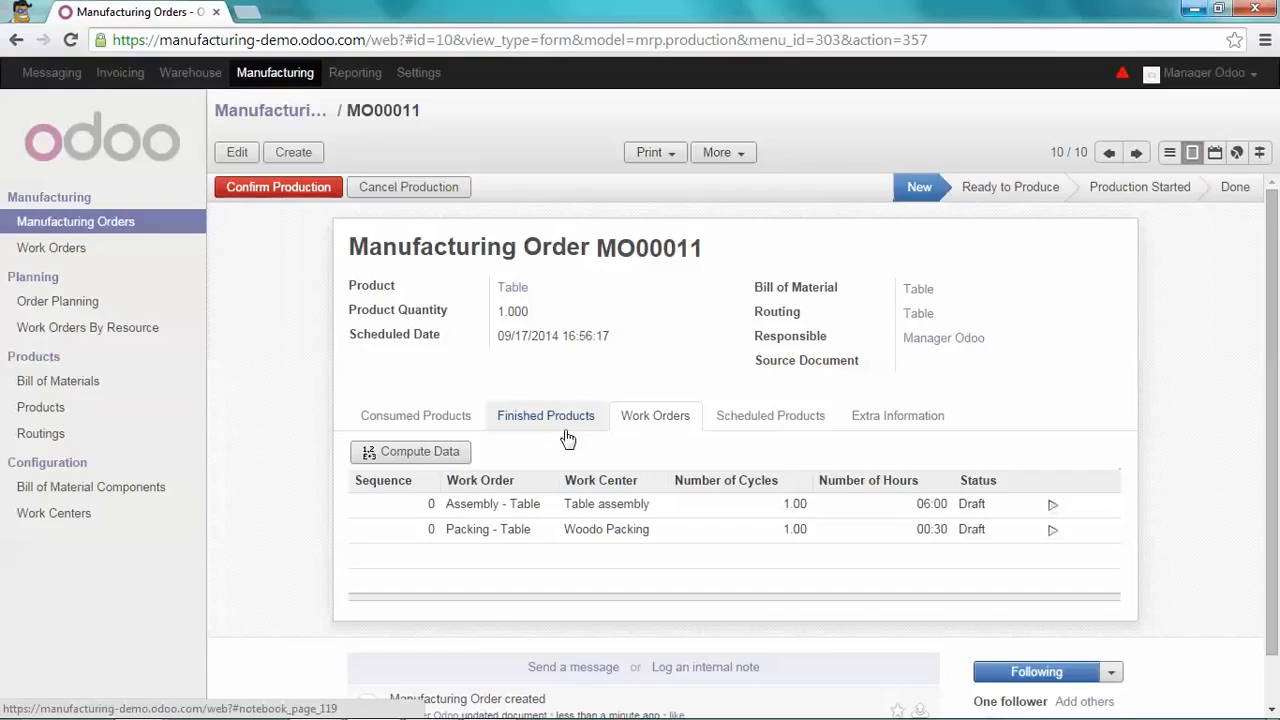
left_click(416, 416)
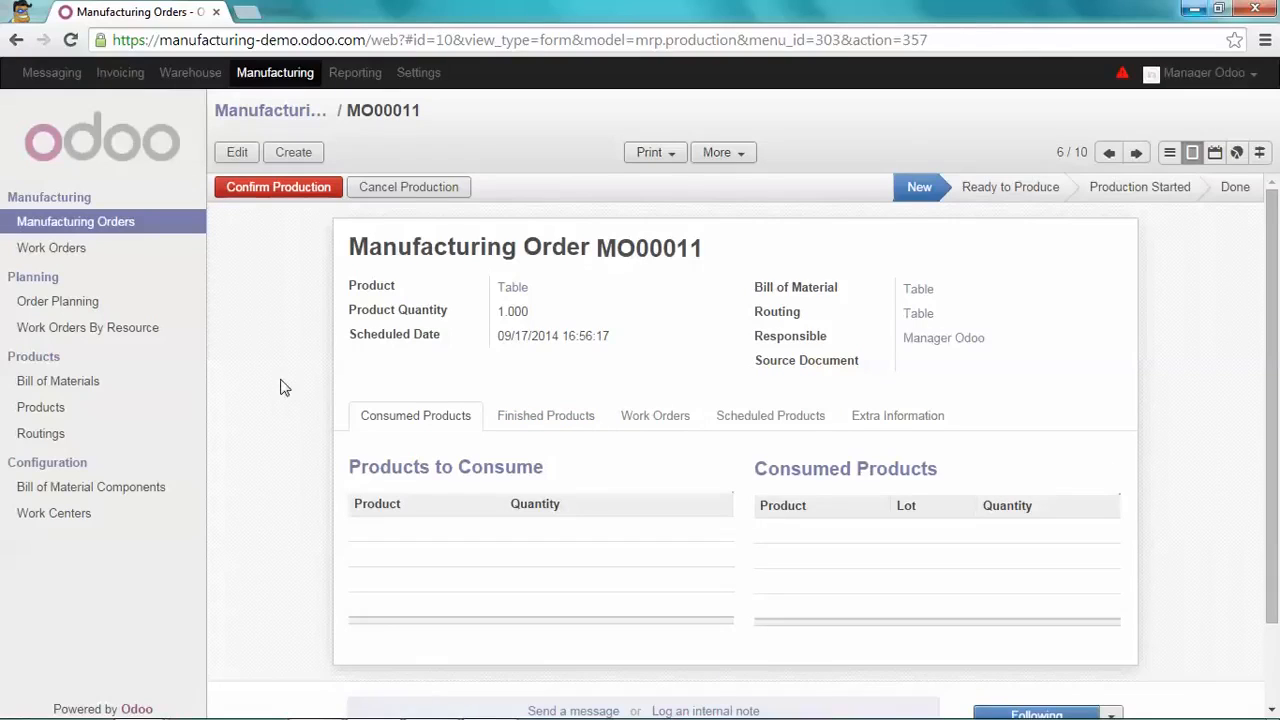
mouse_move(84, 259)
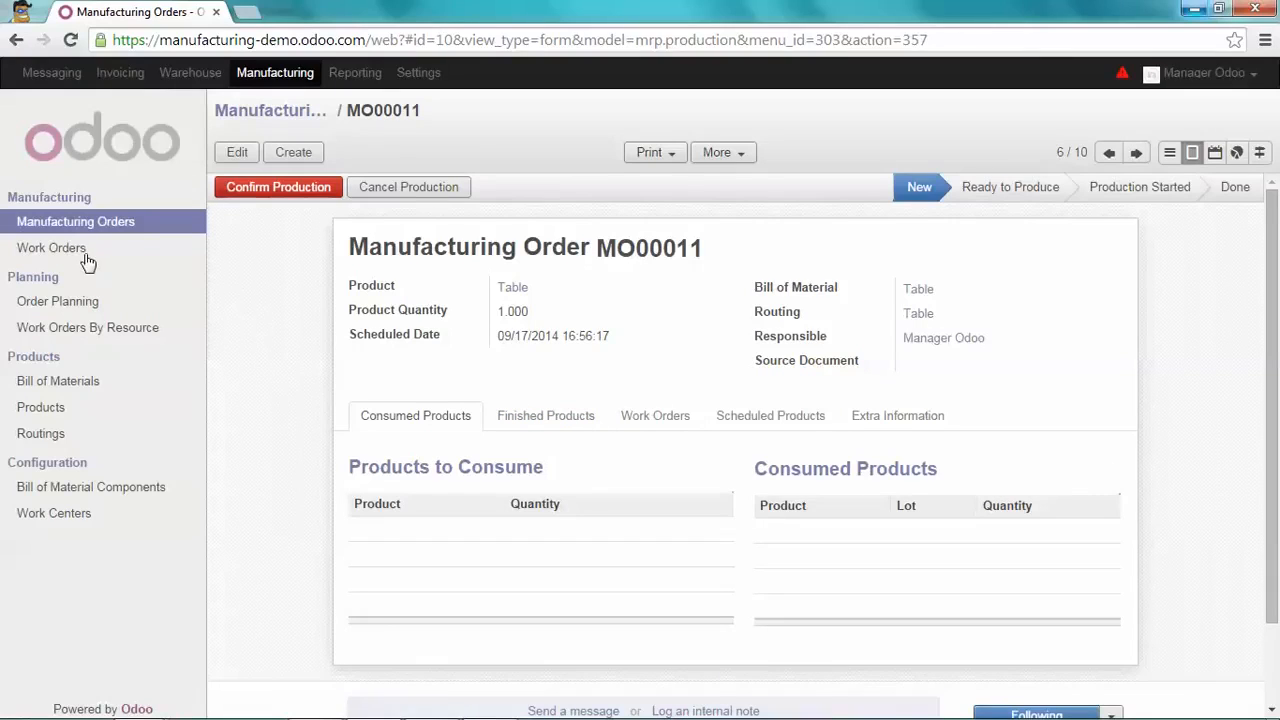
left_click(51, 247)
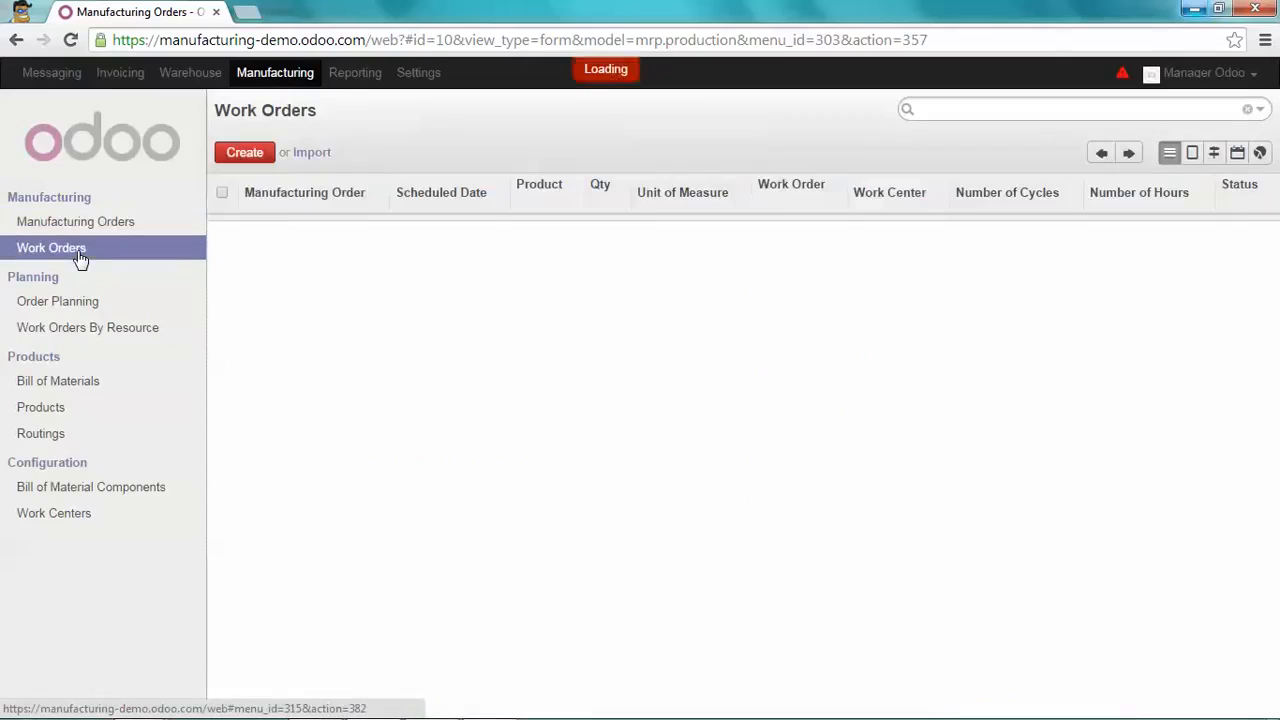
- Leave MO00011's two draft work orders for the Manufacturing Orders list of ten orders
left_click(50, 247)
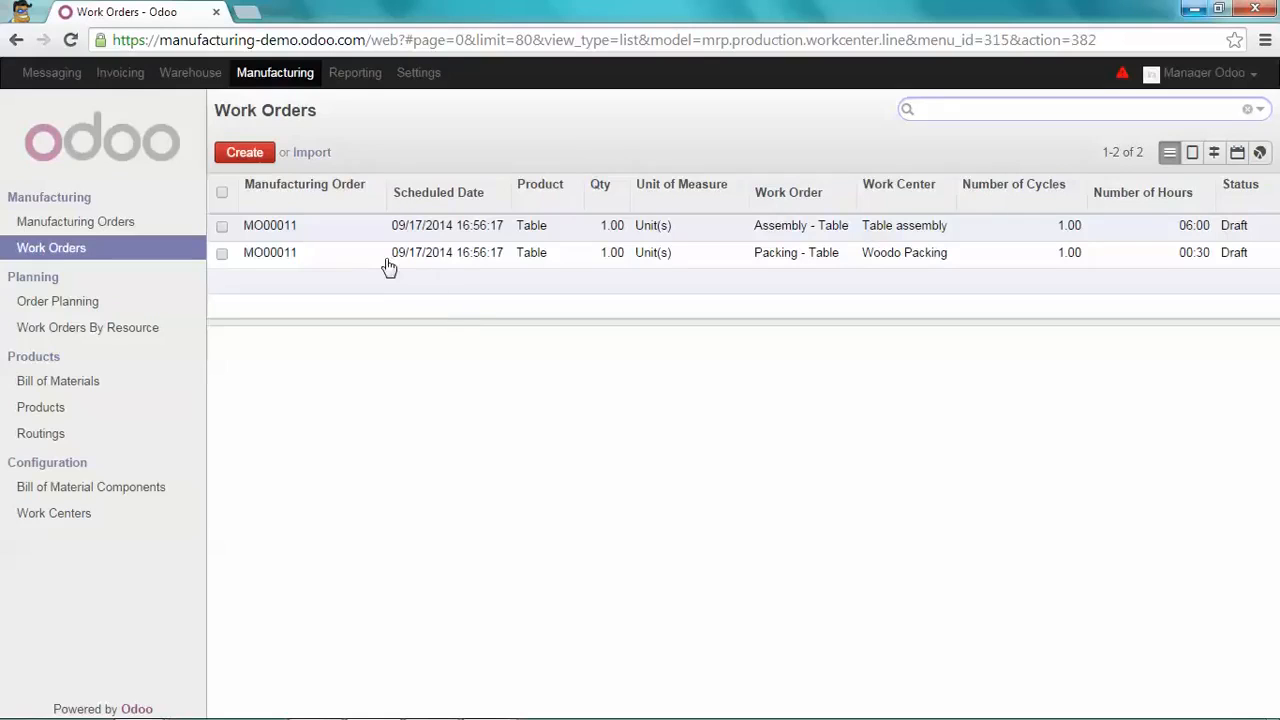
mouse_move(280, 240)
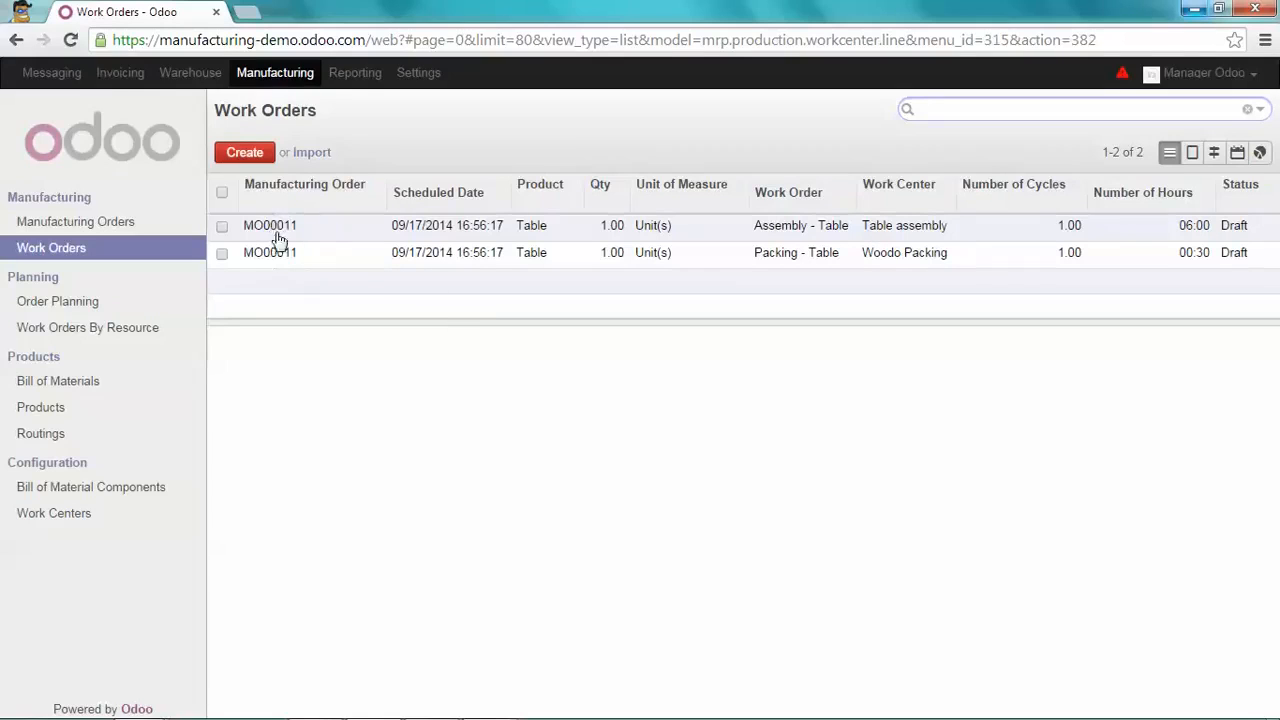
mouse_move(323, 233)
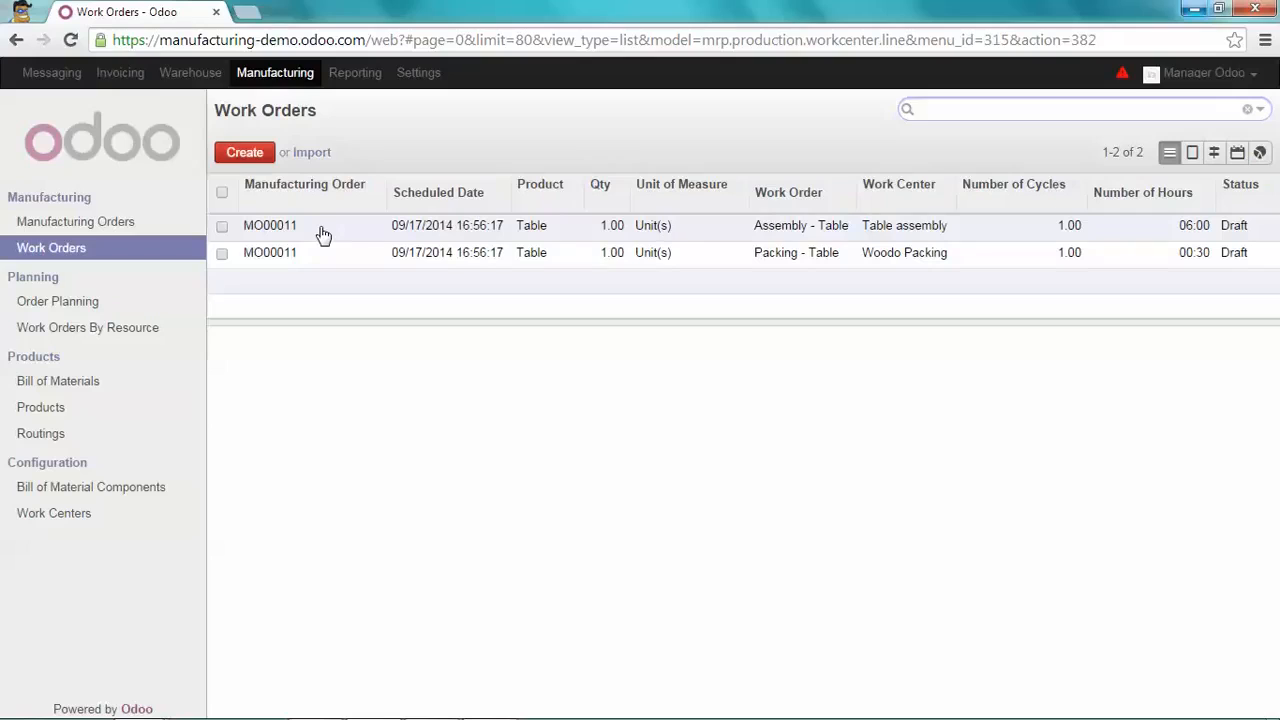
mouse_move(510, 245)
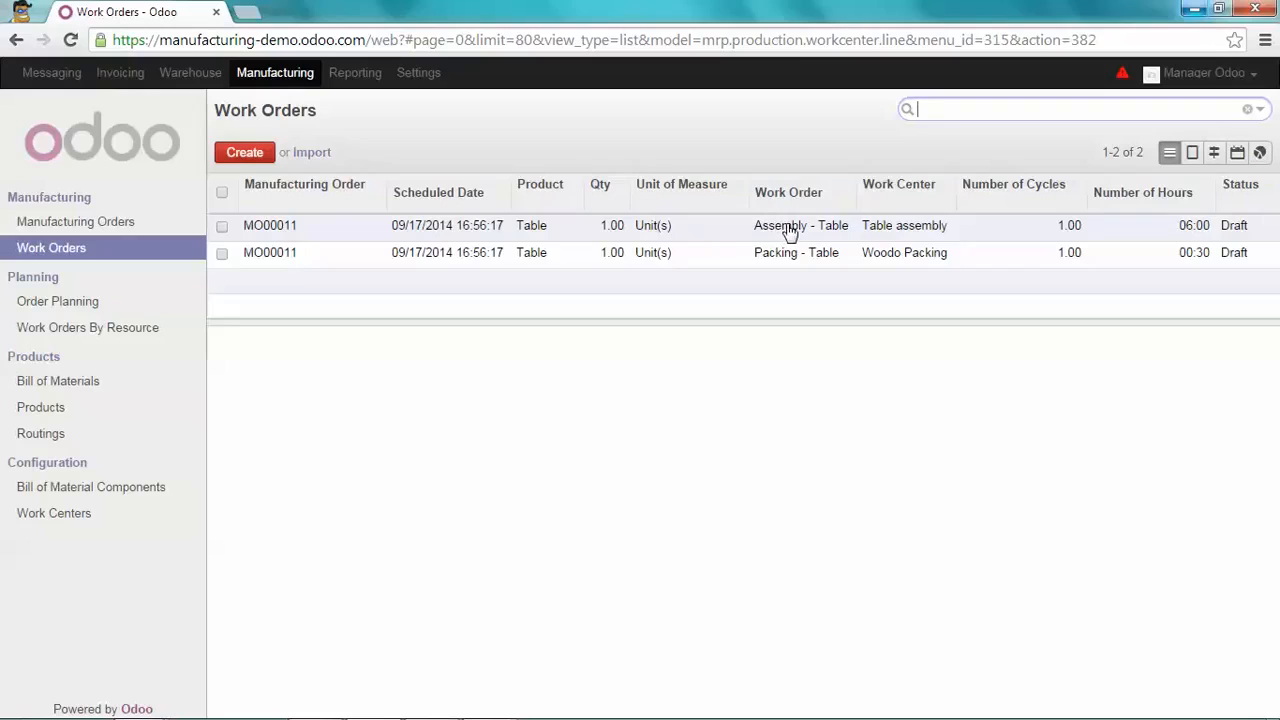
mouse_move(838, 238)
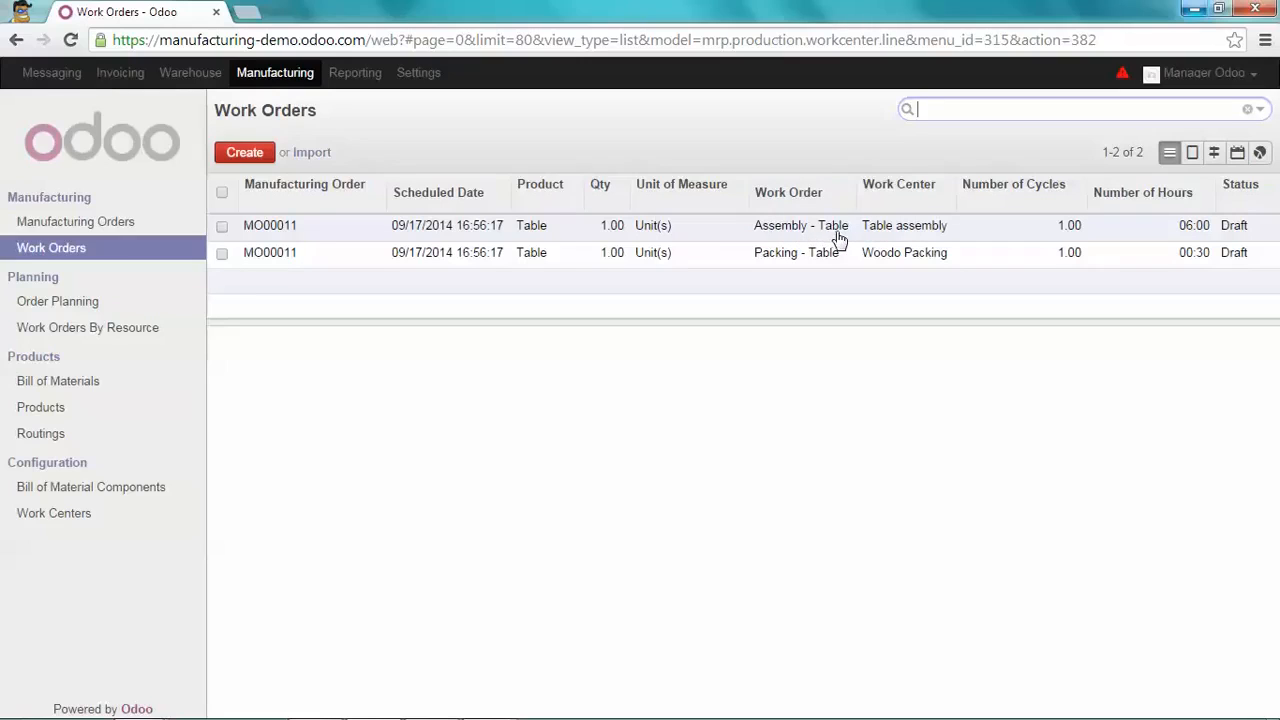
mouse_move(815, 238)
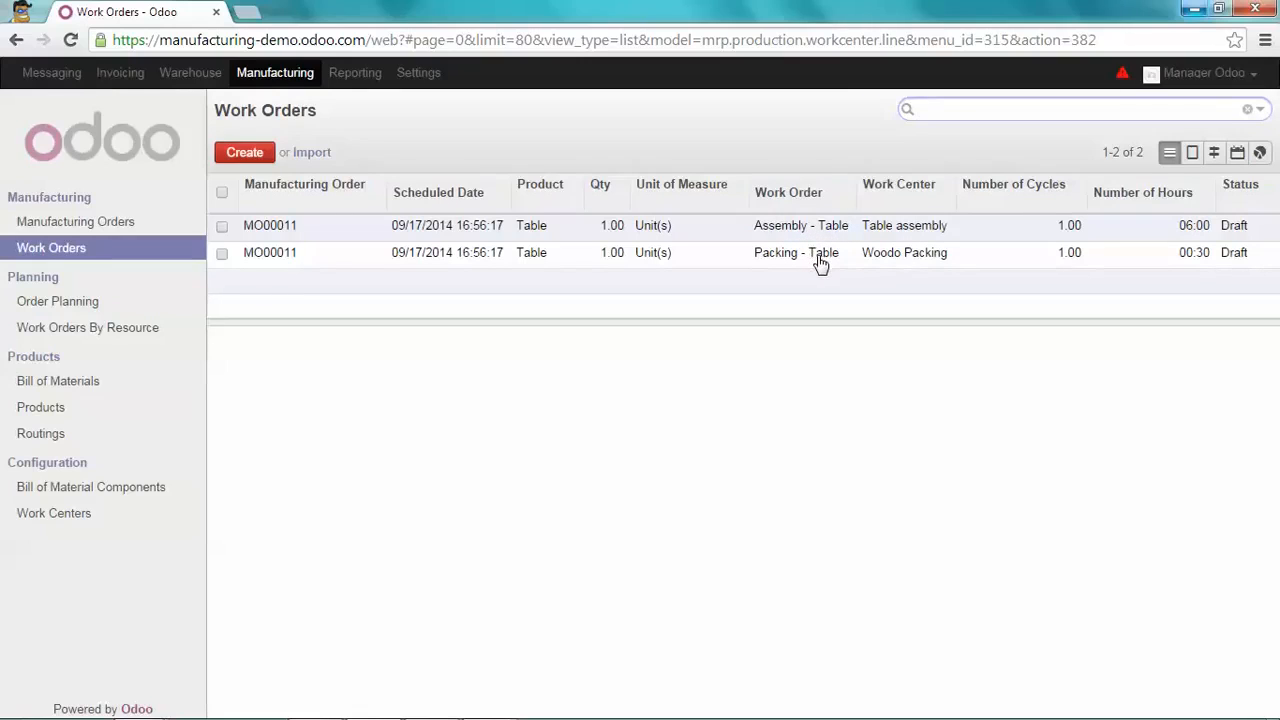
mouse_move(1164, 233)
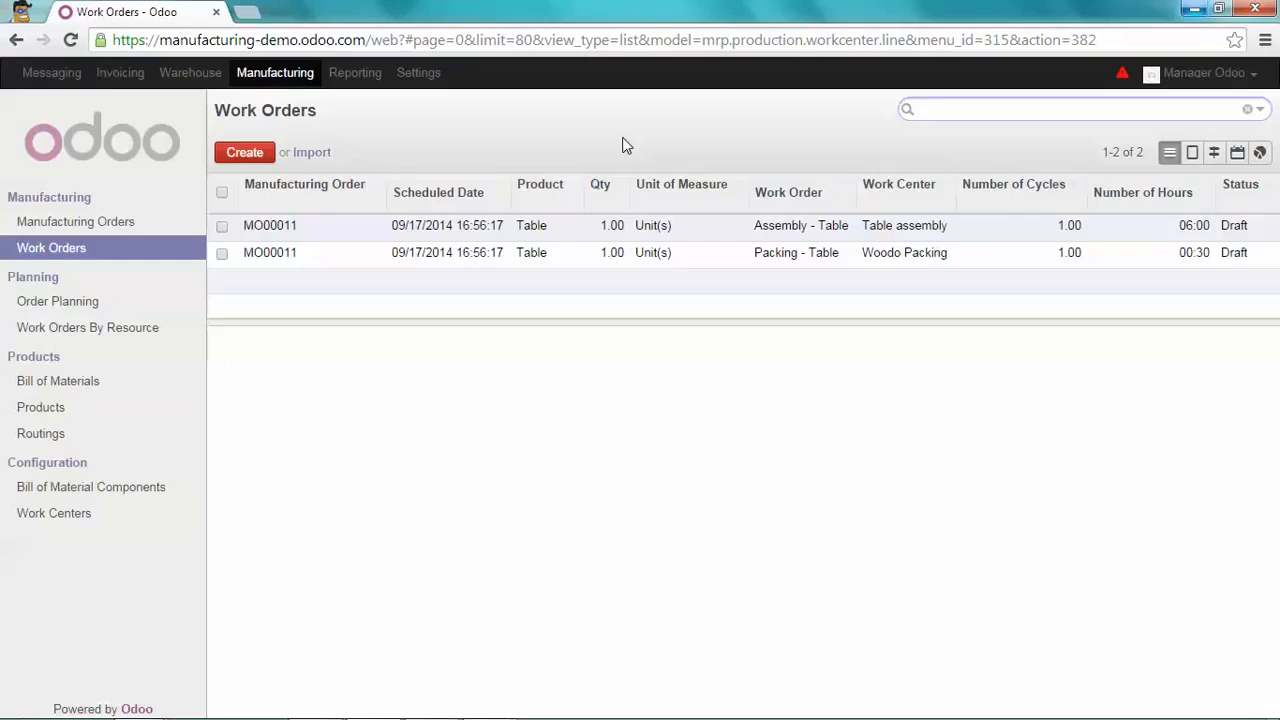
mouse_move(105, 221)
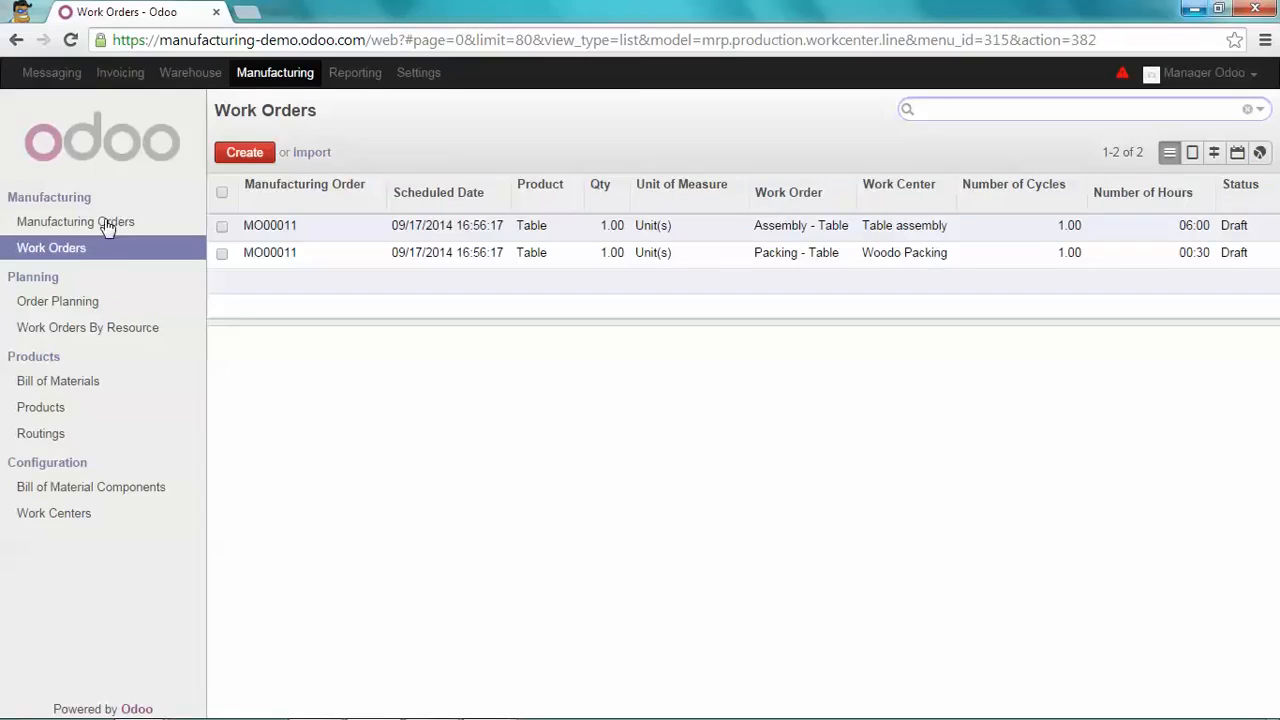
left_click(75, 221)
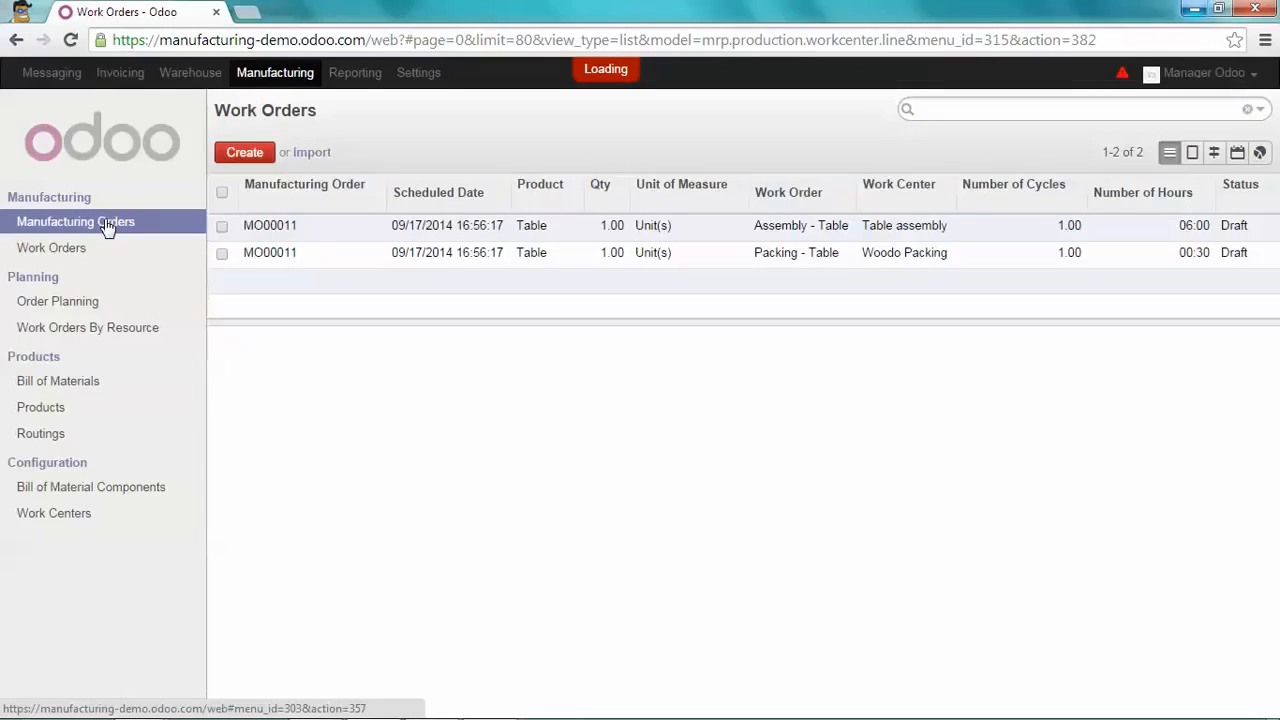
left_click(76, 221)
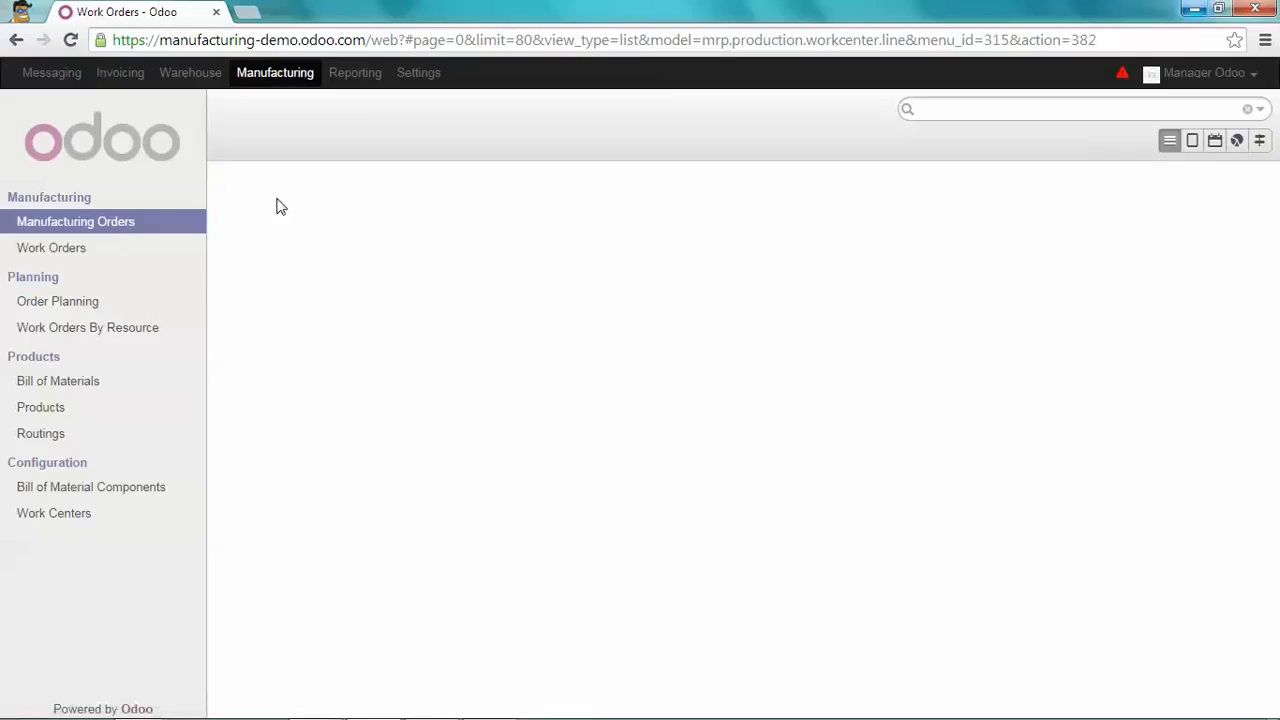
left_click(76, 221)
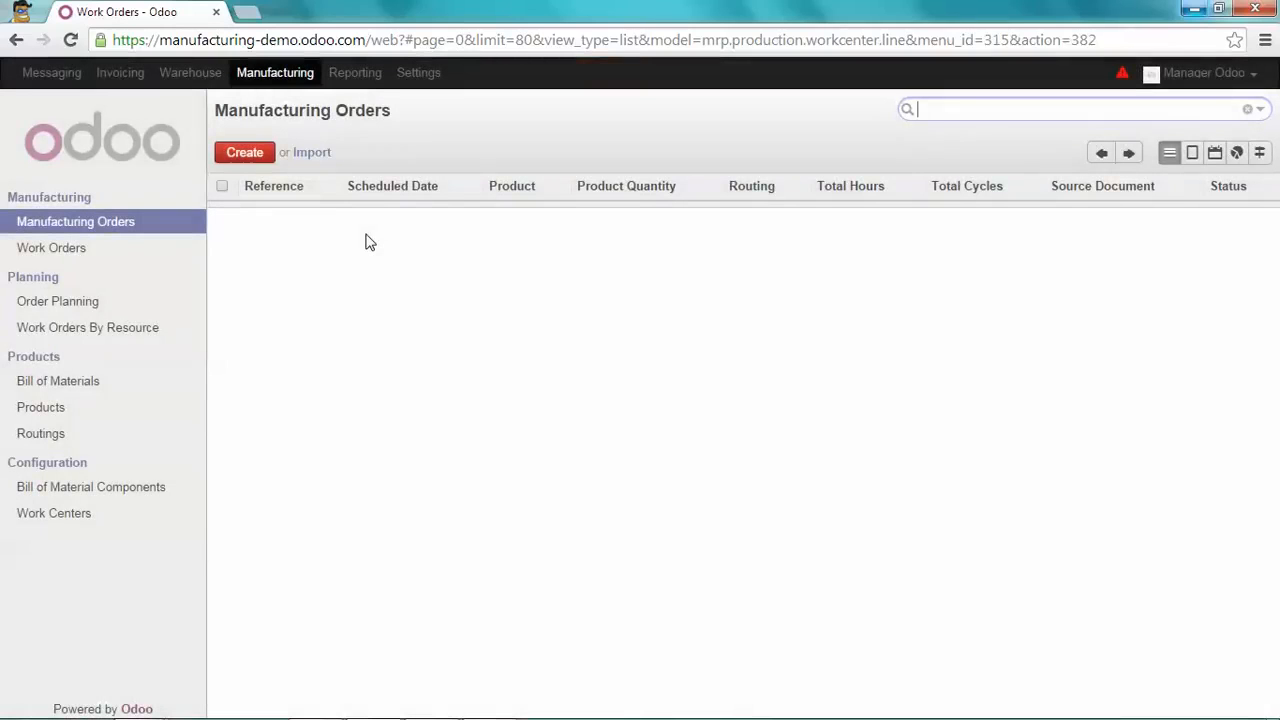
left_click(75, 221)
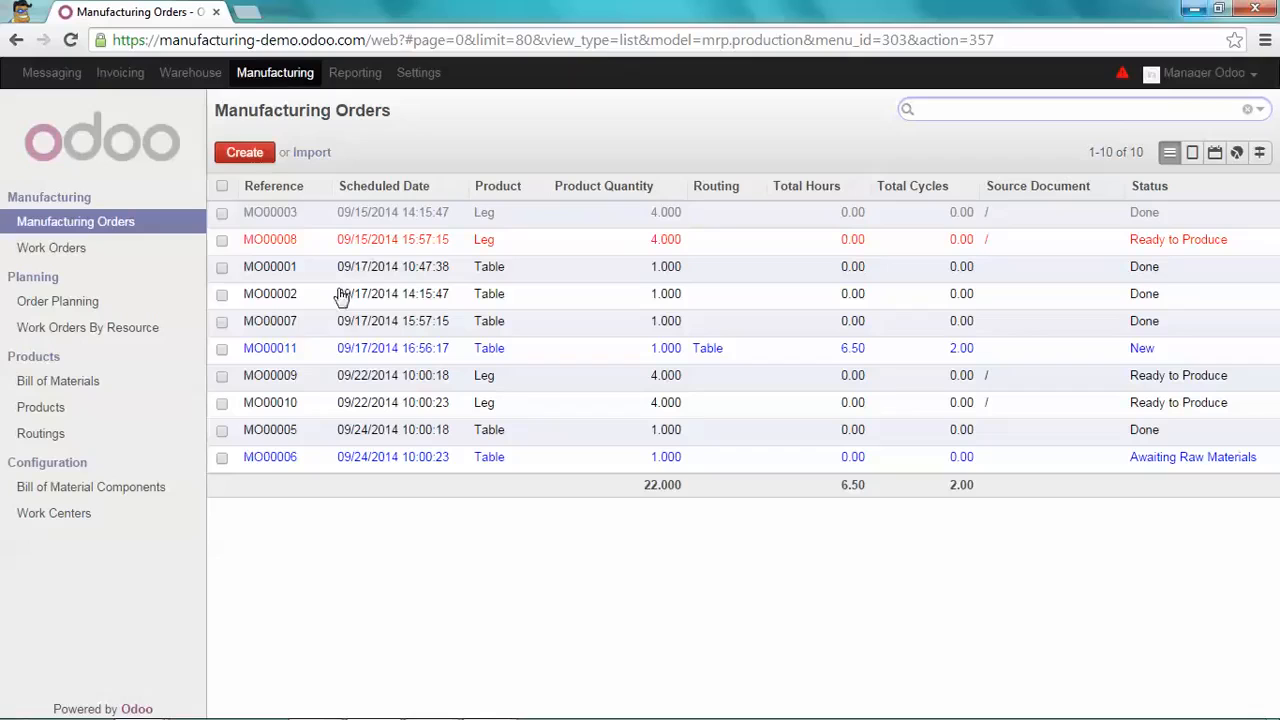
mouse_move(288, 355)
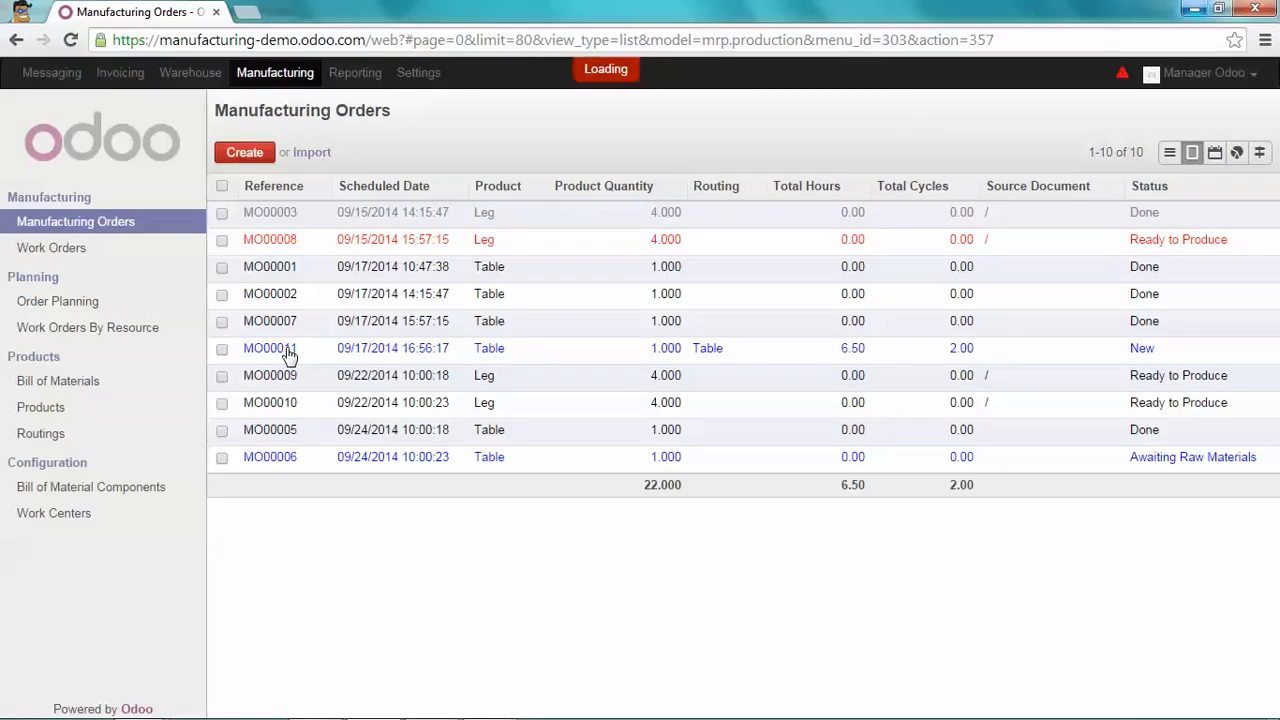
- Confirm MO00011 and reserve Wood Panel 300 and Legs via Check Availability
left_click(270, 348)
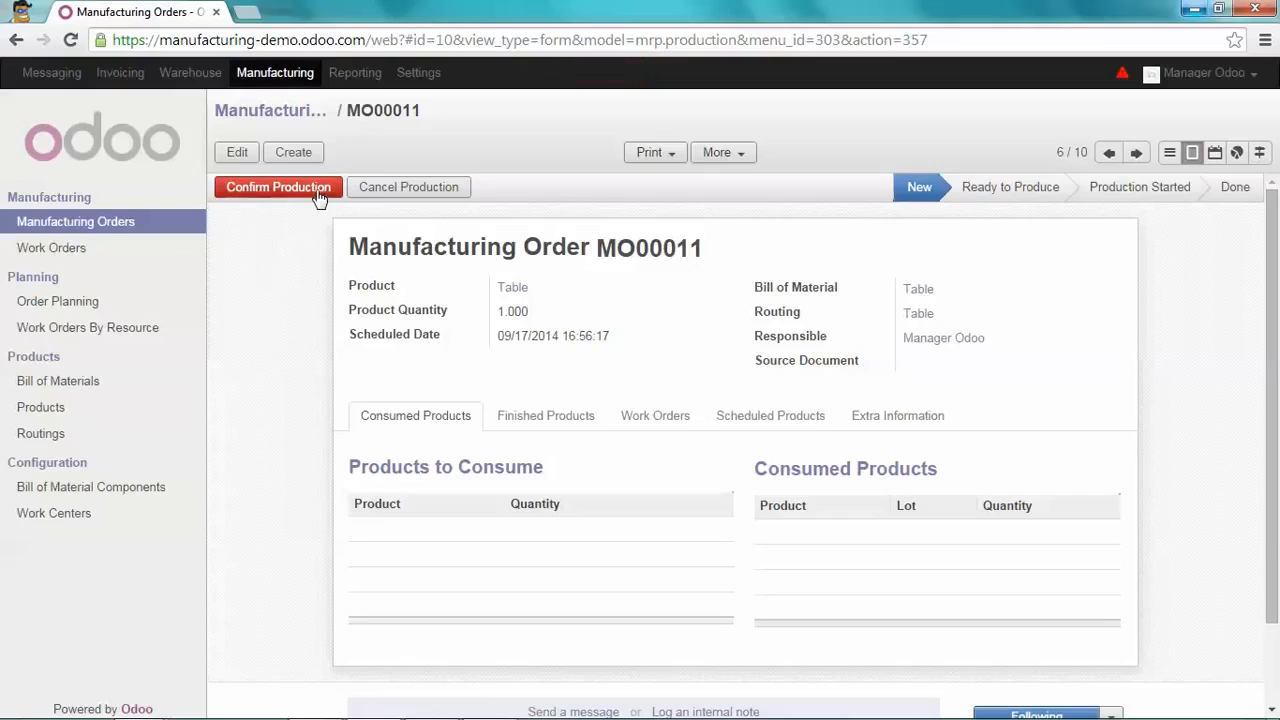
left_click(278, 187)
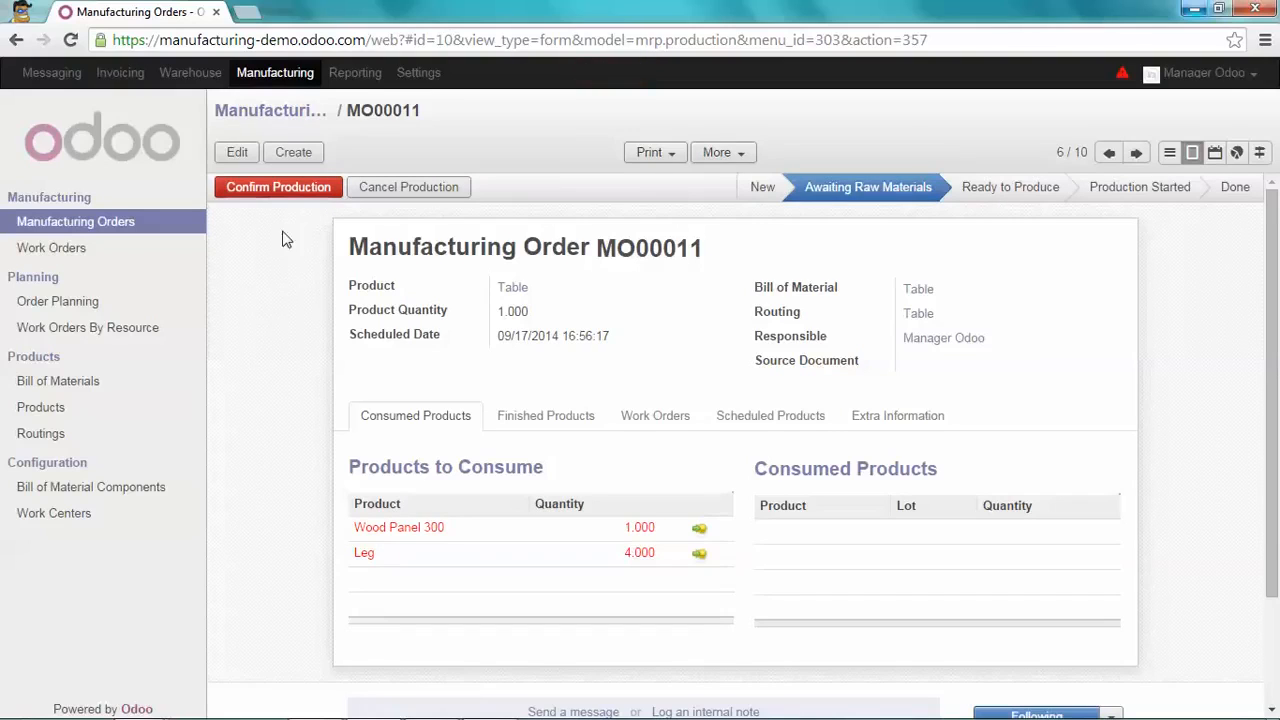
left_click(278, 187)
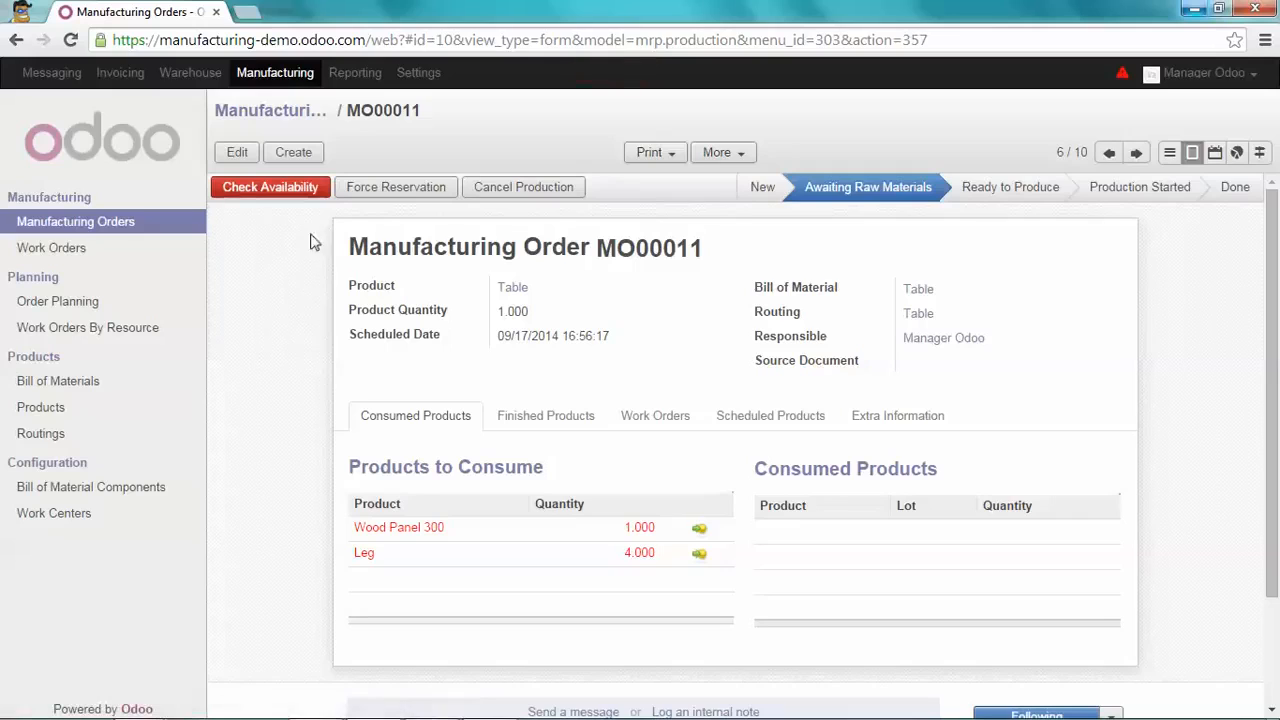
mouse_move(377, 460)
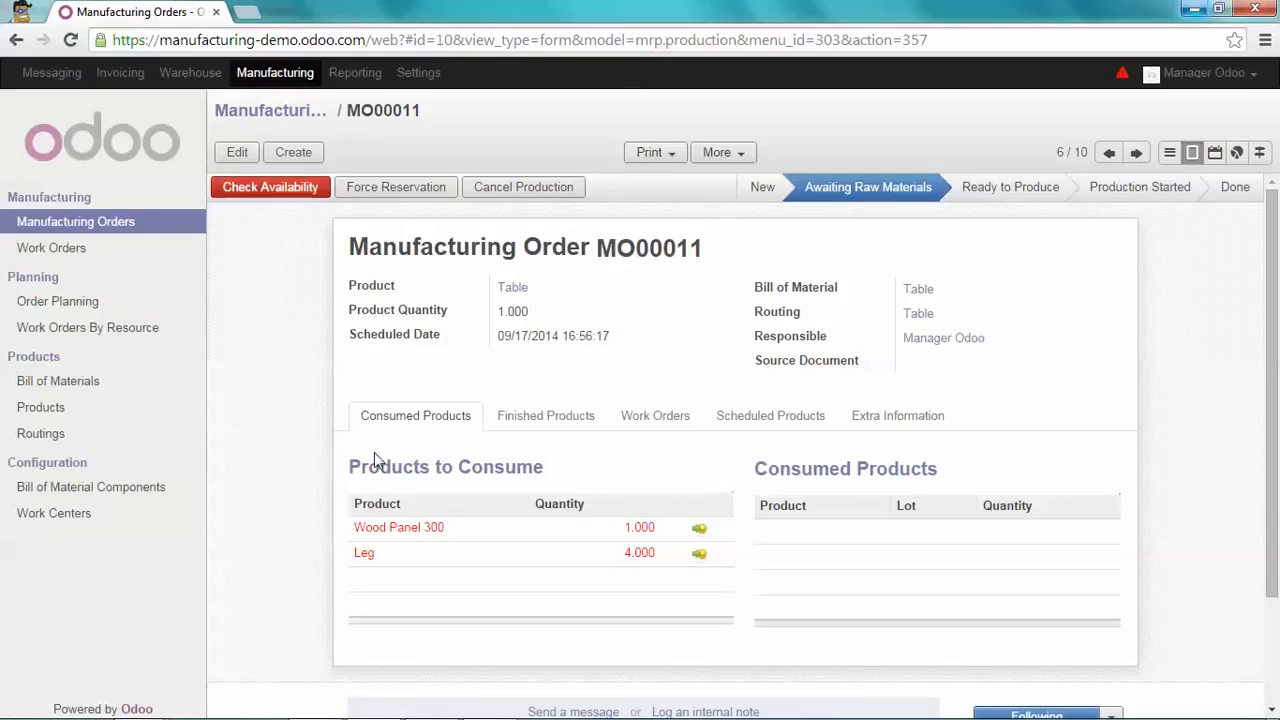
mouse_move(292, 290)
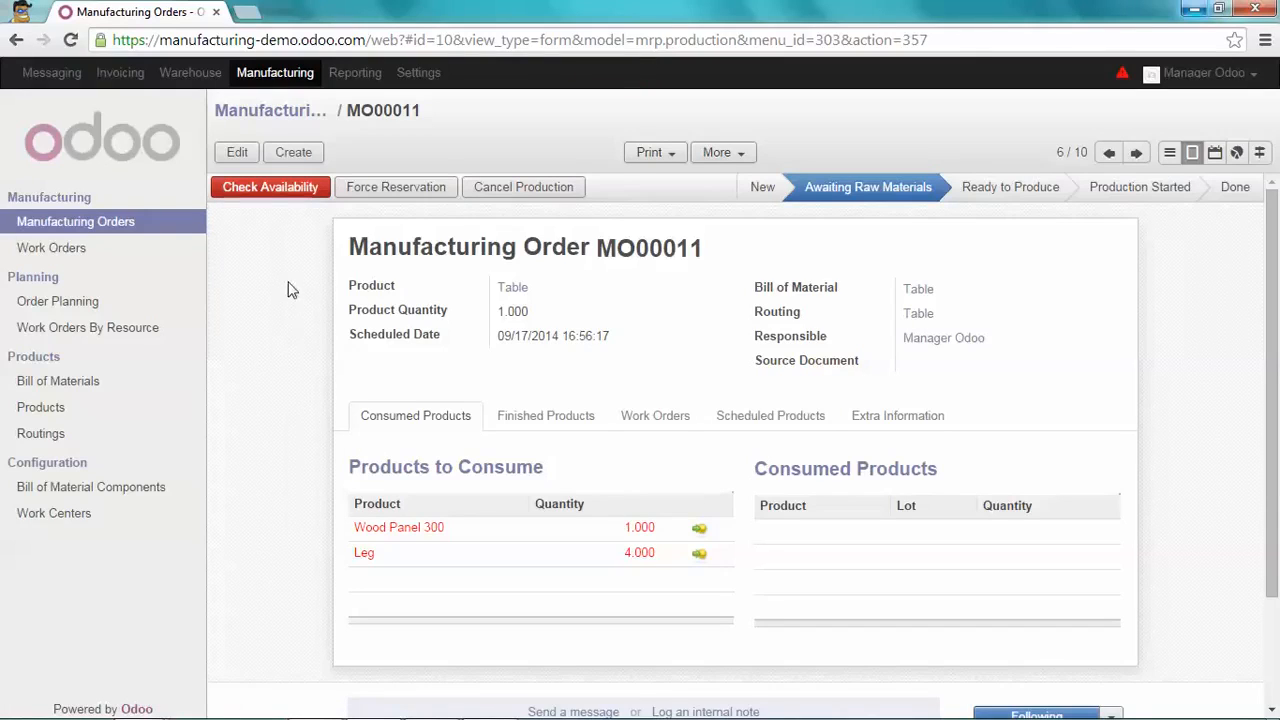
mouse_move(263, 291)
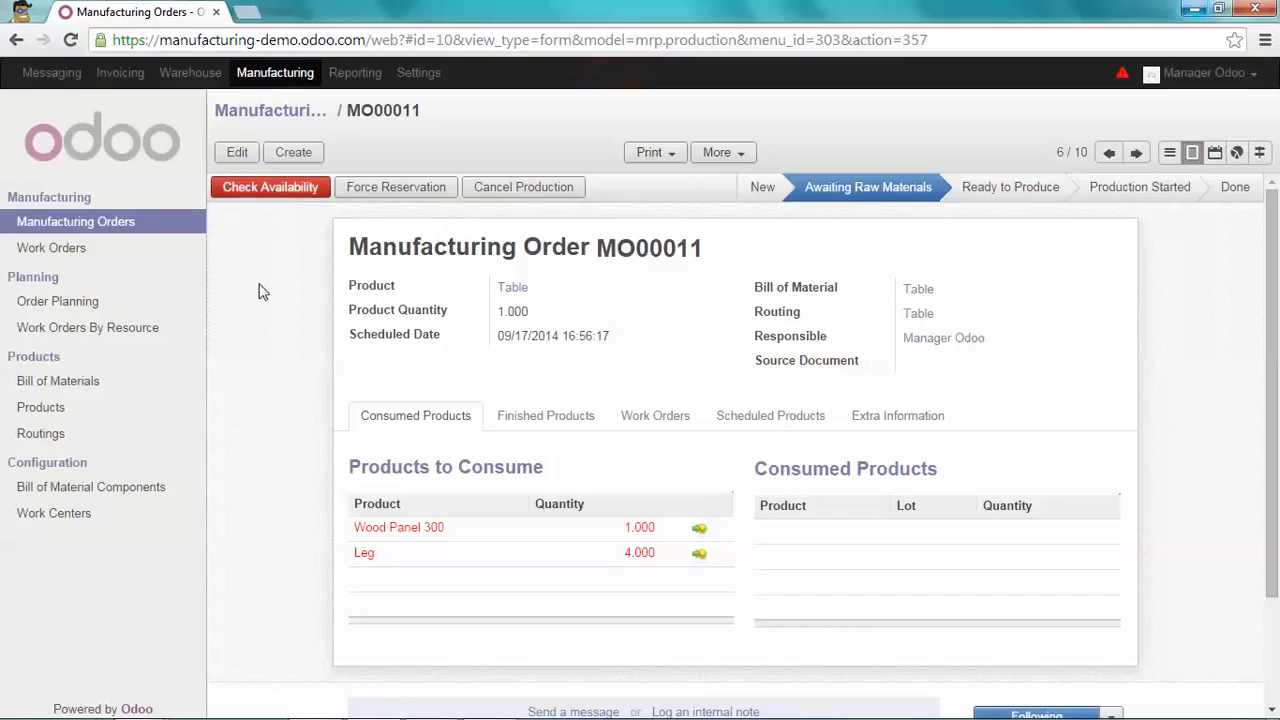
left_click(269, 187)
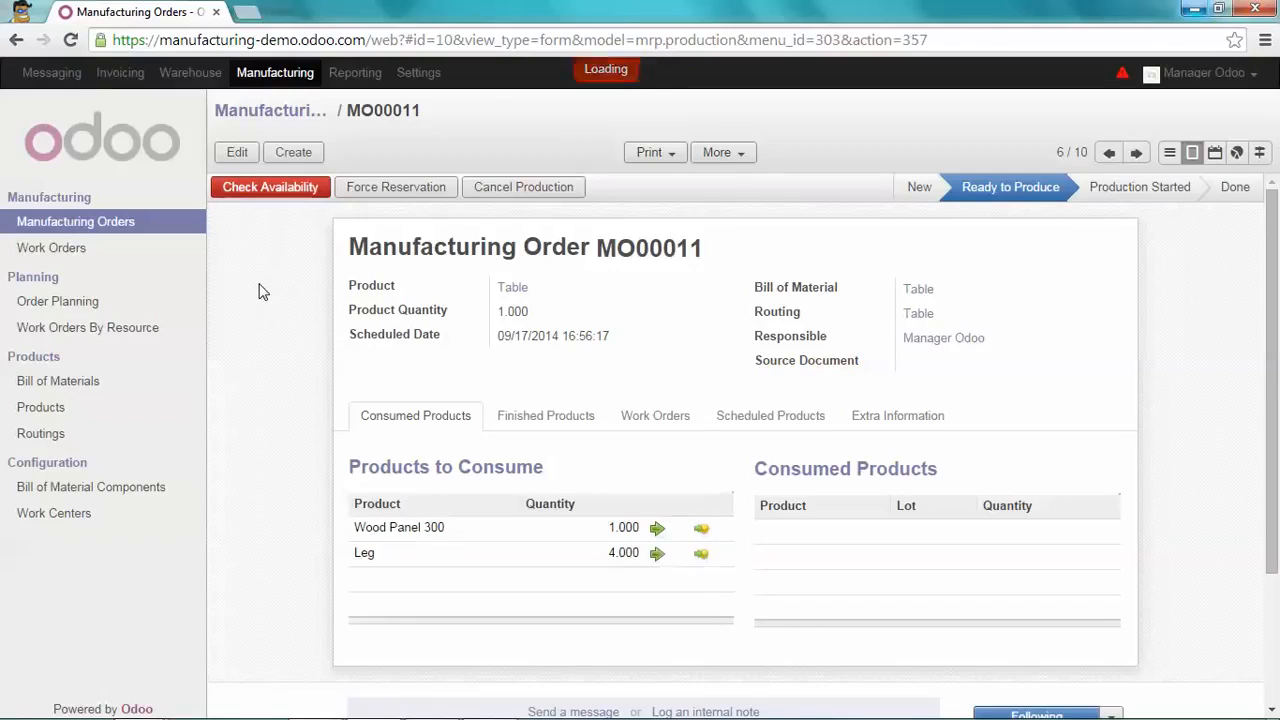
left_click(270, 187)
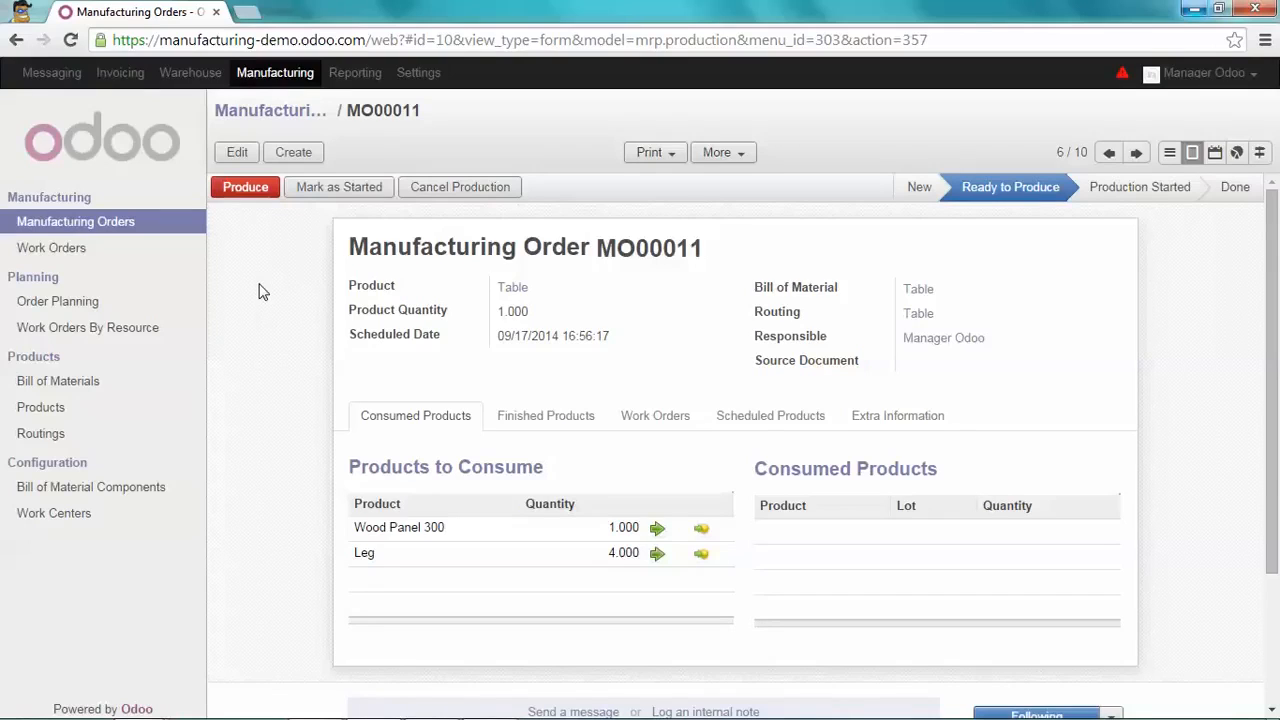
mouse_move(392, 390)
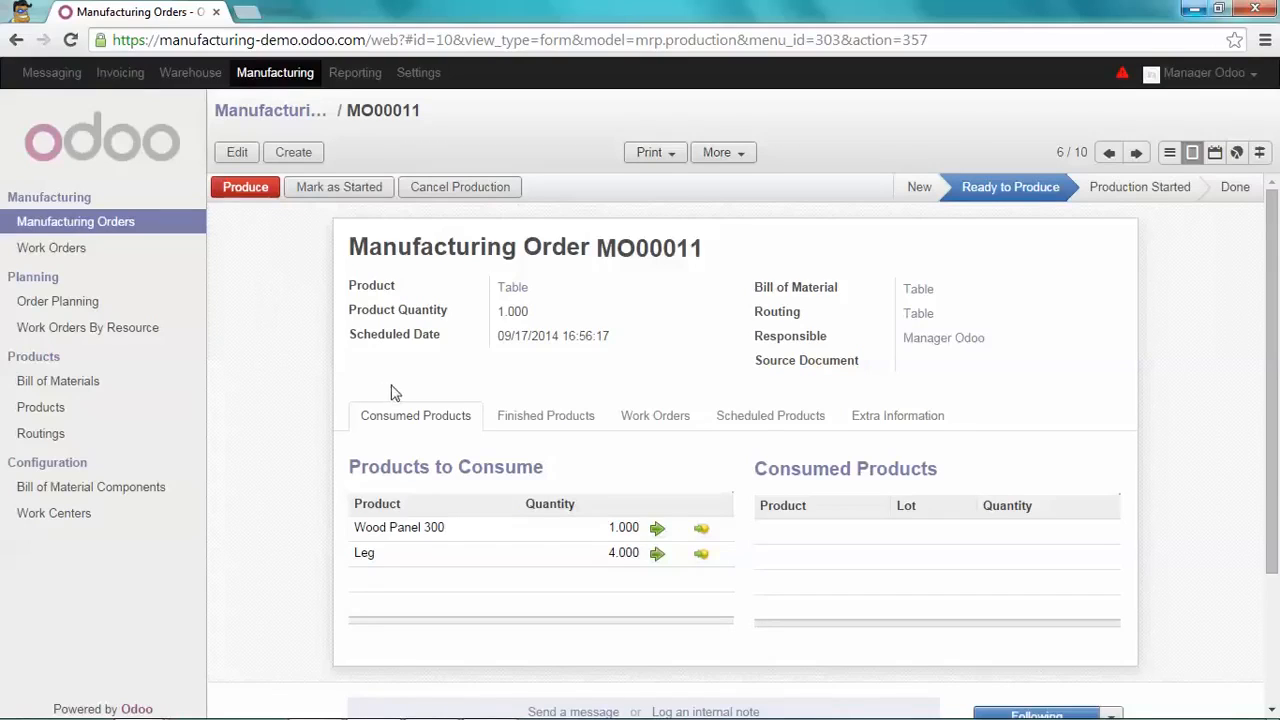
- View MO00011's Assembly and Packing work orders, then open the Work Orders list
left_click(655, 416)
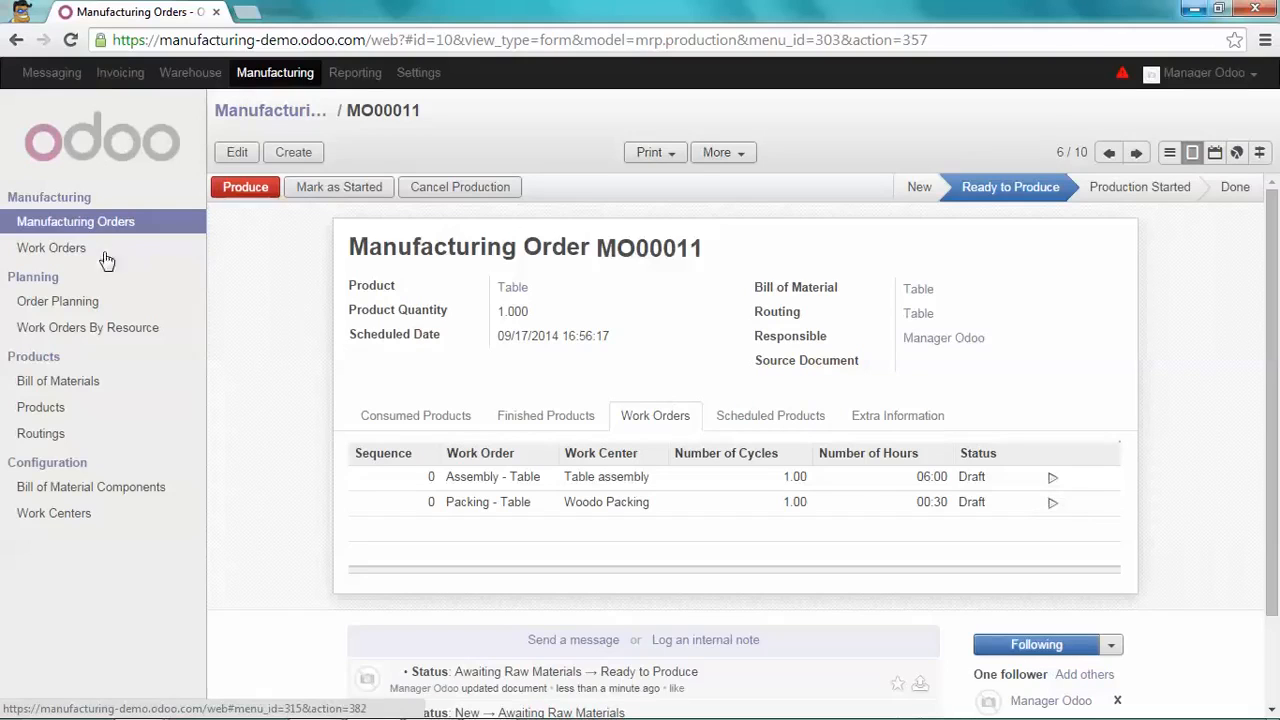
left_click(51, 247)
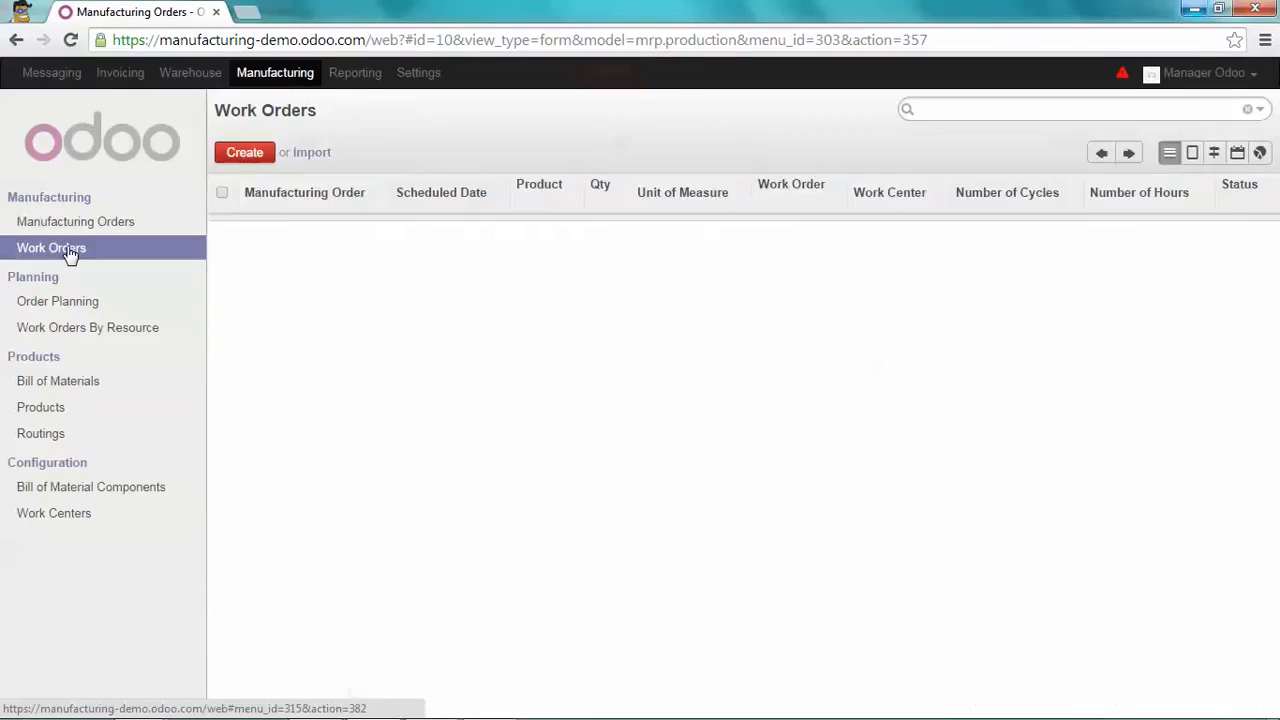
- Open Assembly - Table, start it and mark it Finished with dates recorded
left_click(51, 247)
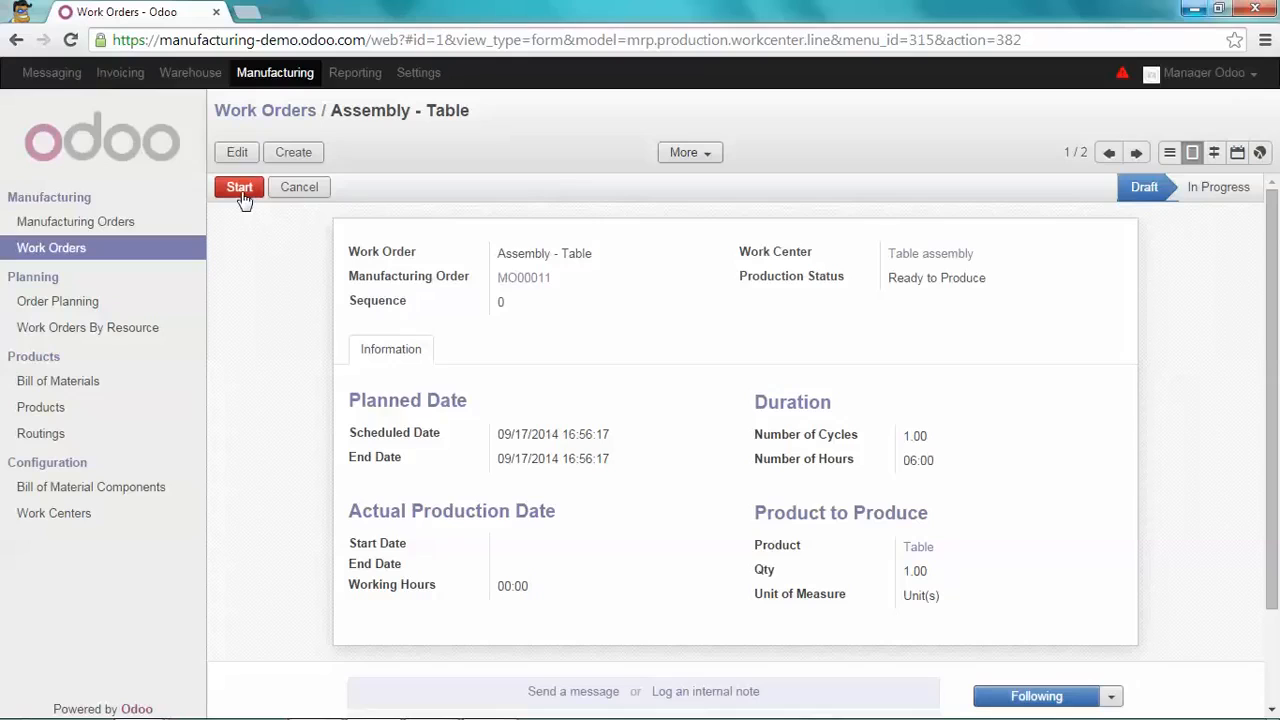
left_click(239, 187)
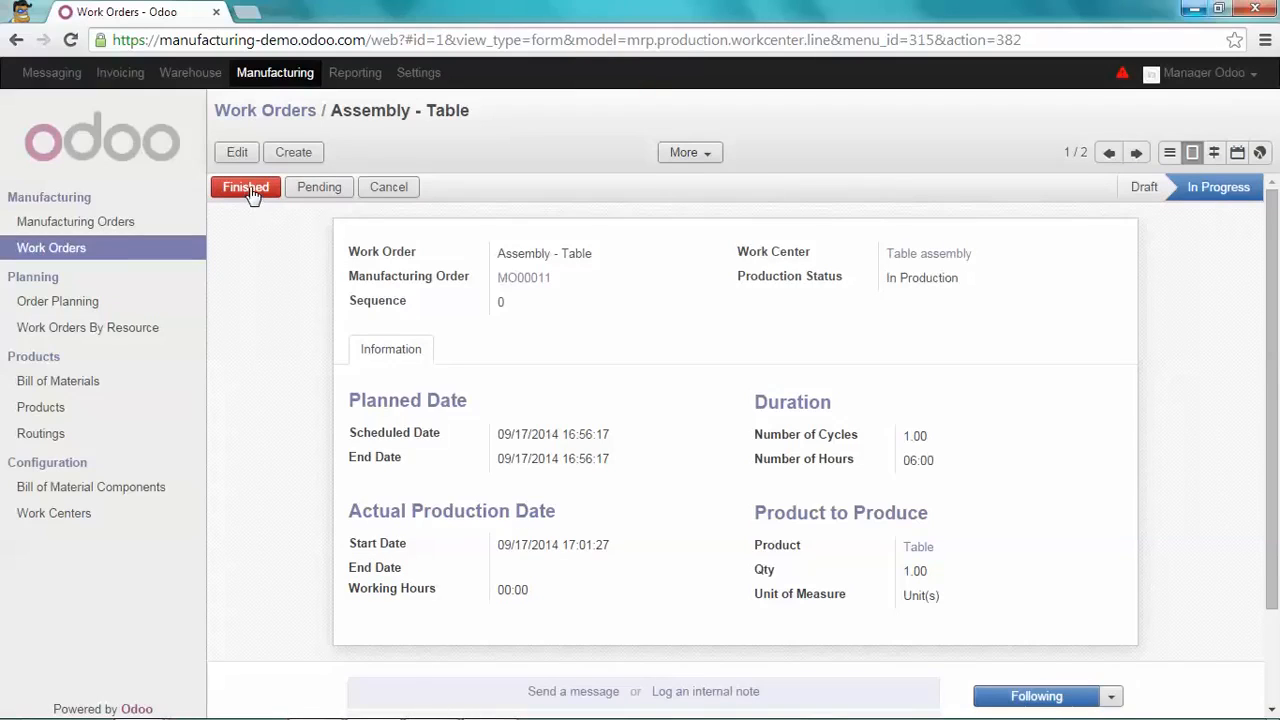
left_click(245, 187)
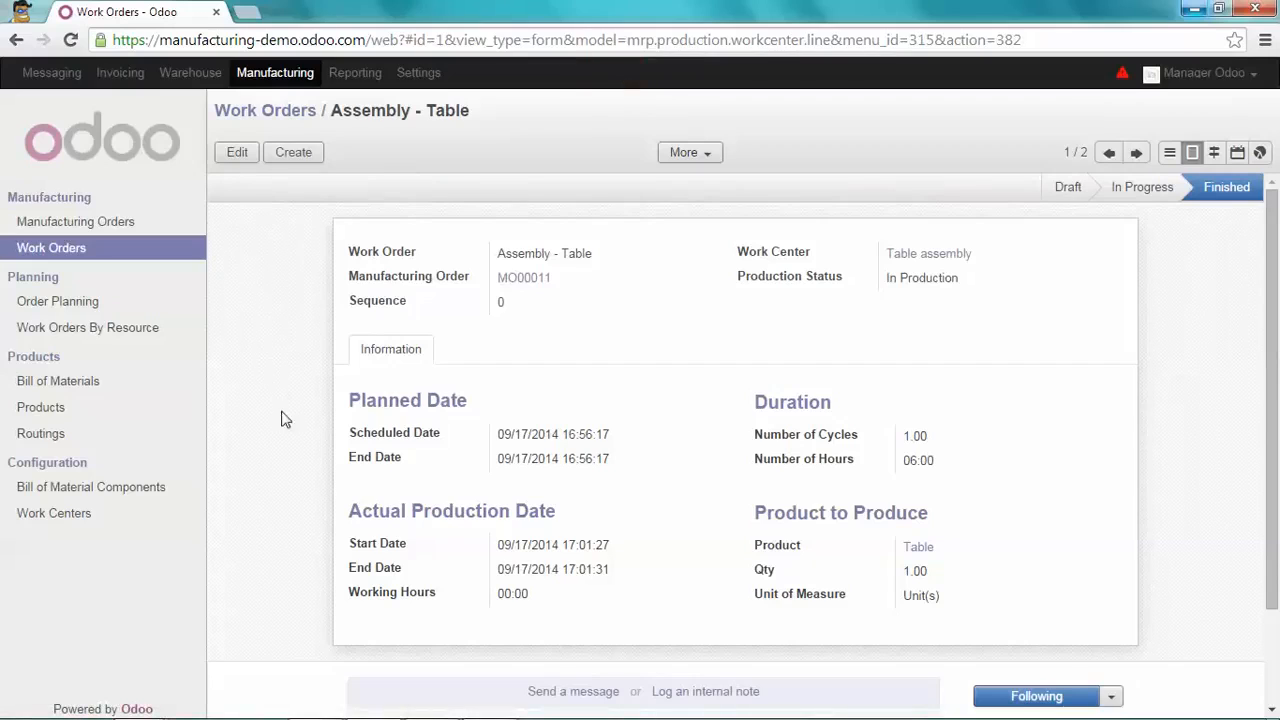
mouse_move(340, 554)
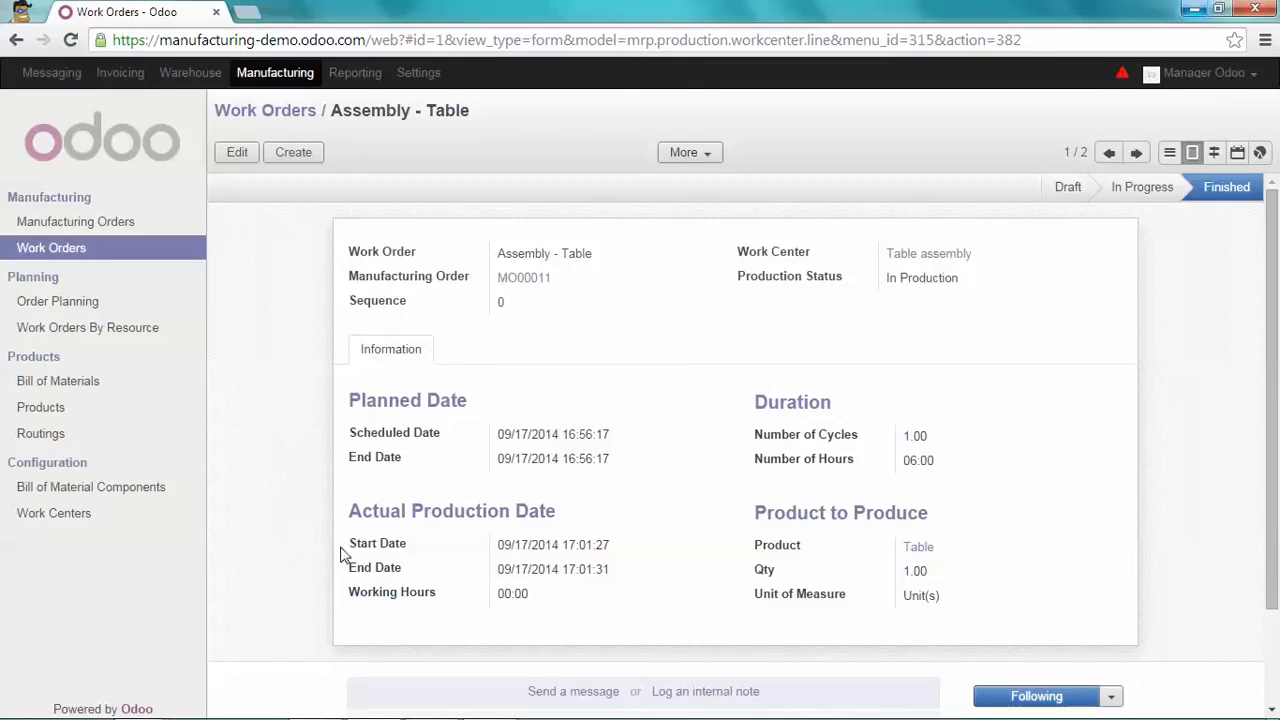
mouse_move(373, 543)
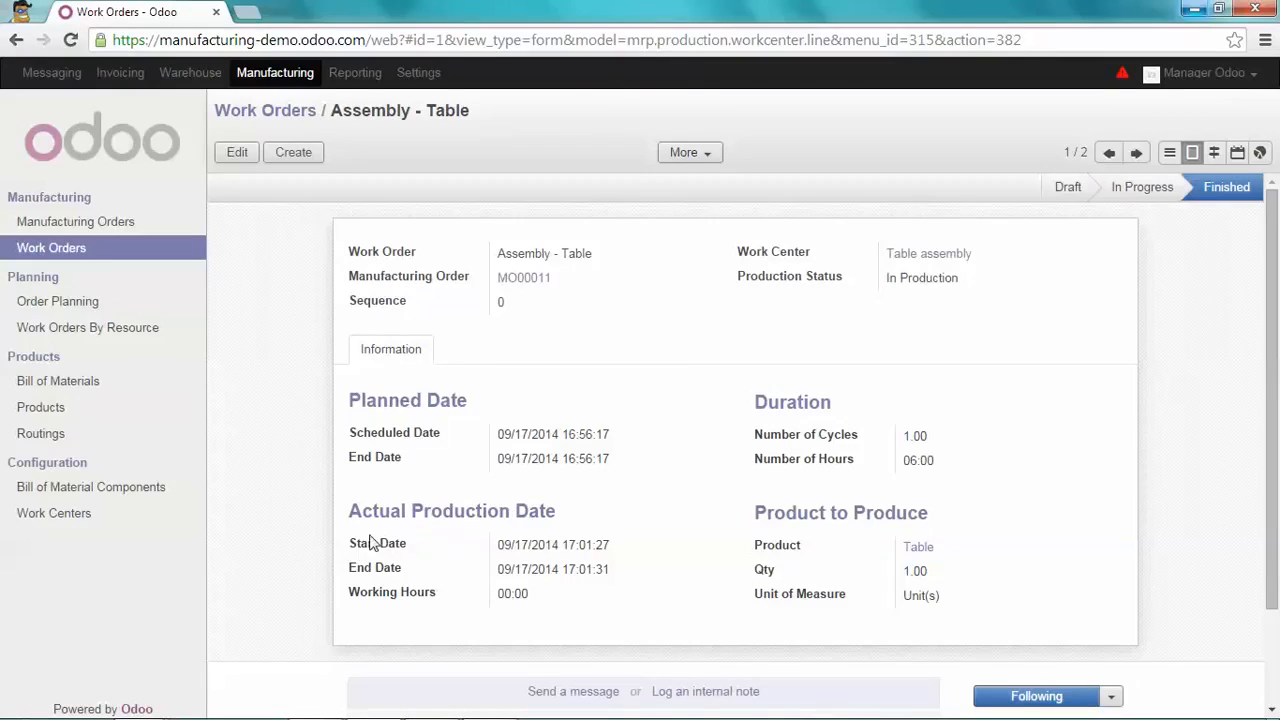
mouse_move(388, 576)
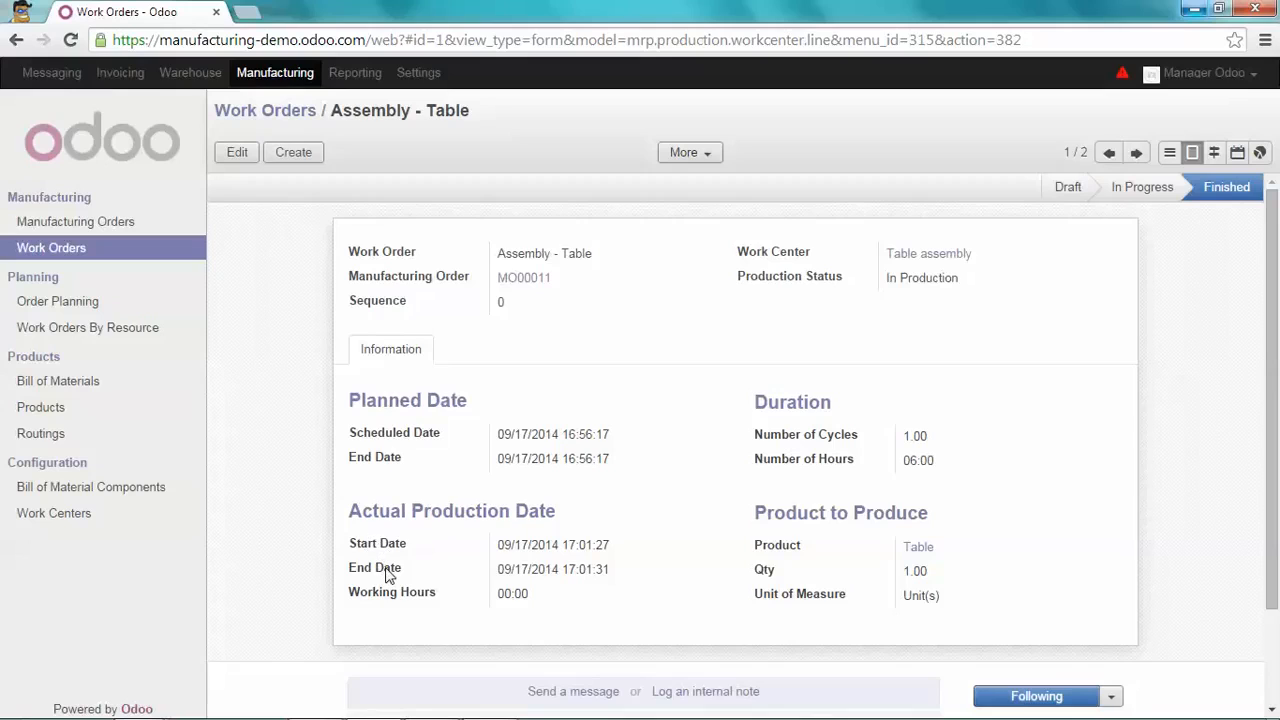
mouse_move(666, 160)
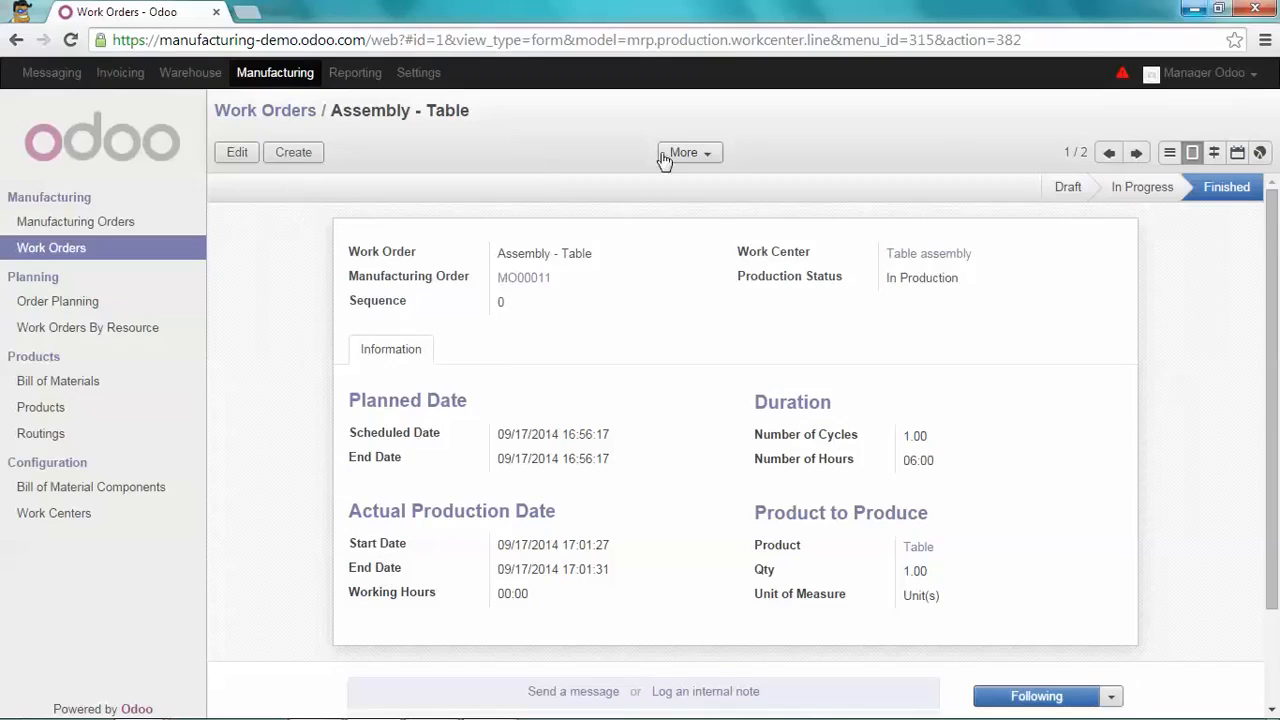
mouse_move(1137, 152)
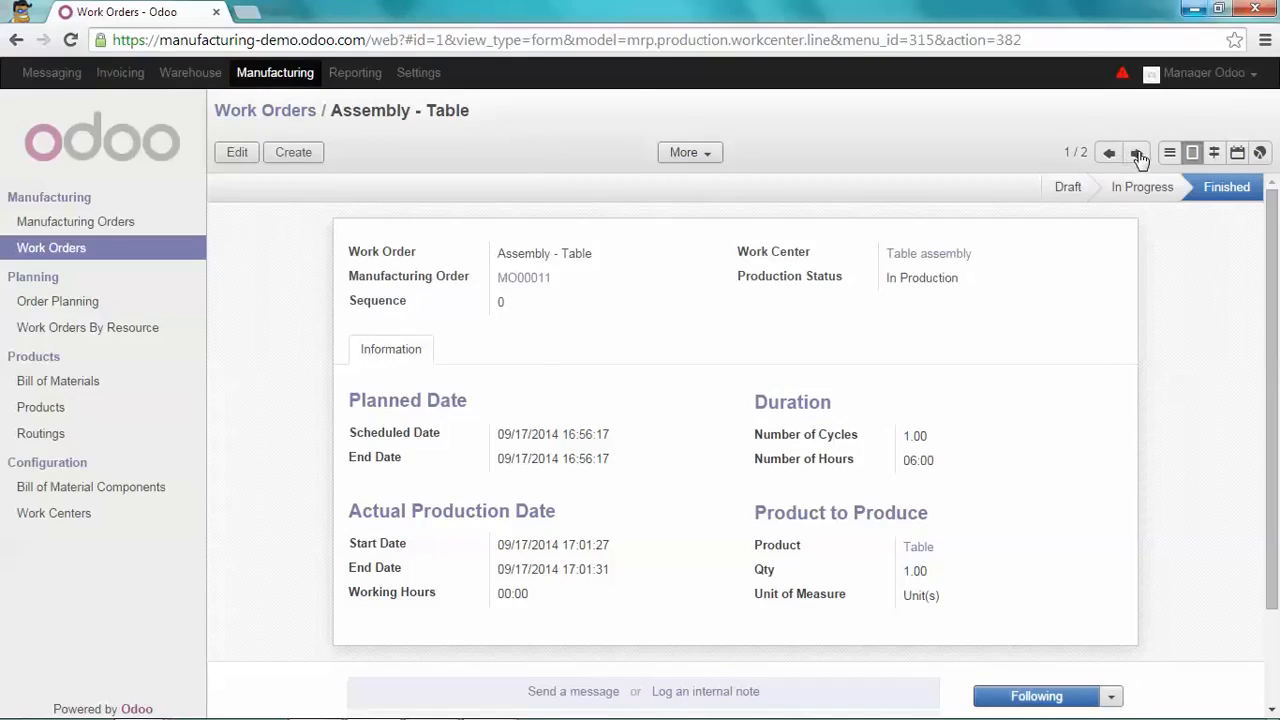
- Move to the Packing - Table work order, start it and mark it finished
left_click(1136, 152)
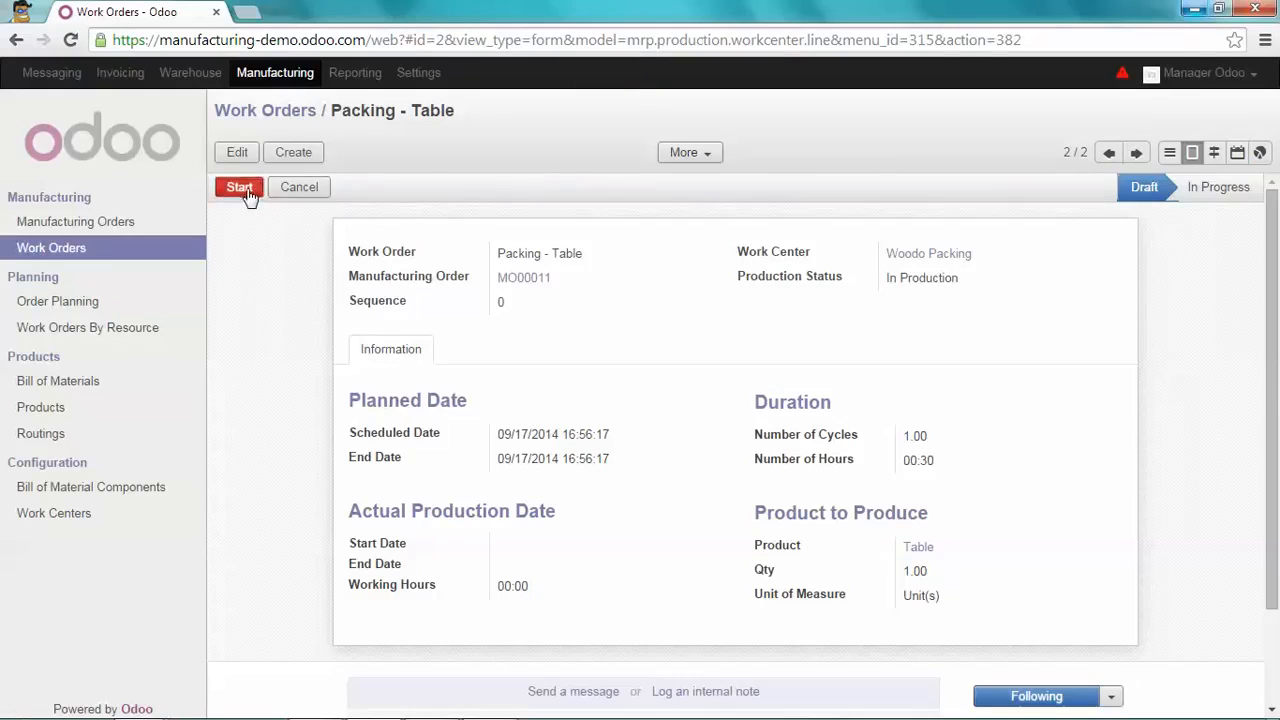
left_click(239, 187)
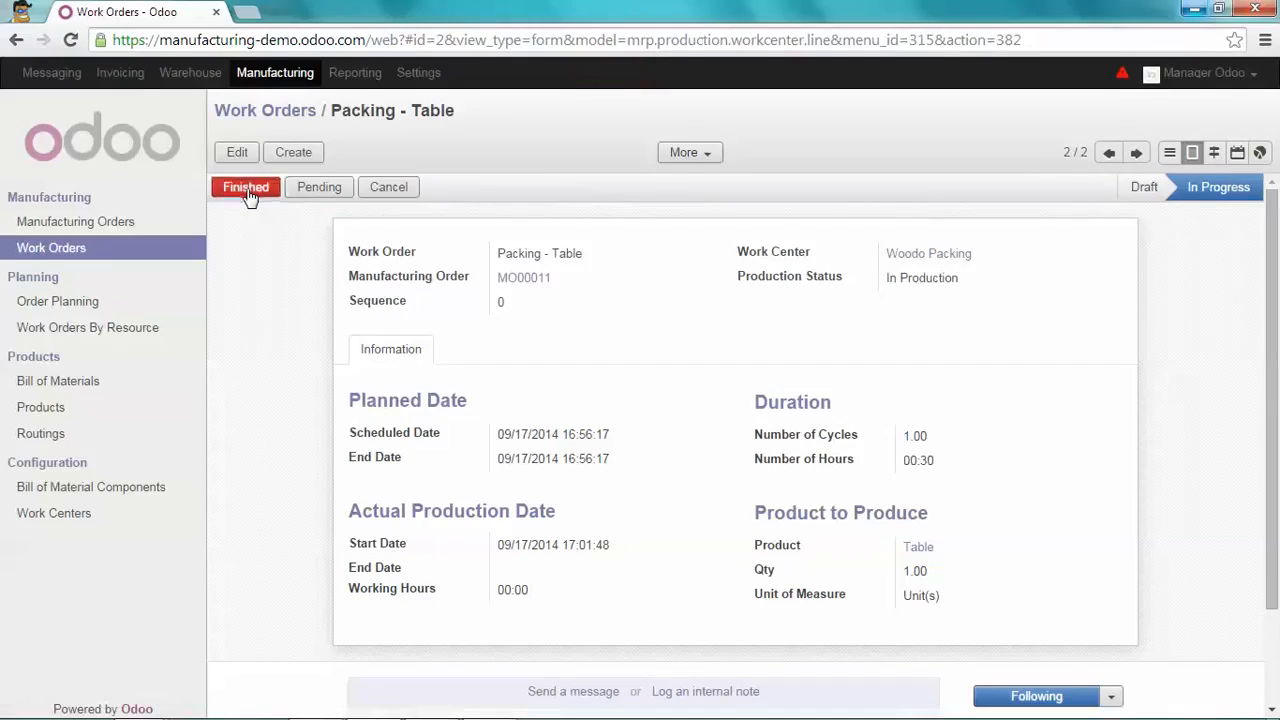
left_click(246, 187)
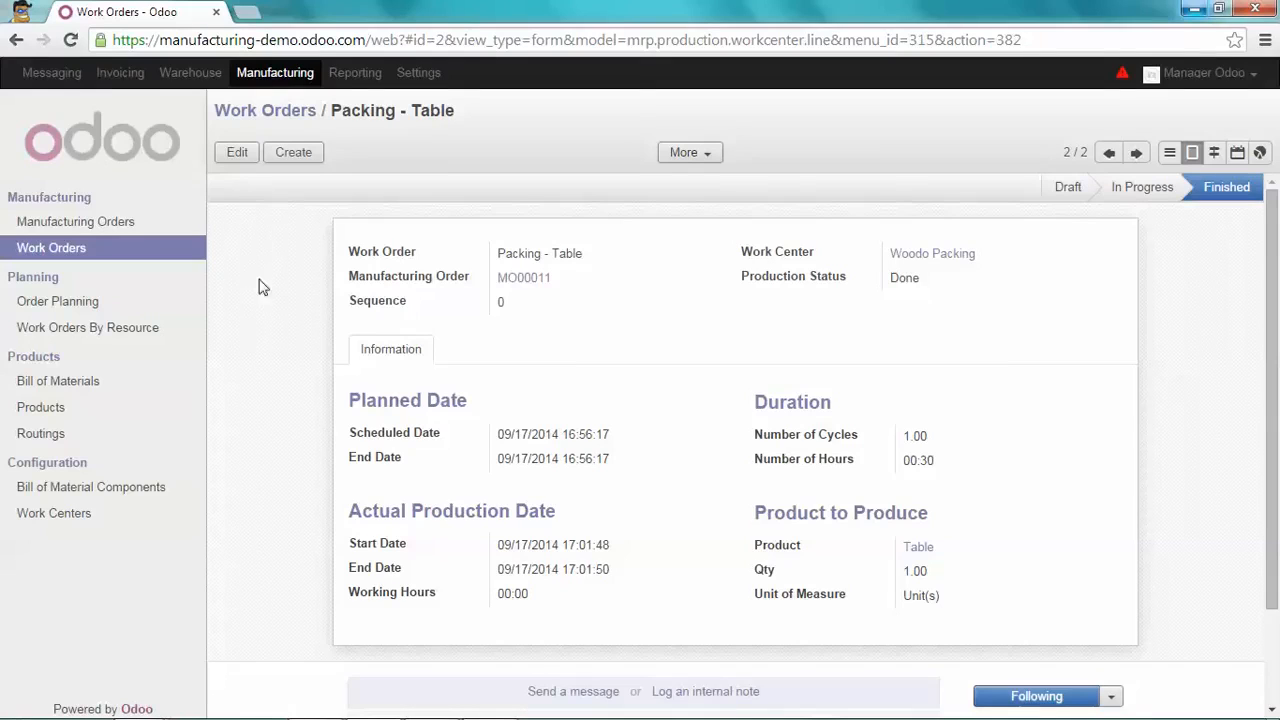
mouse_move(525, 288)
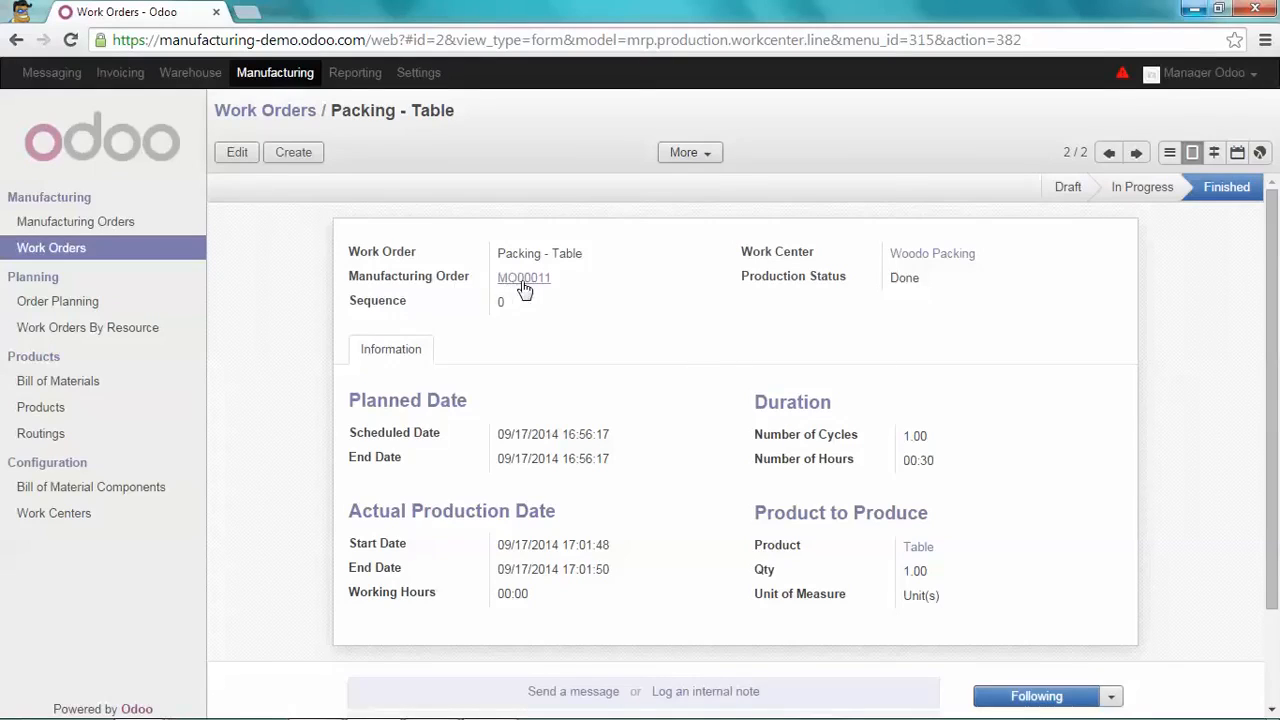
- Open MO00011 to check its Done status and consumed Wood Panel 300 and Legs
left_click(523, 278)
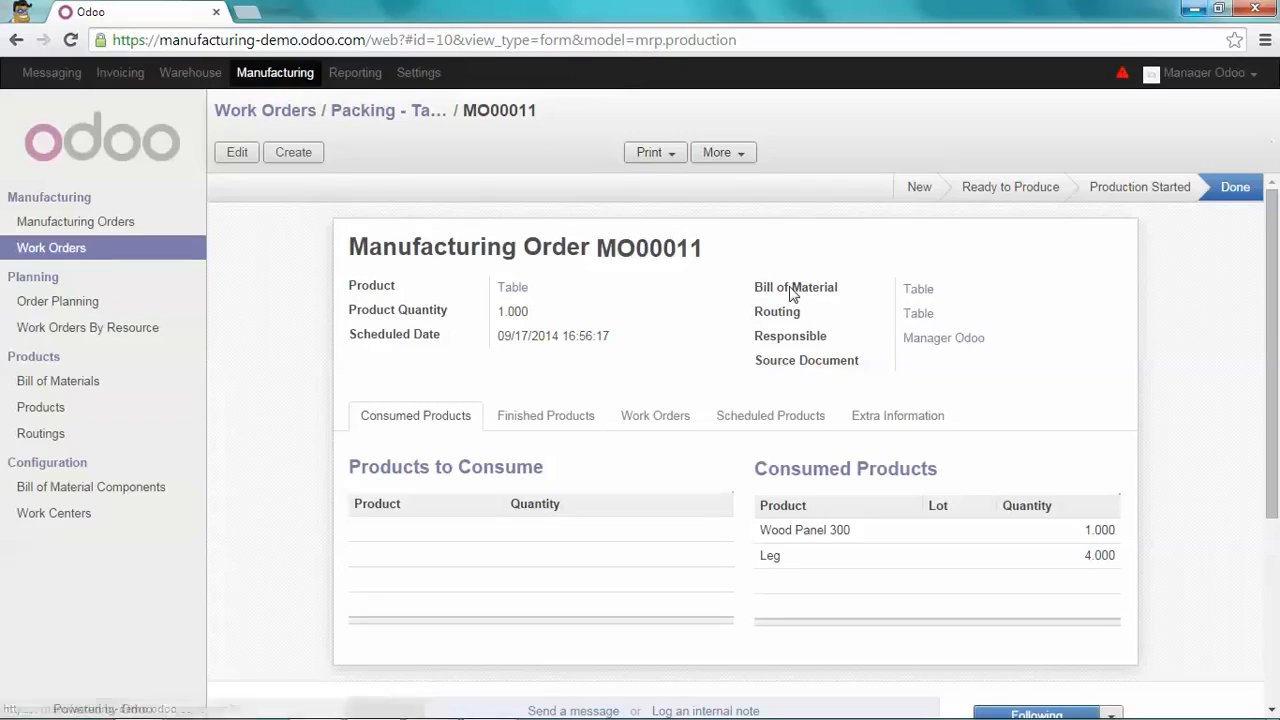
mouse_move(1235, 187)
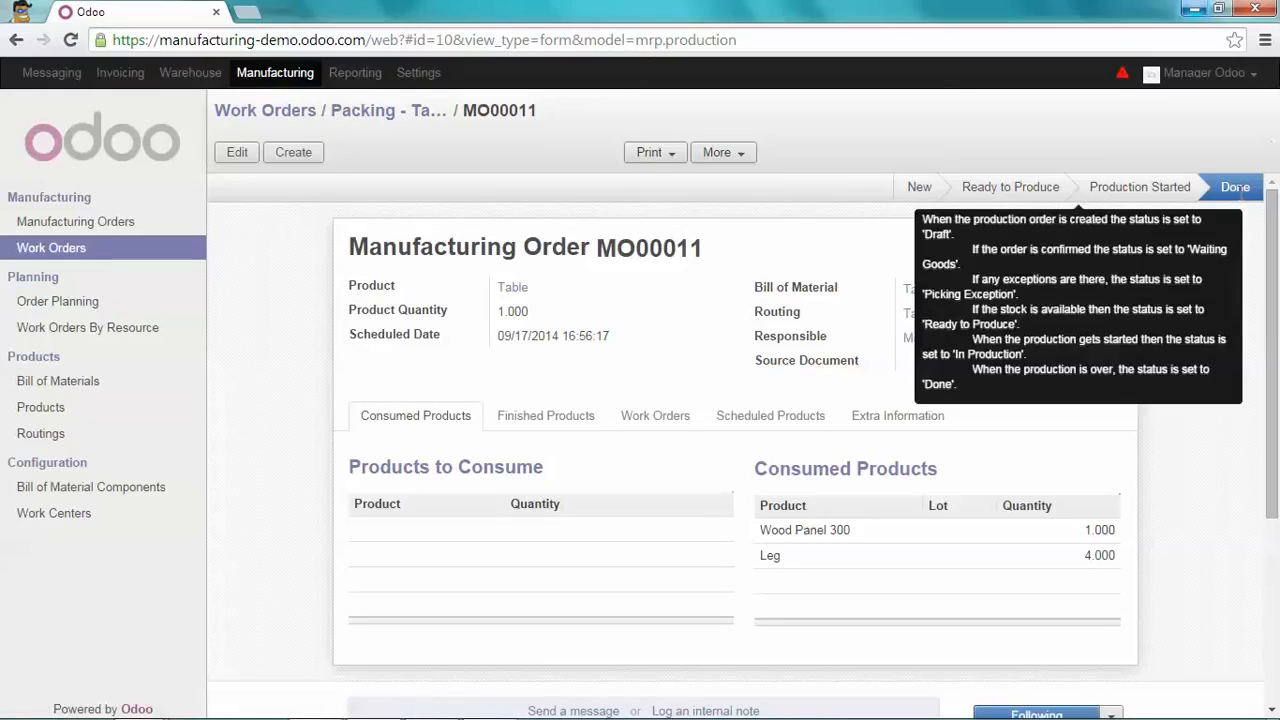
mouse_move(1240, 237)
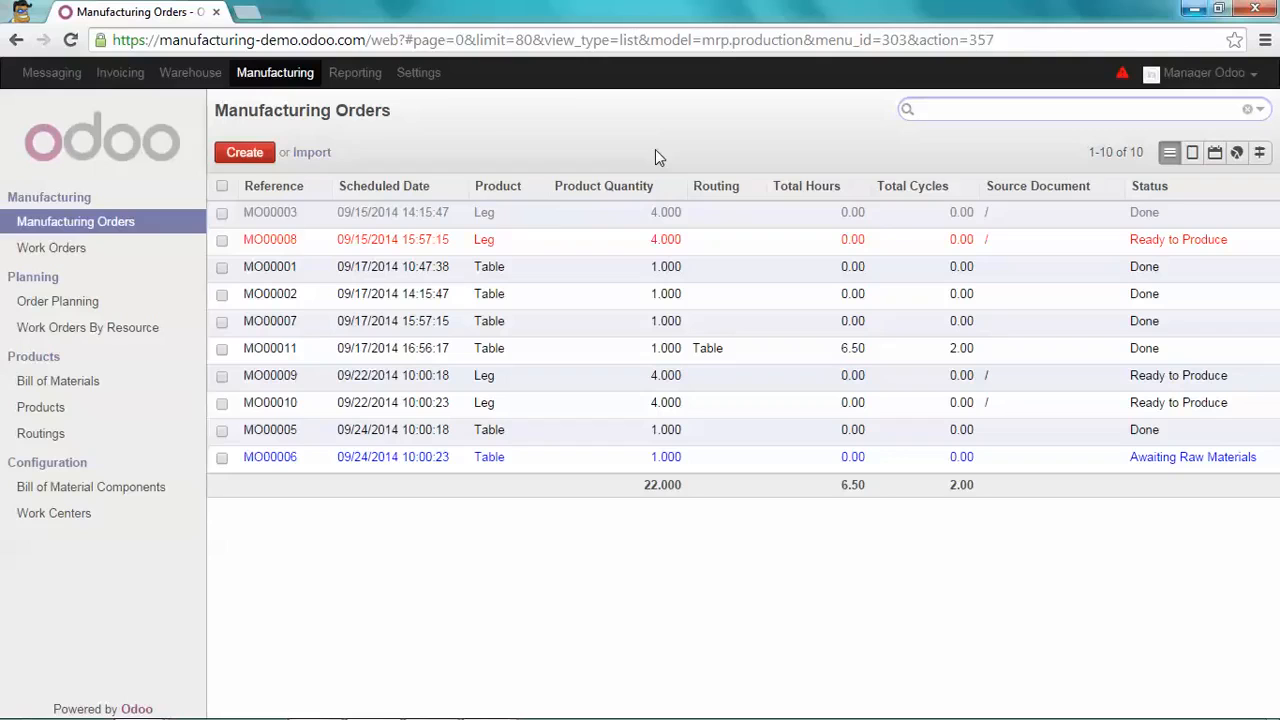
- Create a manufacturing order for product Table, save it as MO00012, and confirm it
left_click(244, 152)
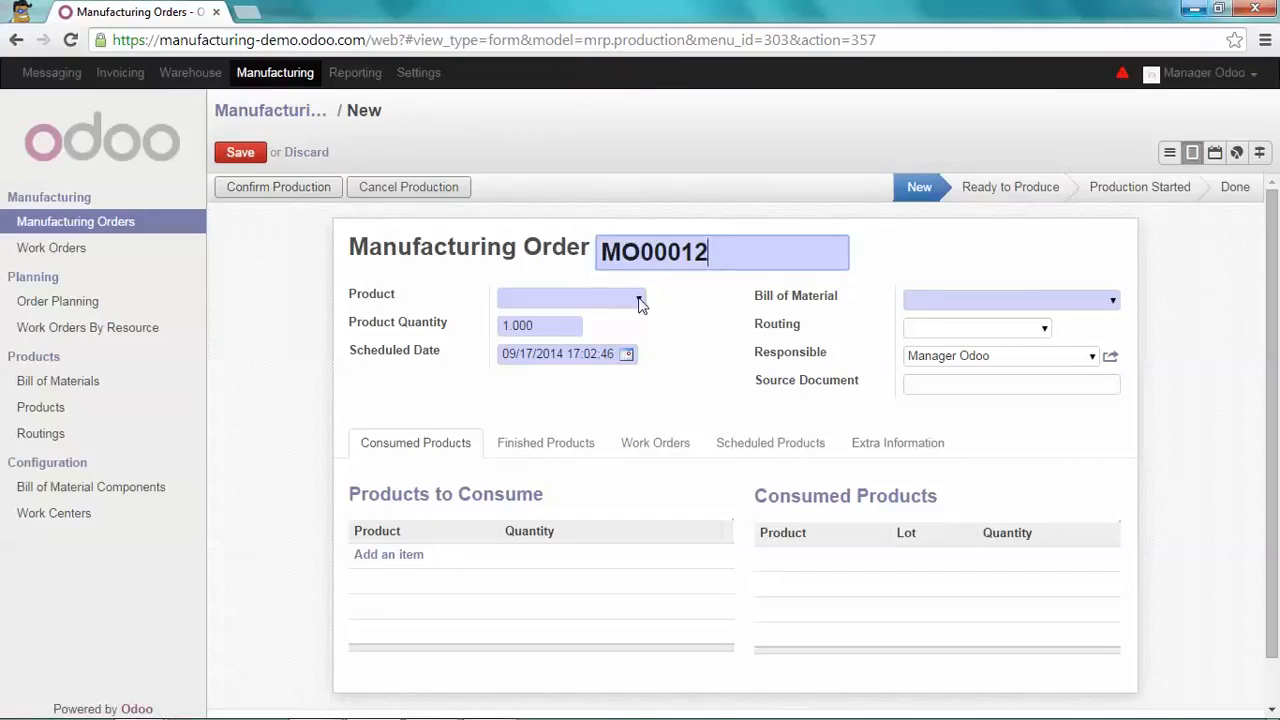
type("Table")
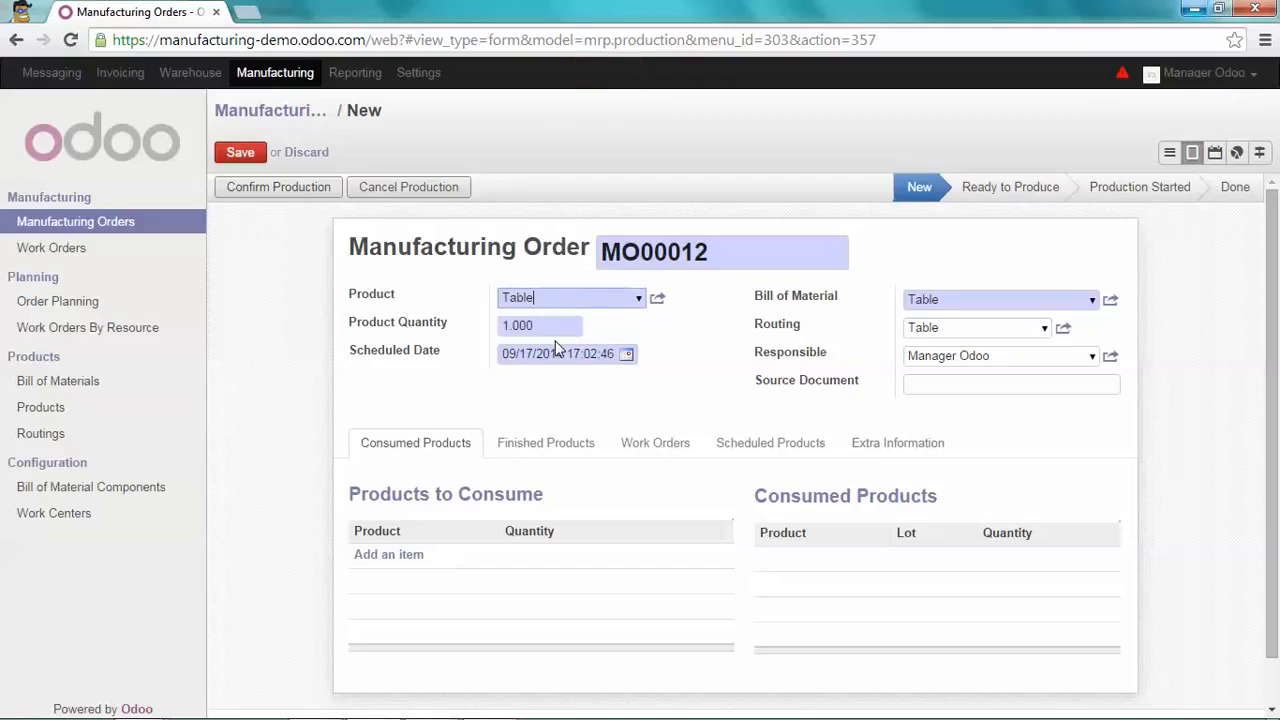
left_click(240, 152)
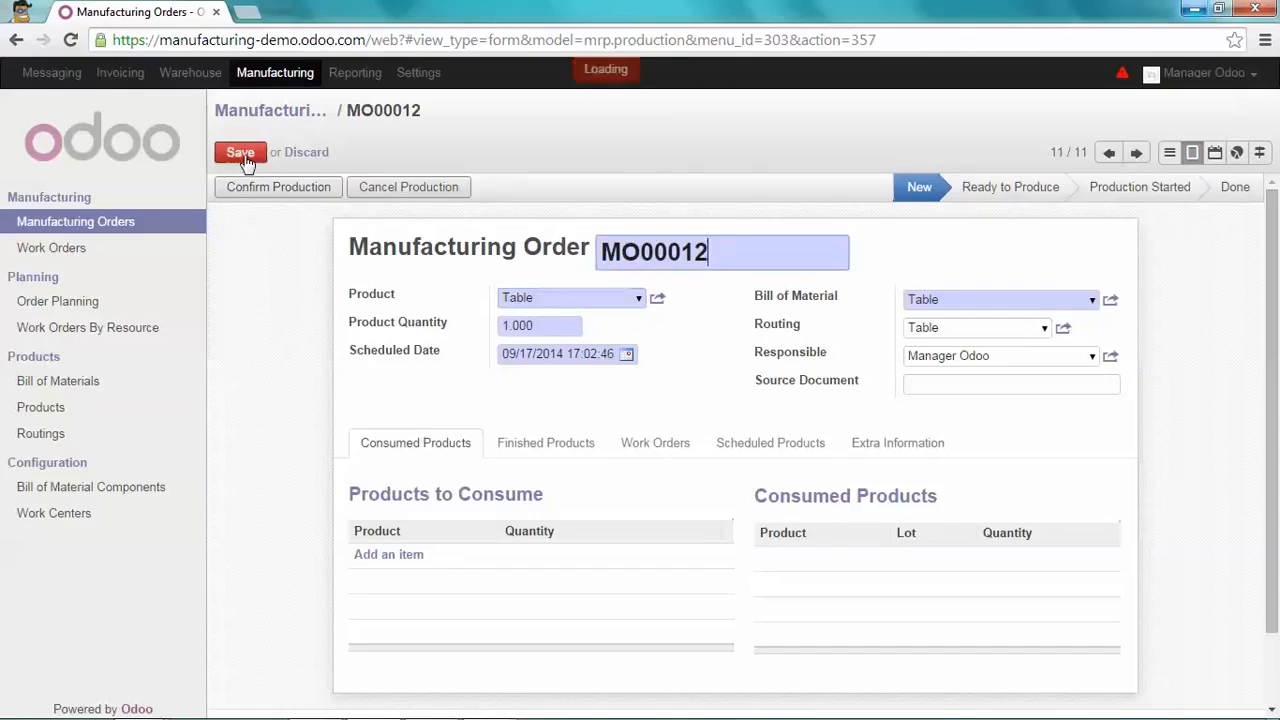
left_click(240, 152)
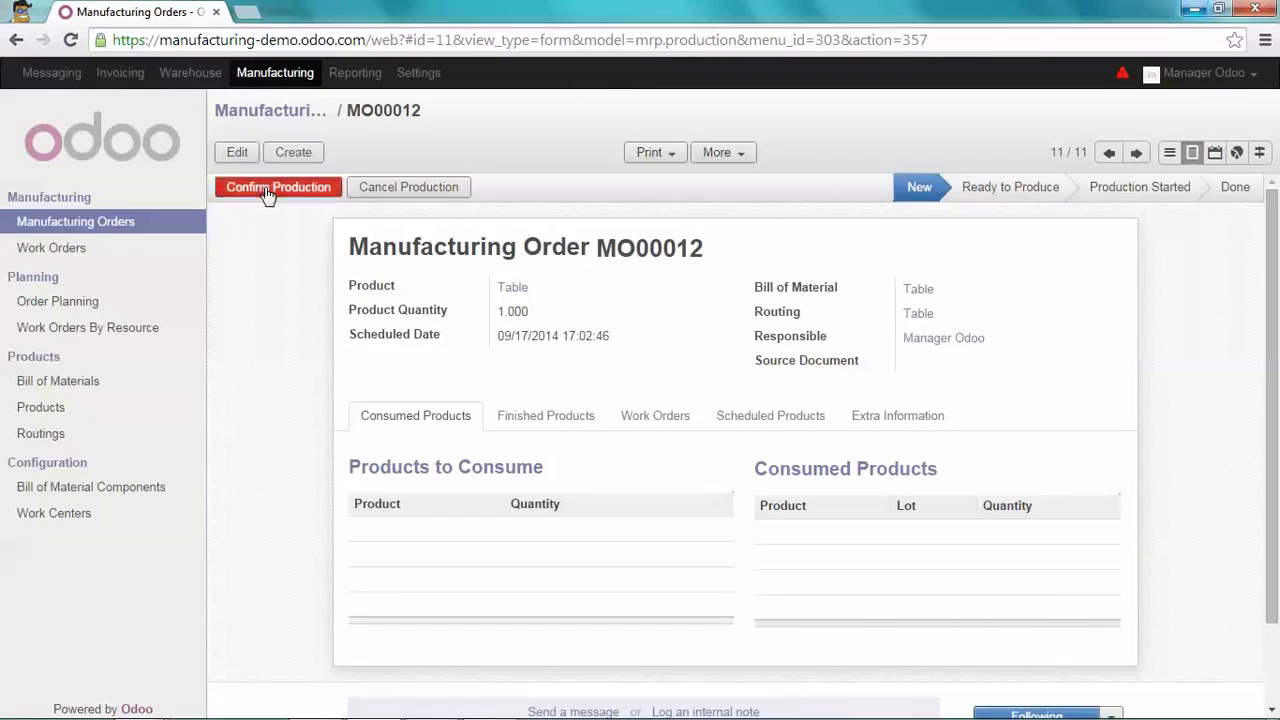
left_click(278, 187)
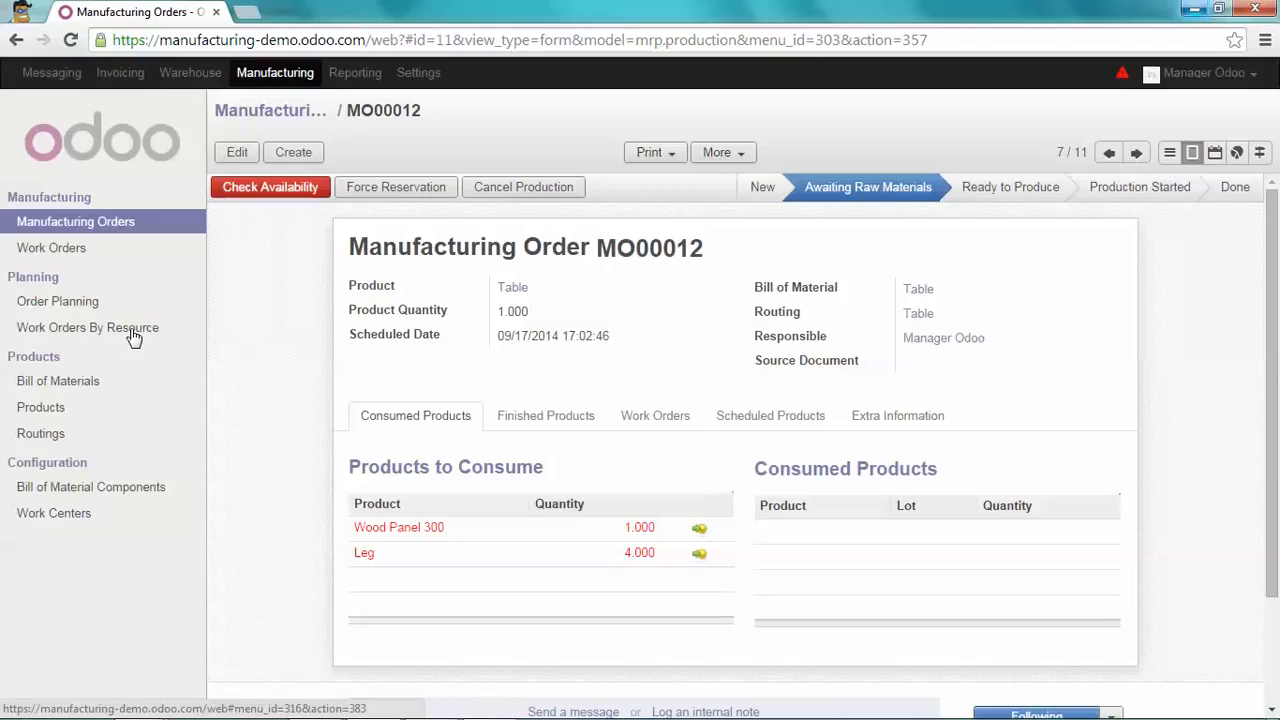
- Open the Work Orders By Resource Gantt showing MO00012's Assembly and Packing work orders
left_click(87, 327)
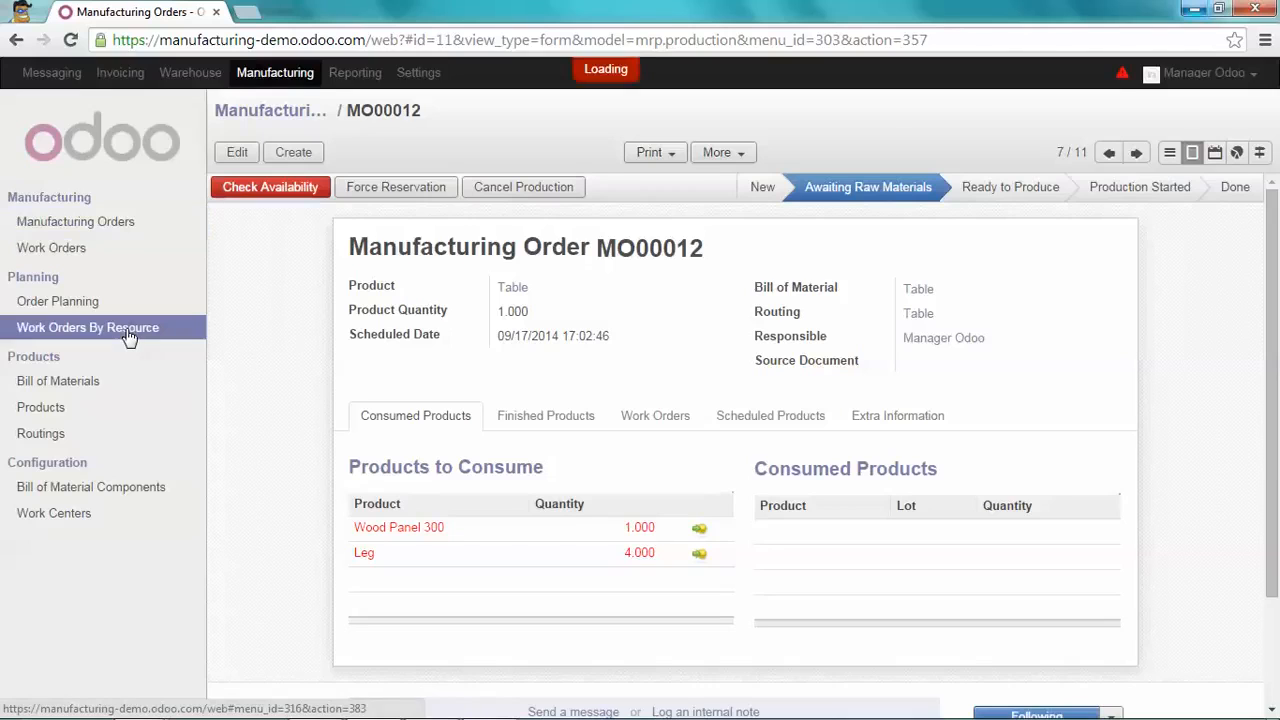
left_click(94, 327)
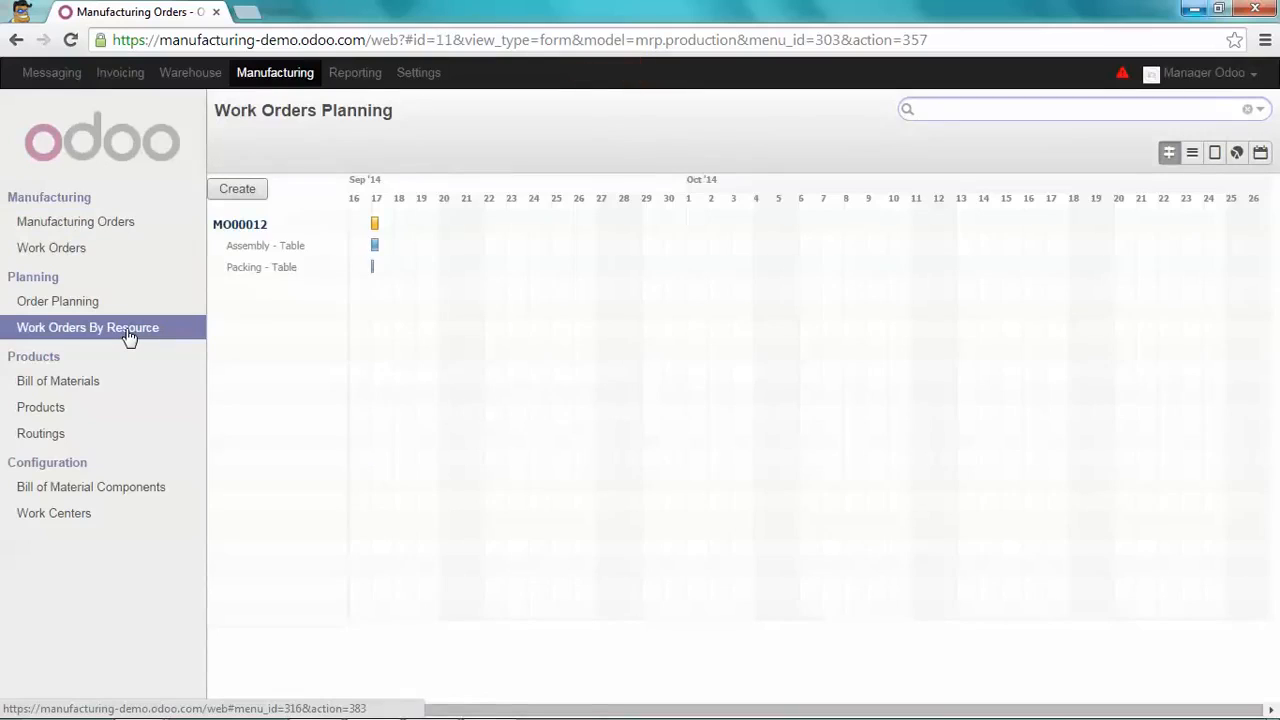
mouse_move(280, 240)
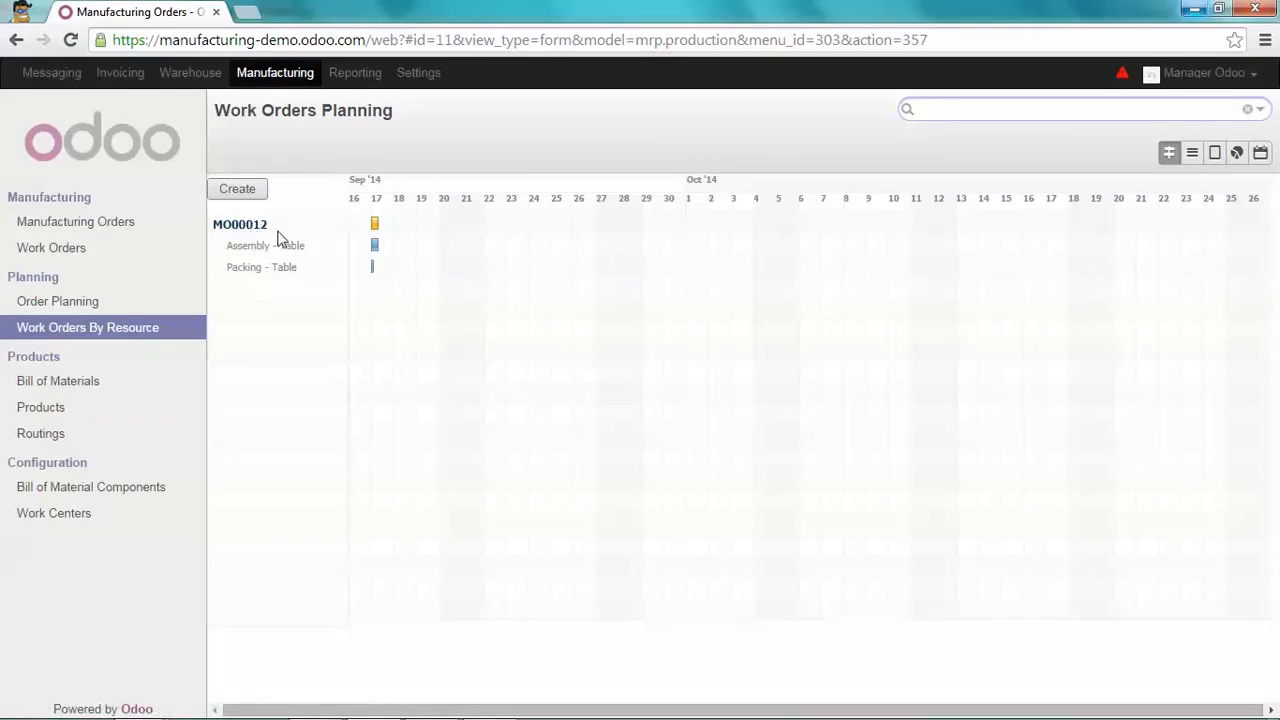
mouse_move(342, 238)
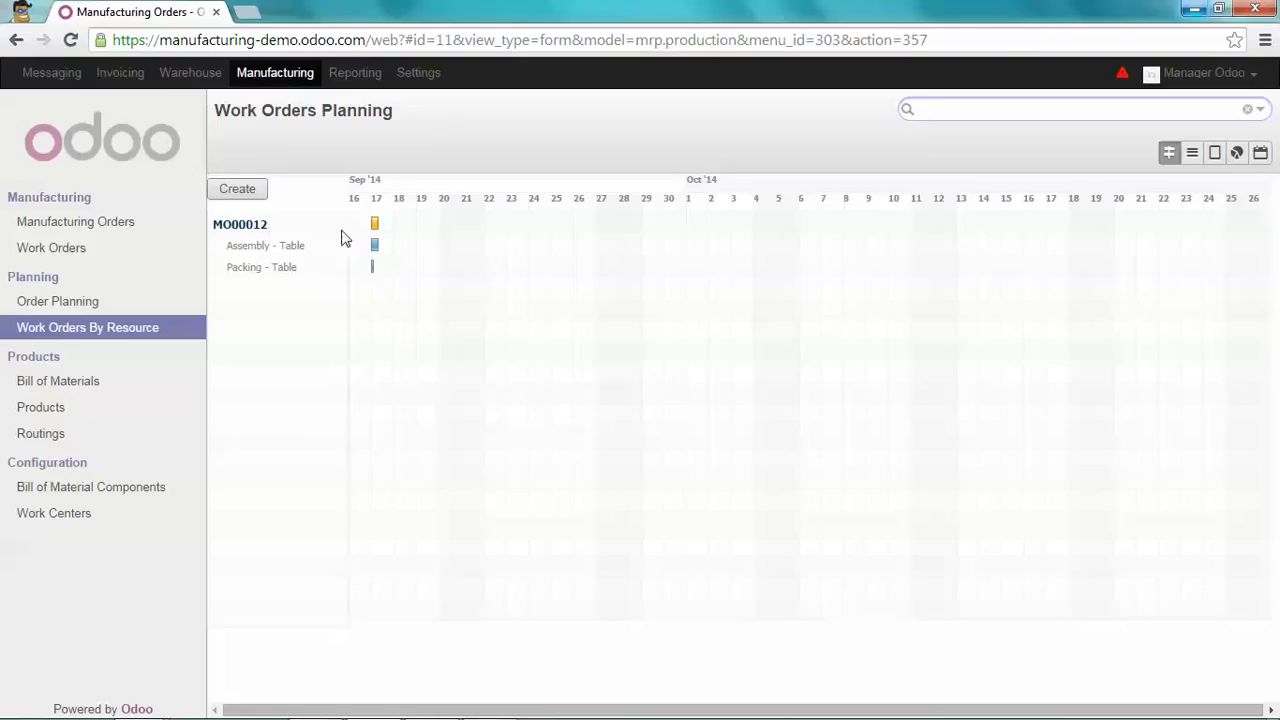
mouse_move(410, 240)
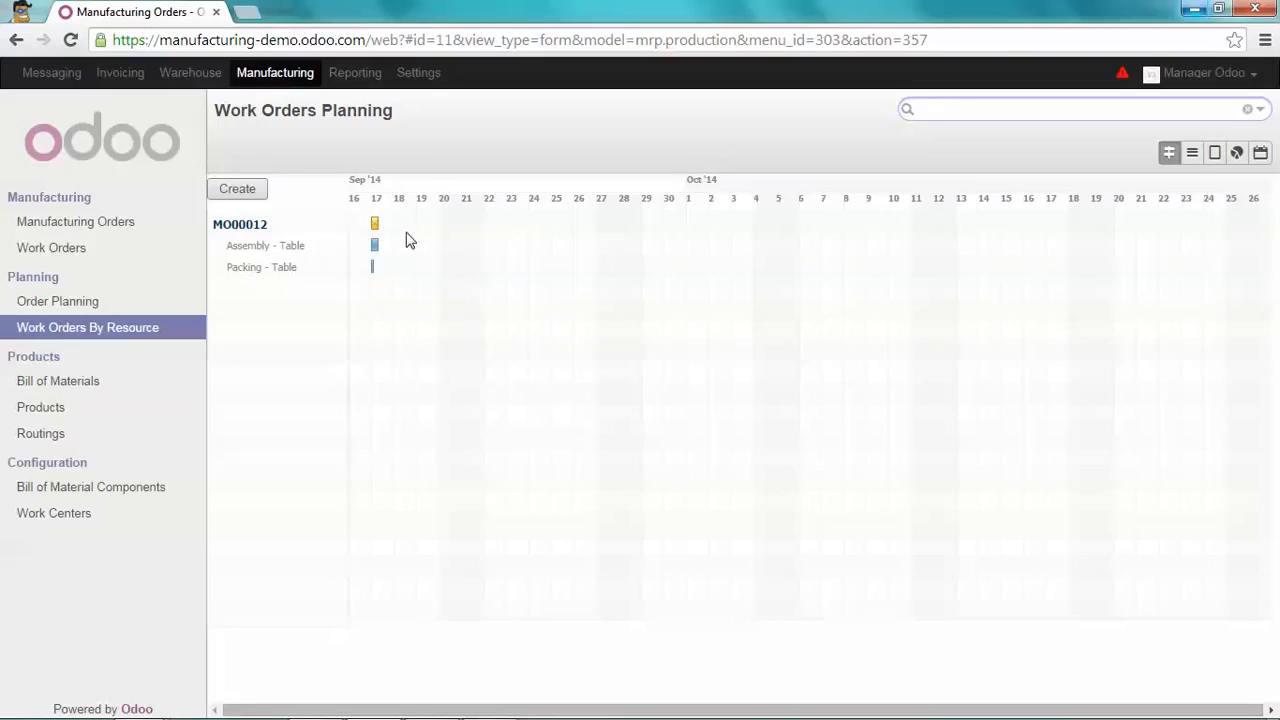
mouse_move(375, 223)
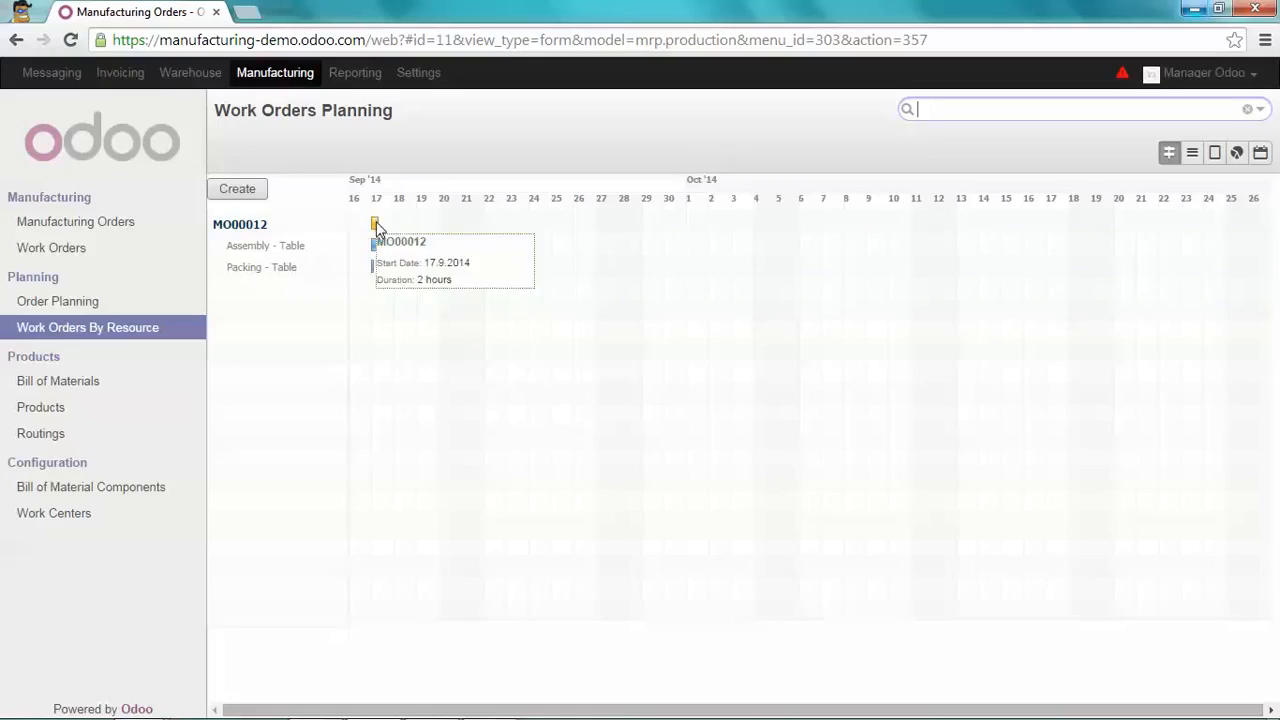
mouse_move(335, 256)
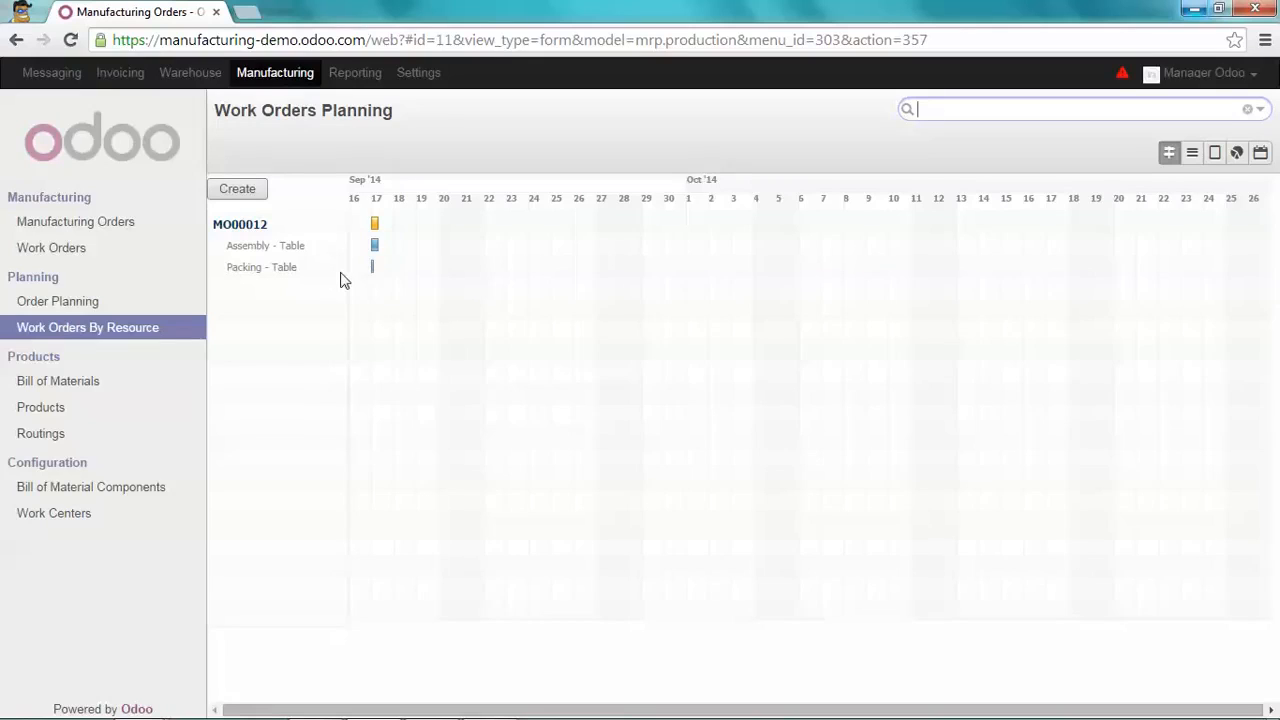
mouse_move(375, 245)
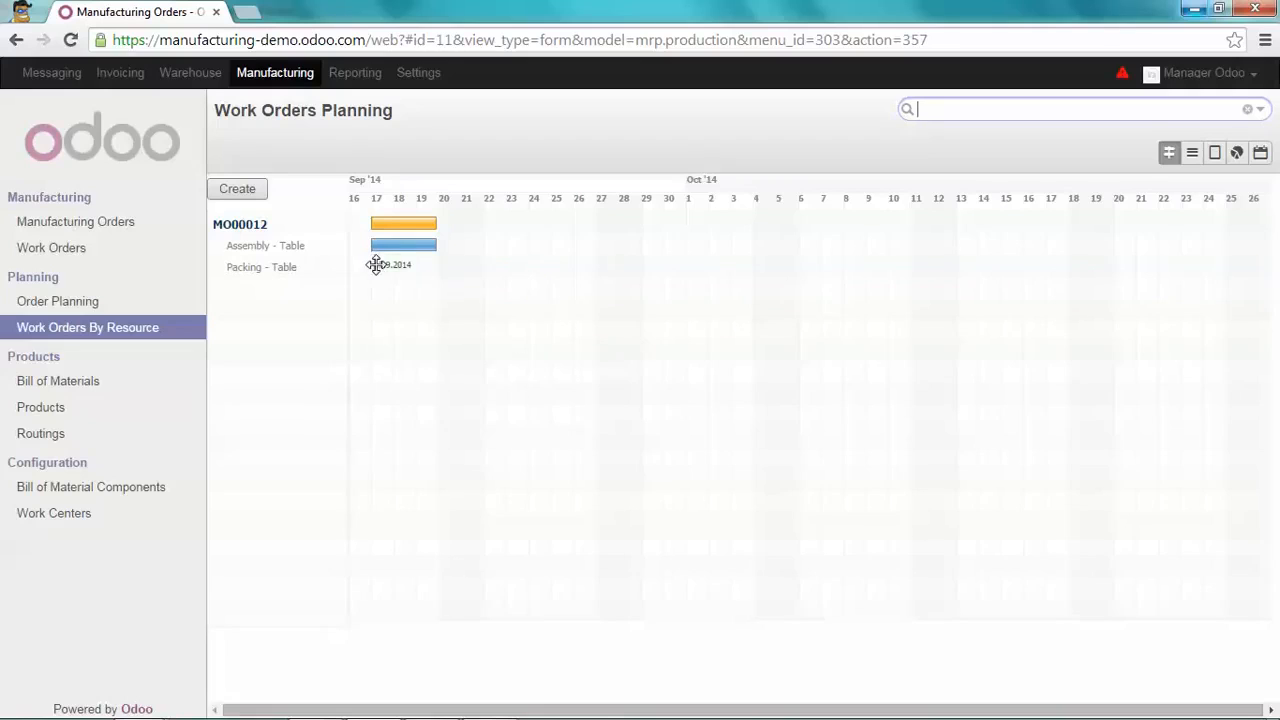
mouse_move(427, 265)
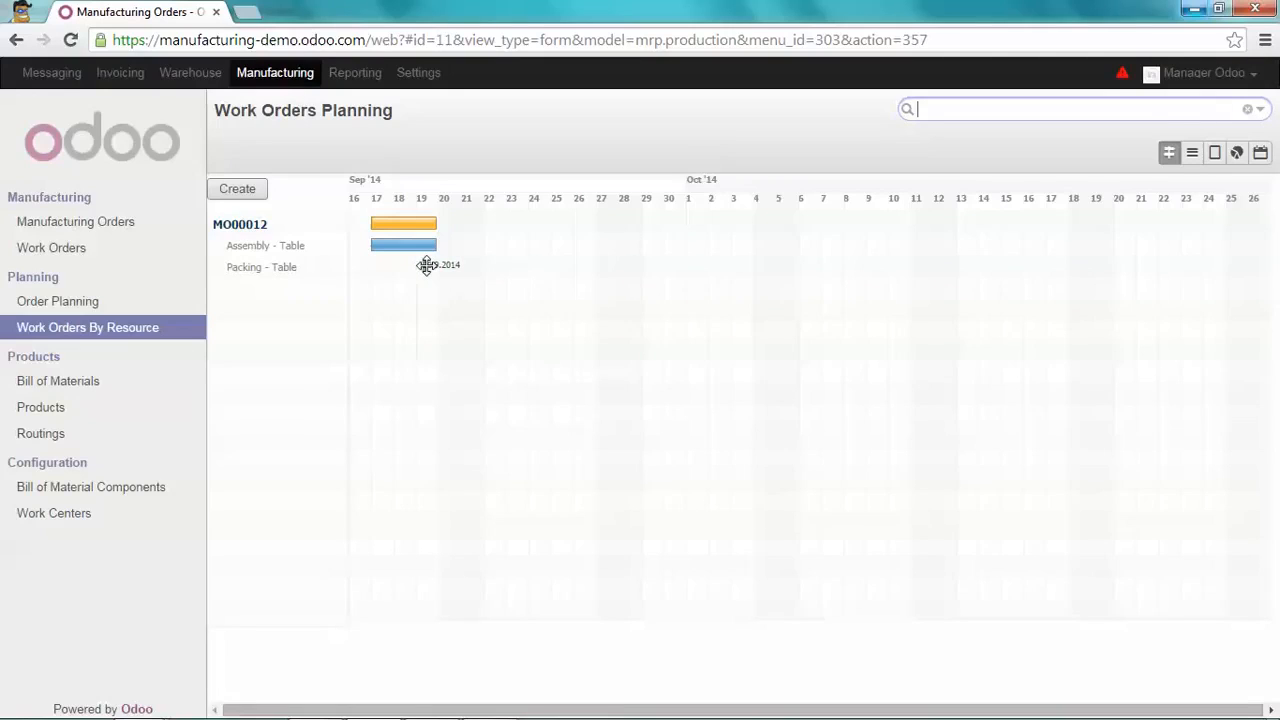
mouse_move(457, 265)
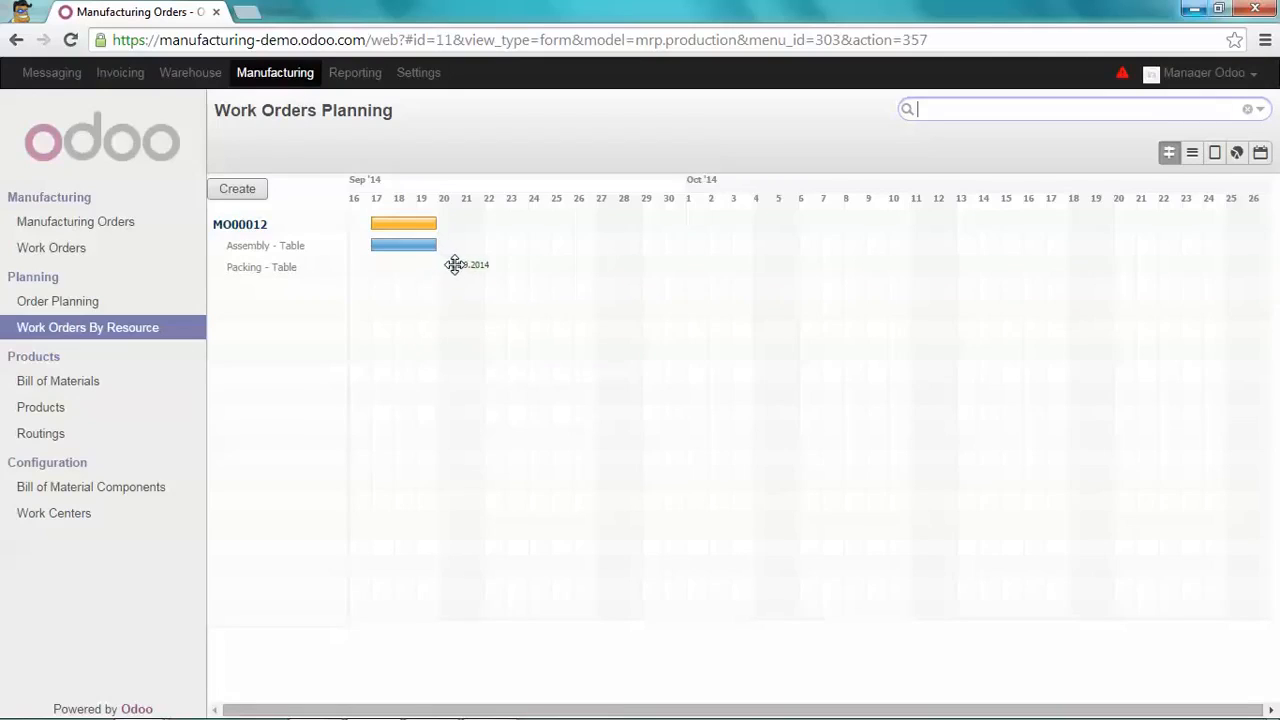